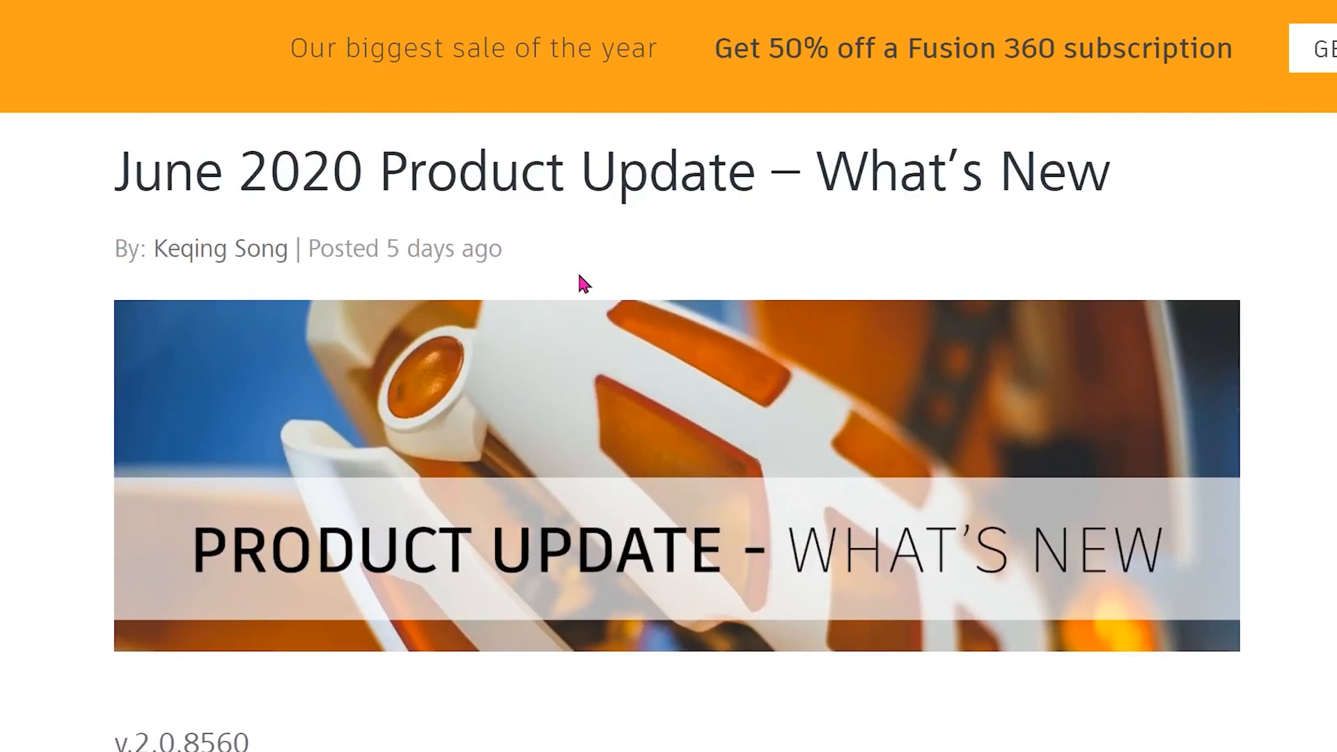
- Start the Ruled surface command from the Surface CREATE menu
{"action": "scroll", "scroll_direction": "down", "scroll_amount": 3}
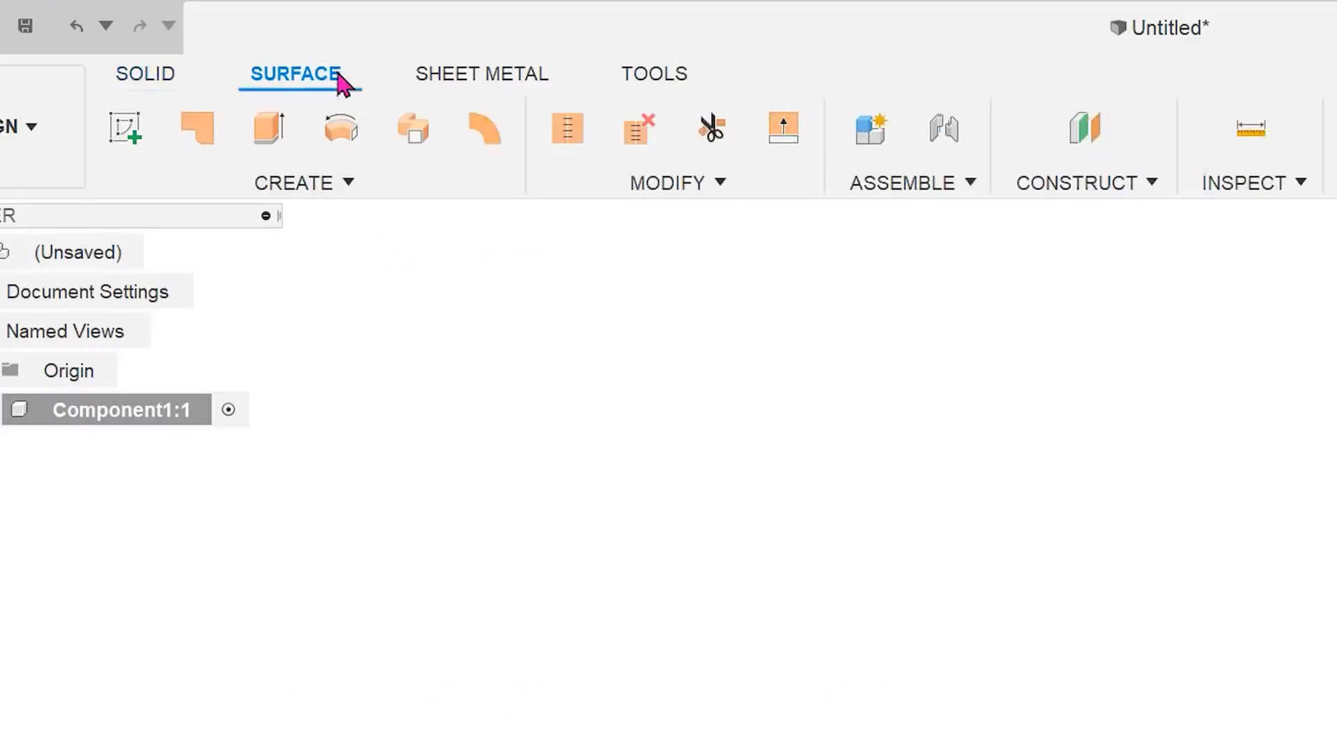
{"action": "left_click", "coordinate": [293, 182]}
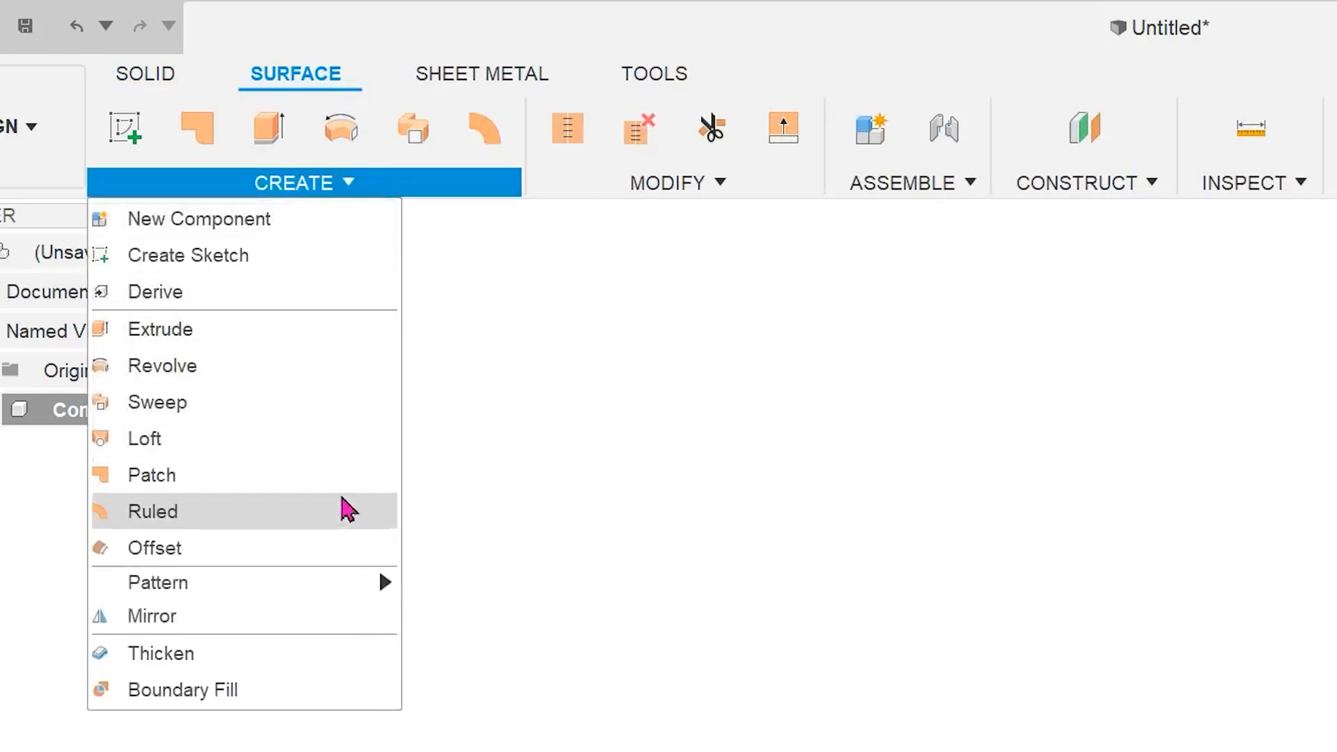
{"action": "left_click", "coordinate": [153, 510]}
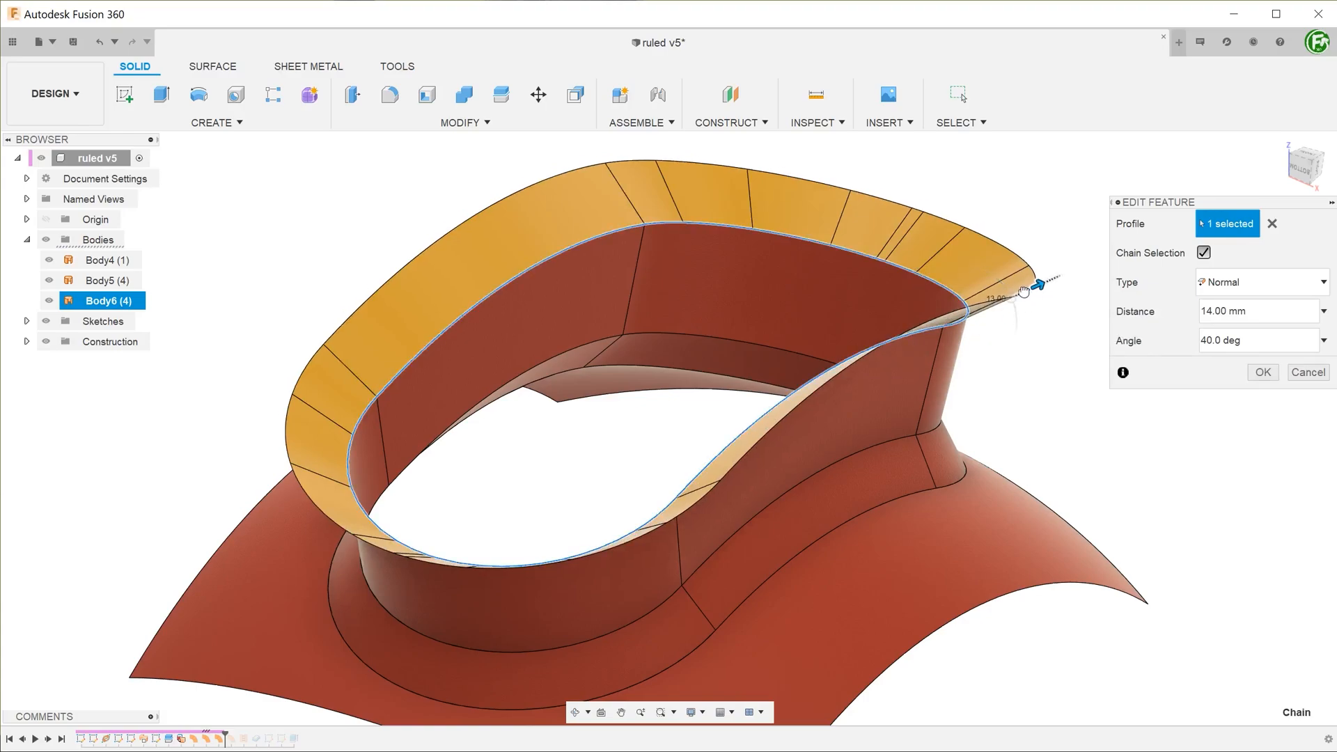
- Drag the ruled surface manipulators to 9 mm at 155°, folding it back over the rim
{"action": "left_click_drag", "start_coordinate": [1028, 286], "coordinate": [1015, 294]}
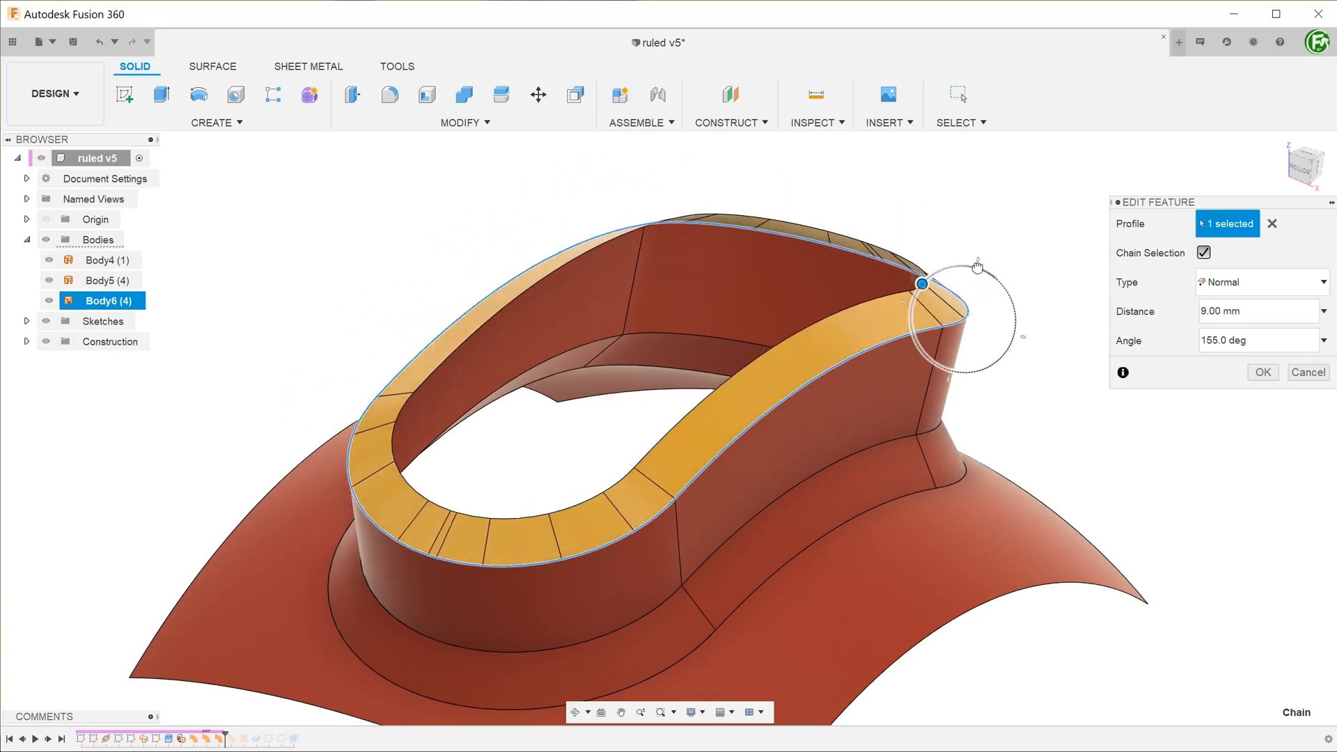
{"action": "left_click_drag", "start_coordinate": [978, 264], "coordinate": [1015, 324]}
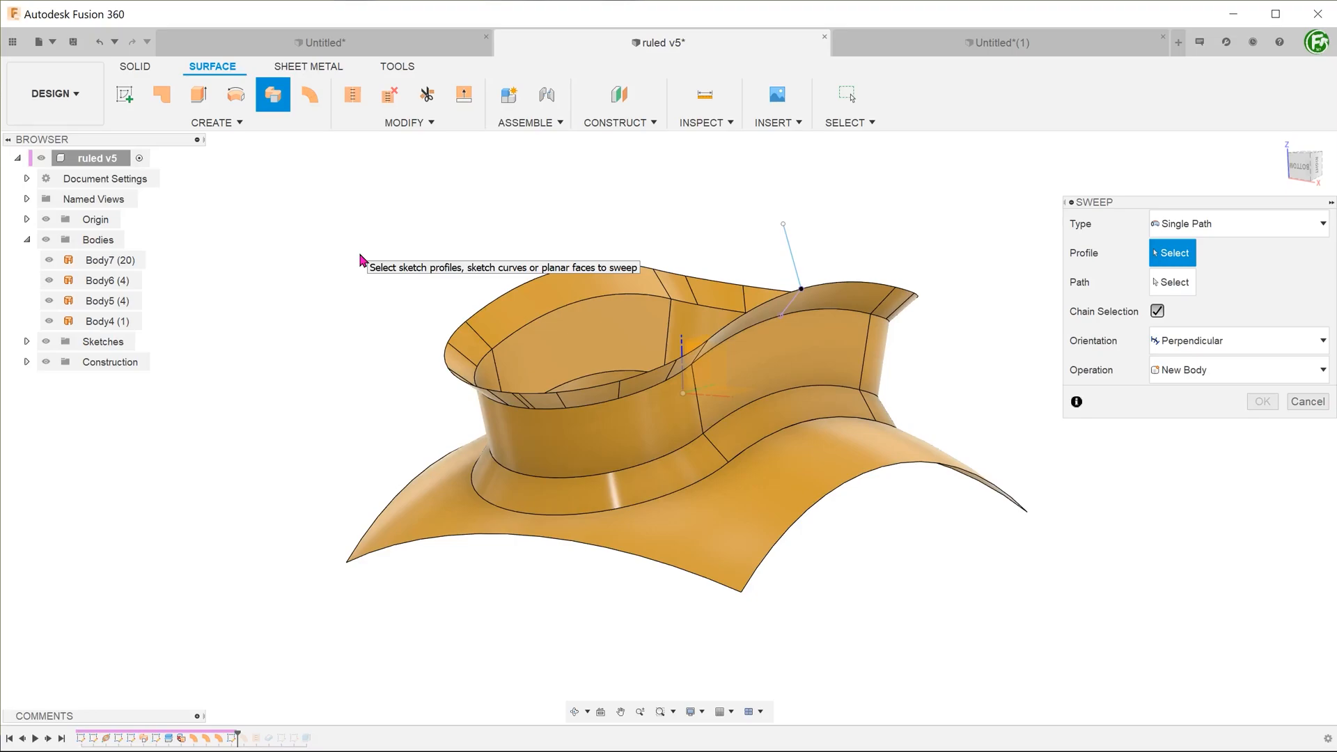
{"action": "mouse_move", "coordinate": [776, 256]}
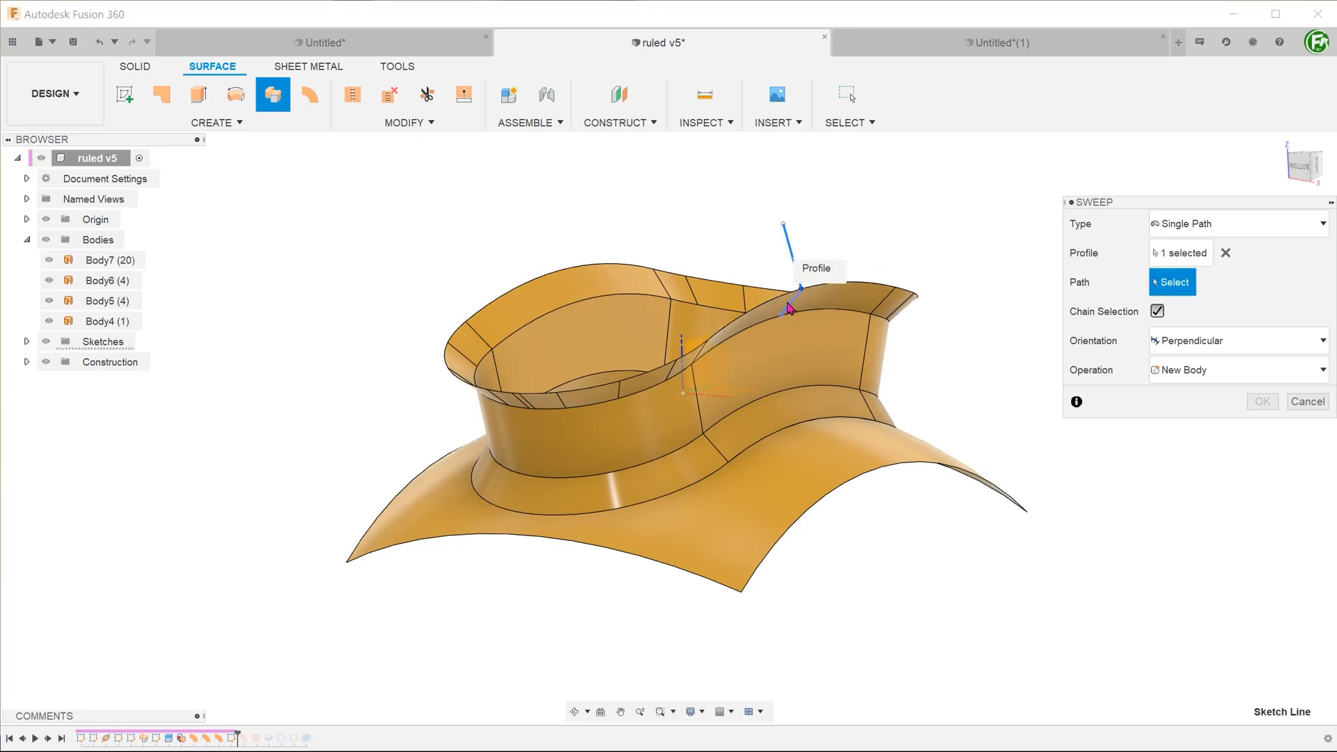
- Sweep a flared upper surface on the vessel, then switch to the design with the swept tray
{"action": "left_click", "coordinate": [827, 293]}
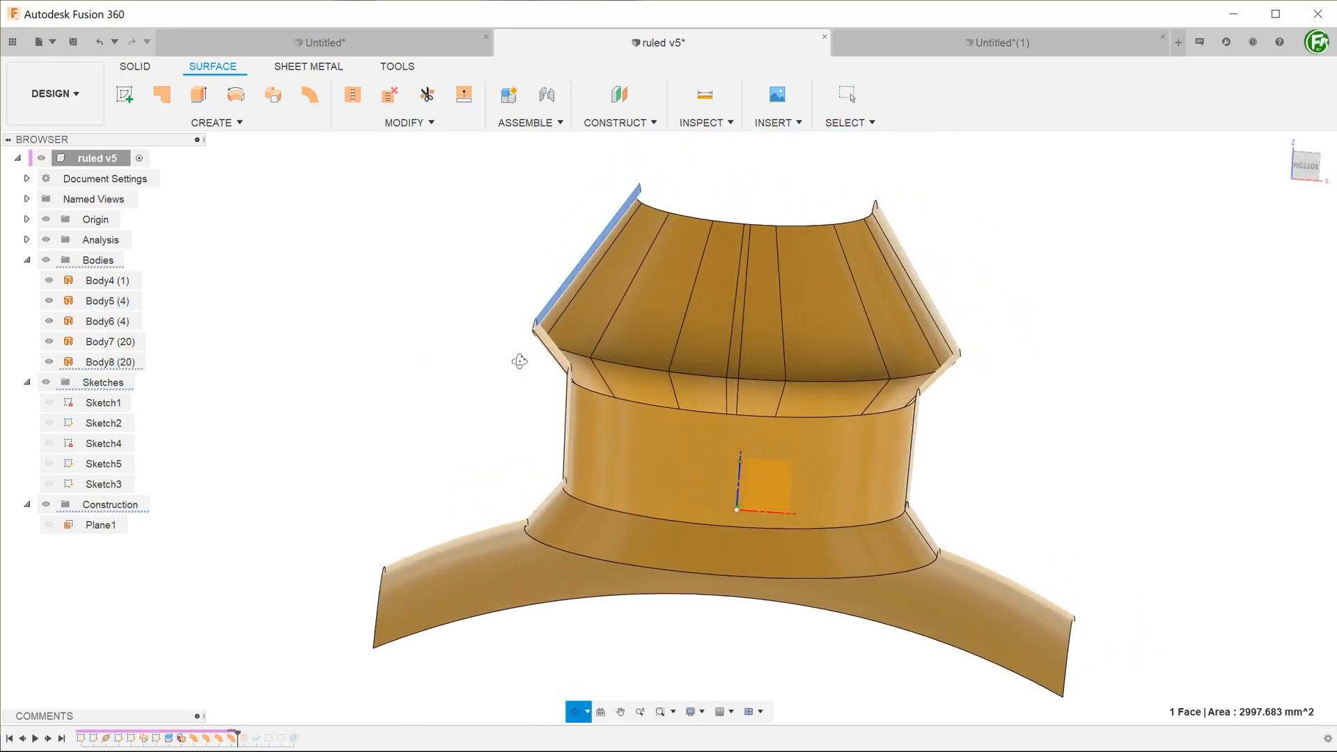
{"action": "left_click", "coordinate": [272, 94]}
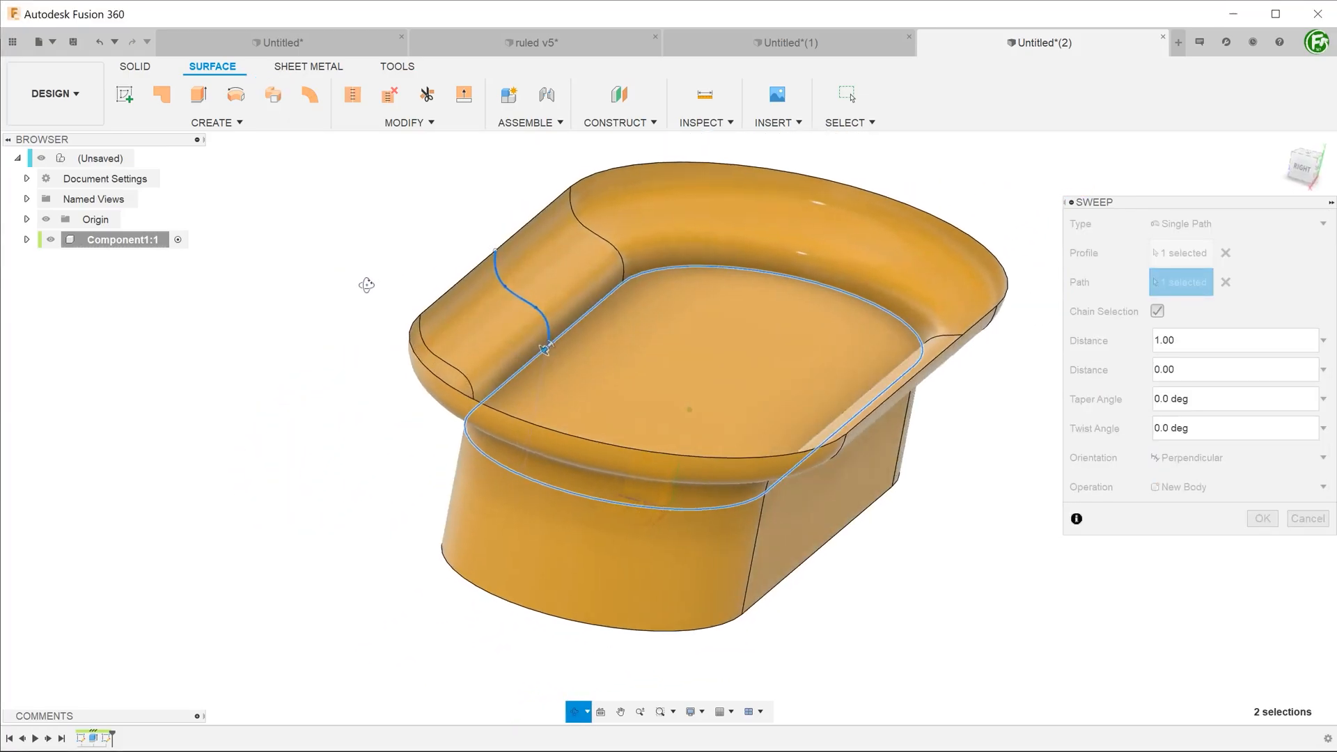
{"action": "left_click", "coordinate": [533, 43]}
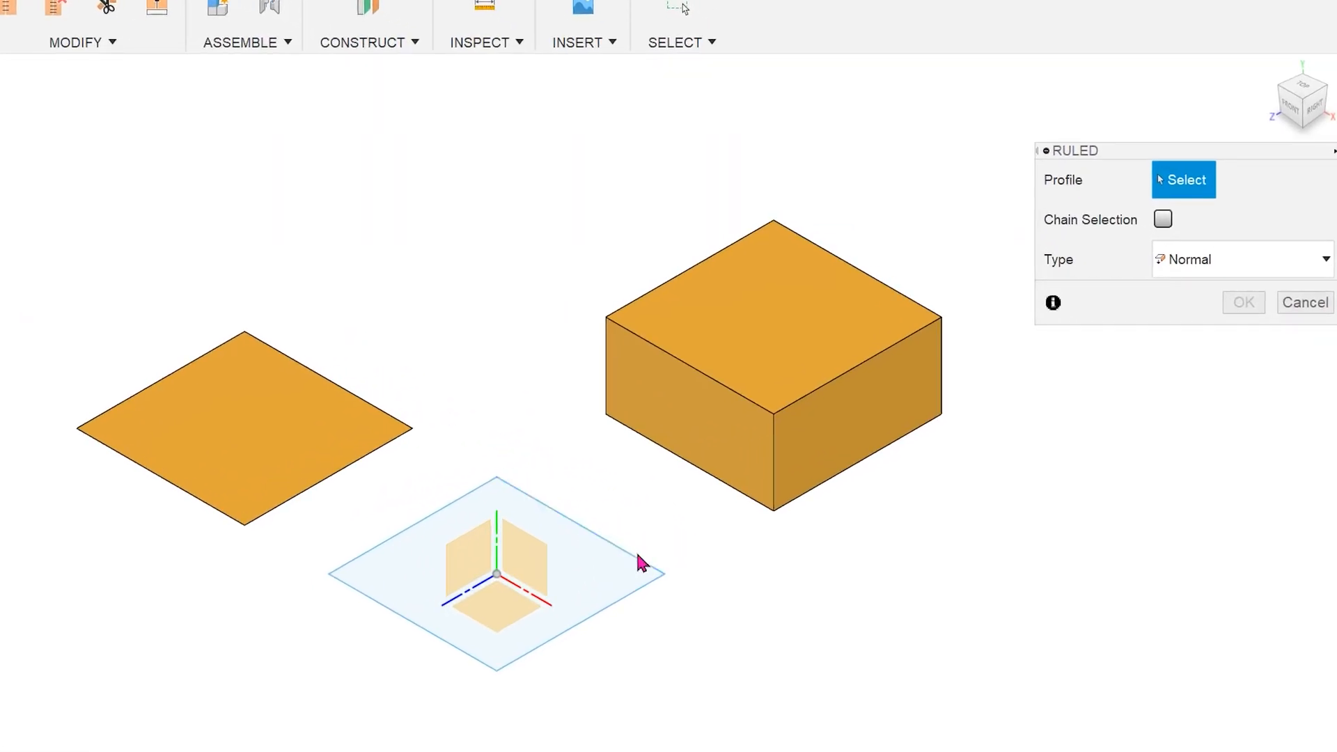
- Chain-select the square outline as profile and set Direction type along the vertical axis
{"action": "left_click", "coordinate": [1163, 219]}
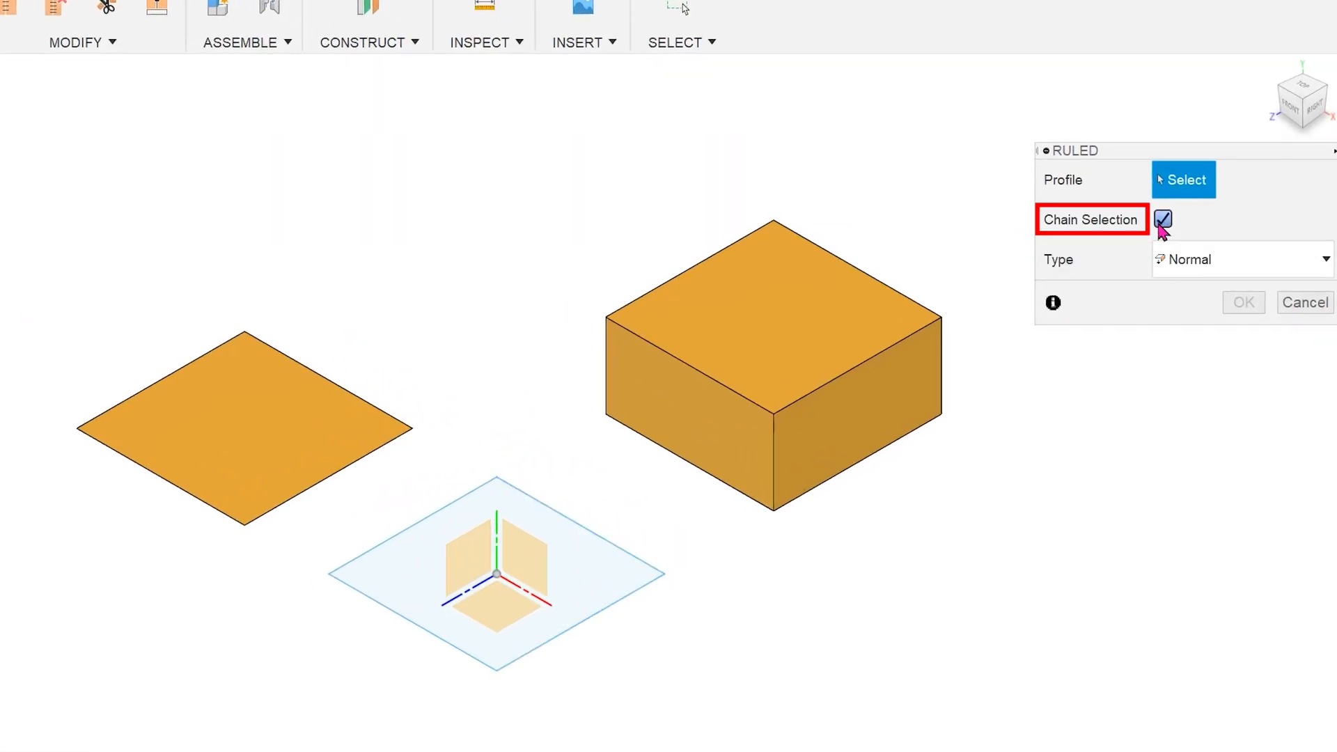
{"action": "mouse_move", "coordinate": [607, 548]}
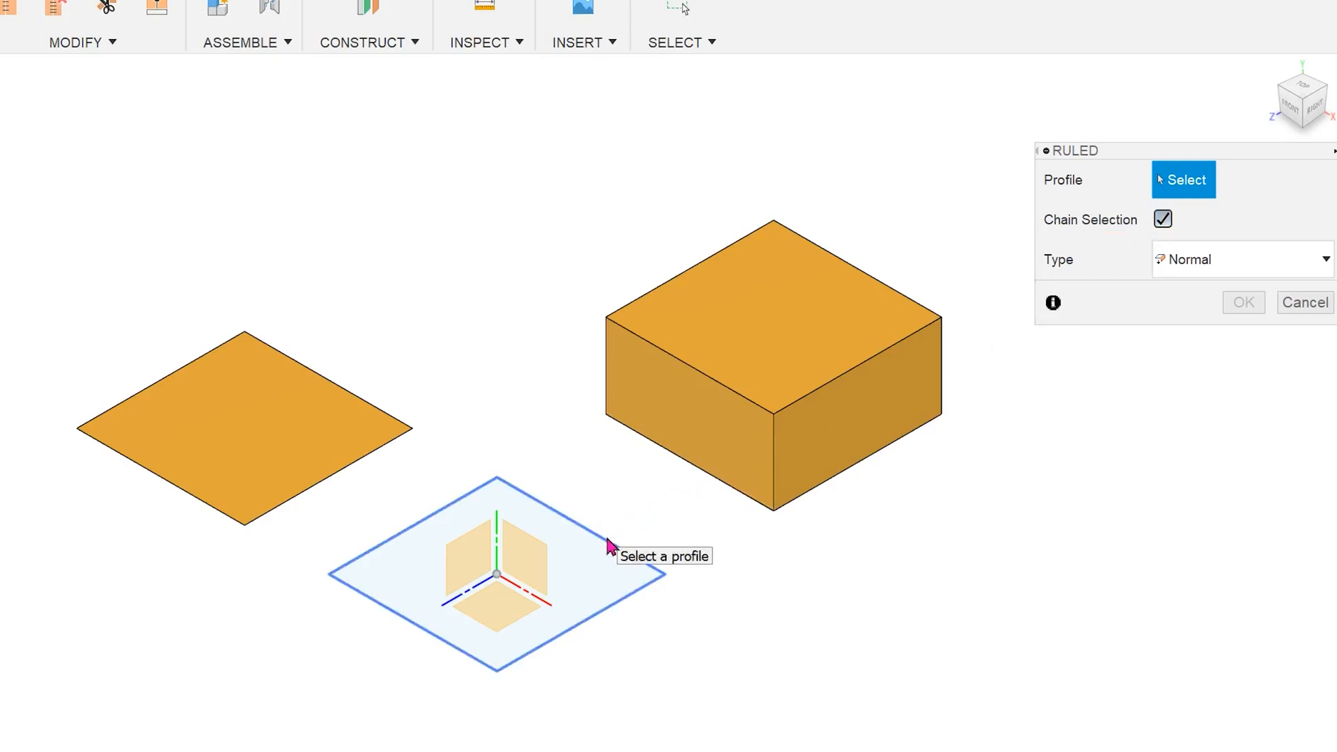
{"action": "left_click", "coordinate": [495, 571]}
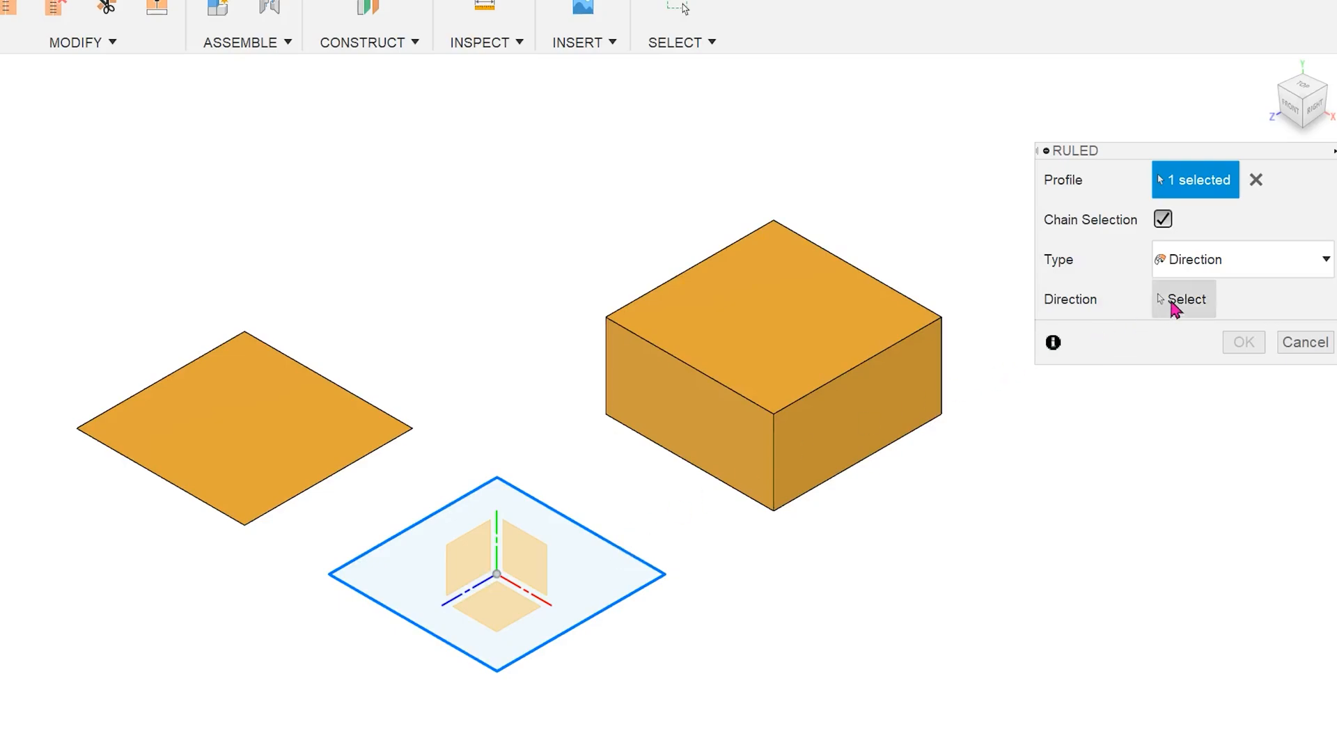
{"action": "left_click", "coordinate": [1184, 300]}
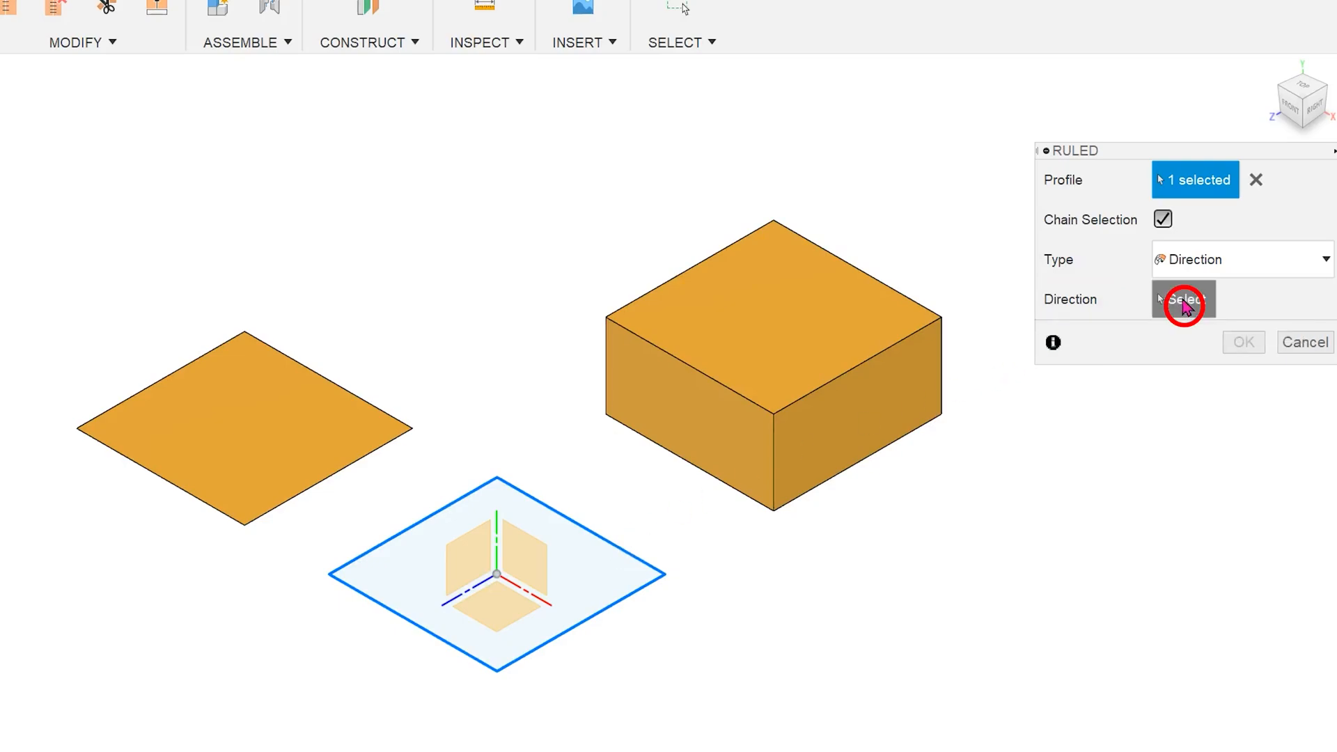
{"action": "left_click", "coordinate": [1184, 300]}
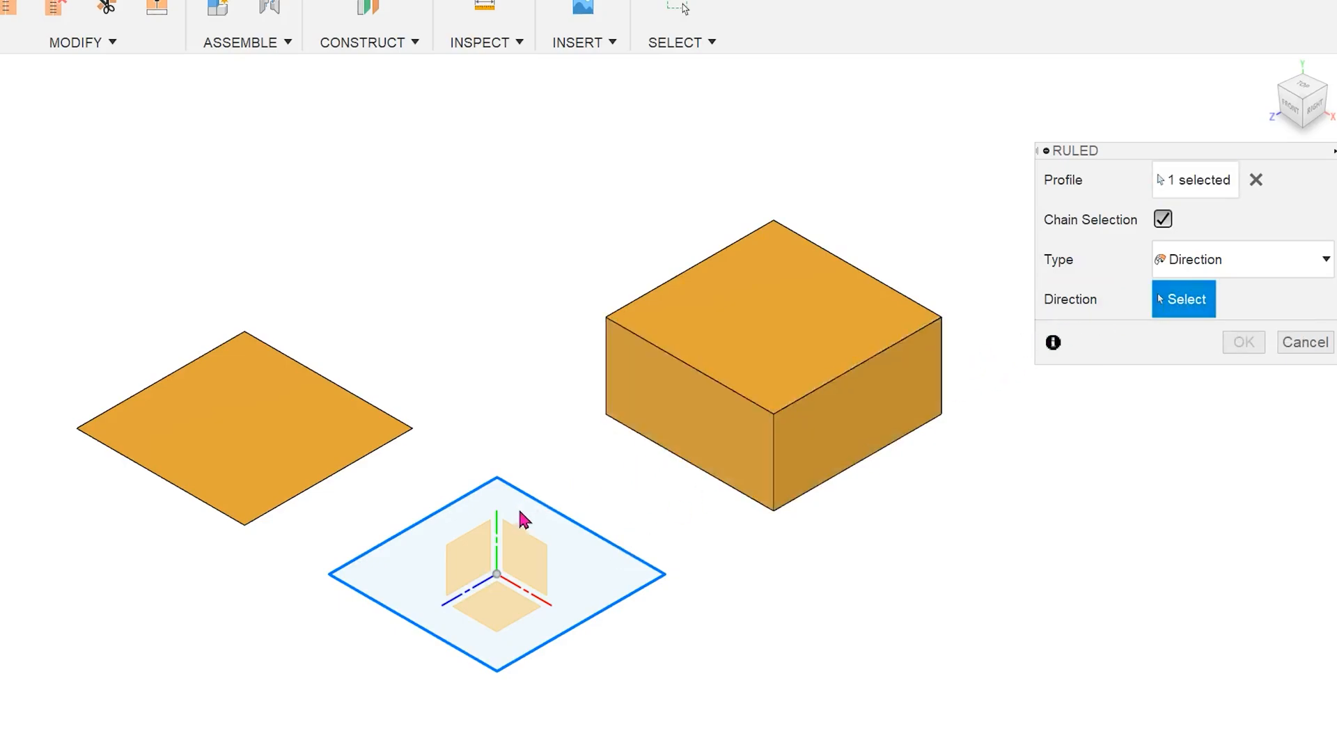
{"action": "left_click", "coordinate": [497, 516]}
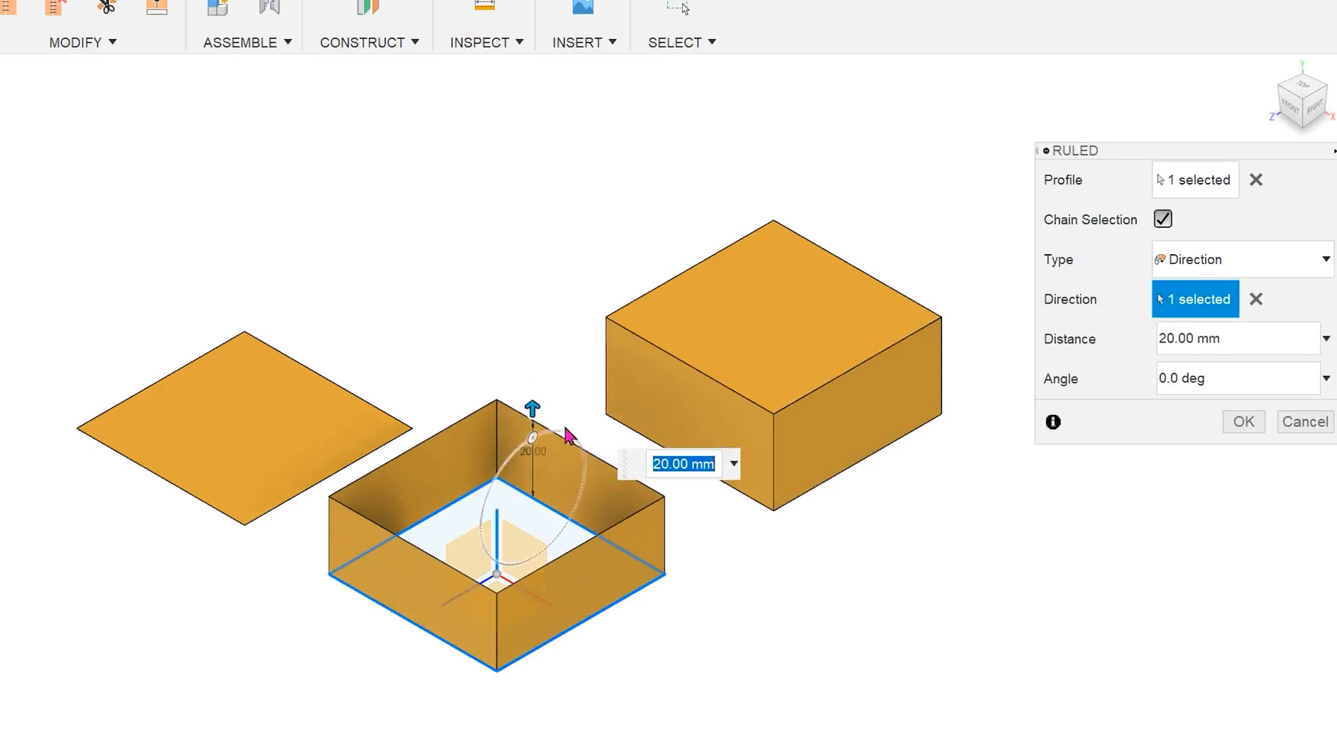
{"action": "mouse_move", "coordinate": [530, 342]}
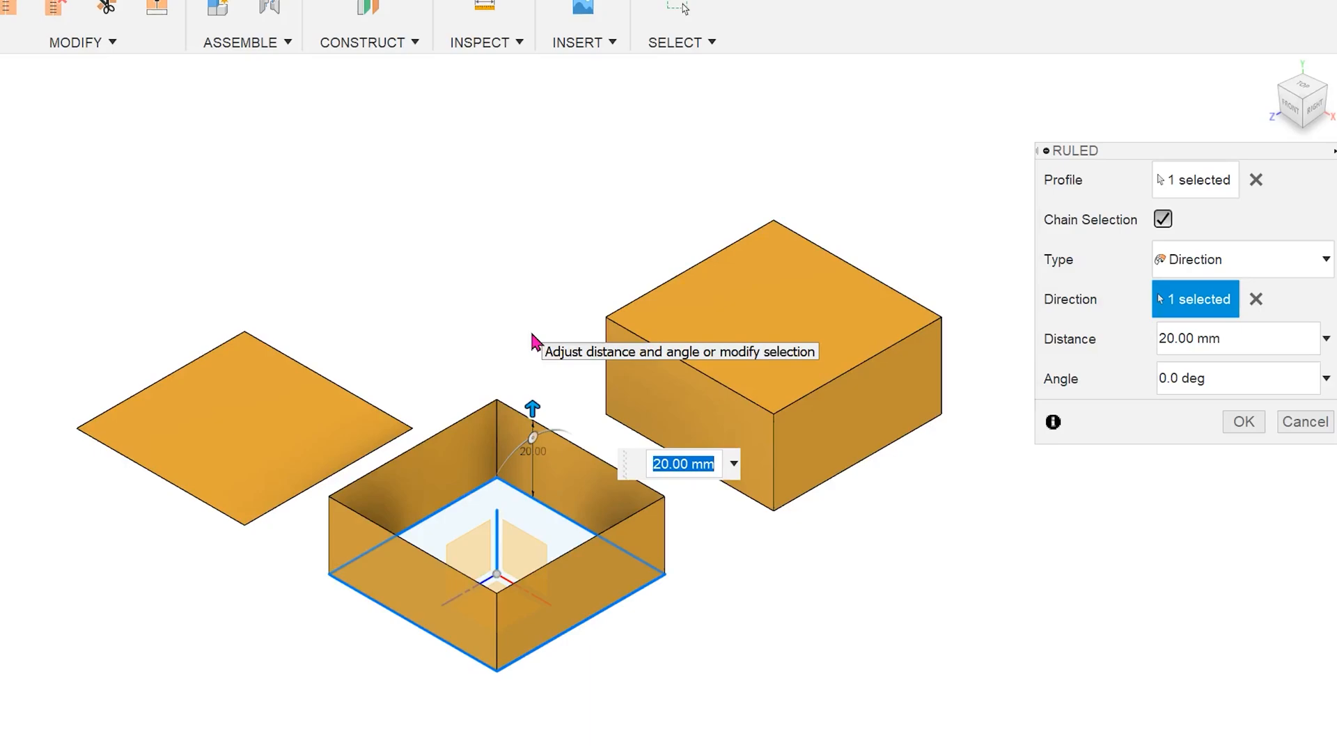
- Reference the box's top face, keep 20 mm and tilt the ruled walls inward to about -25°
{"action": "left_click", "coordinate": [1257, 299]}
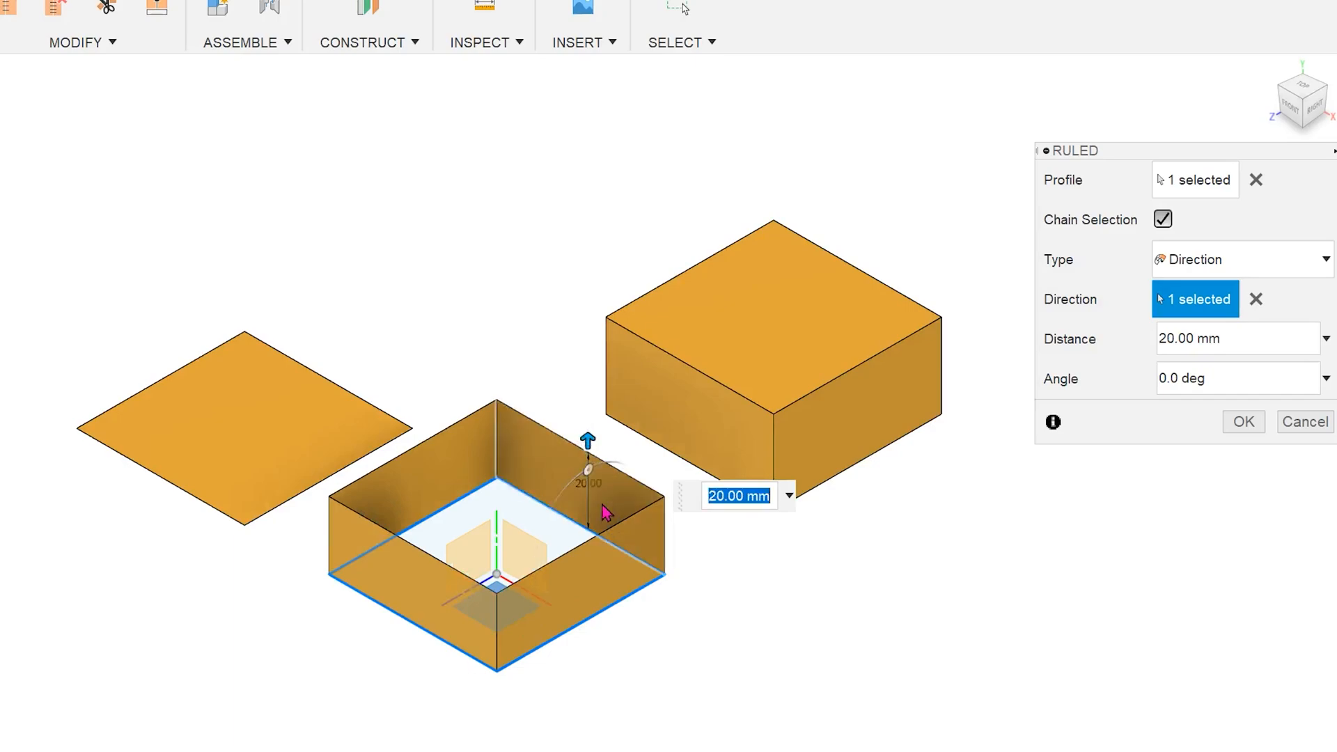
{"action": "mouse_move", "coordinate": [688, 546]}
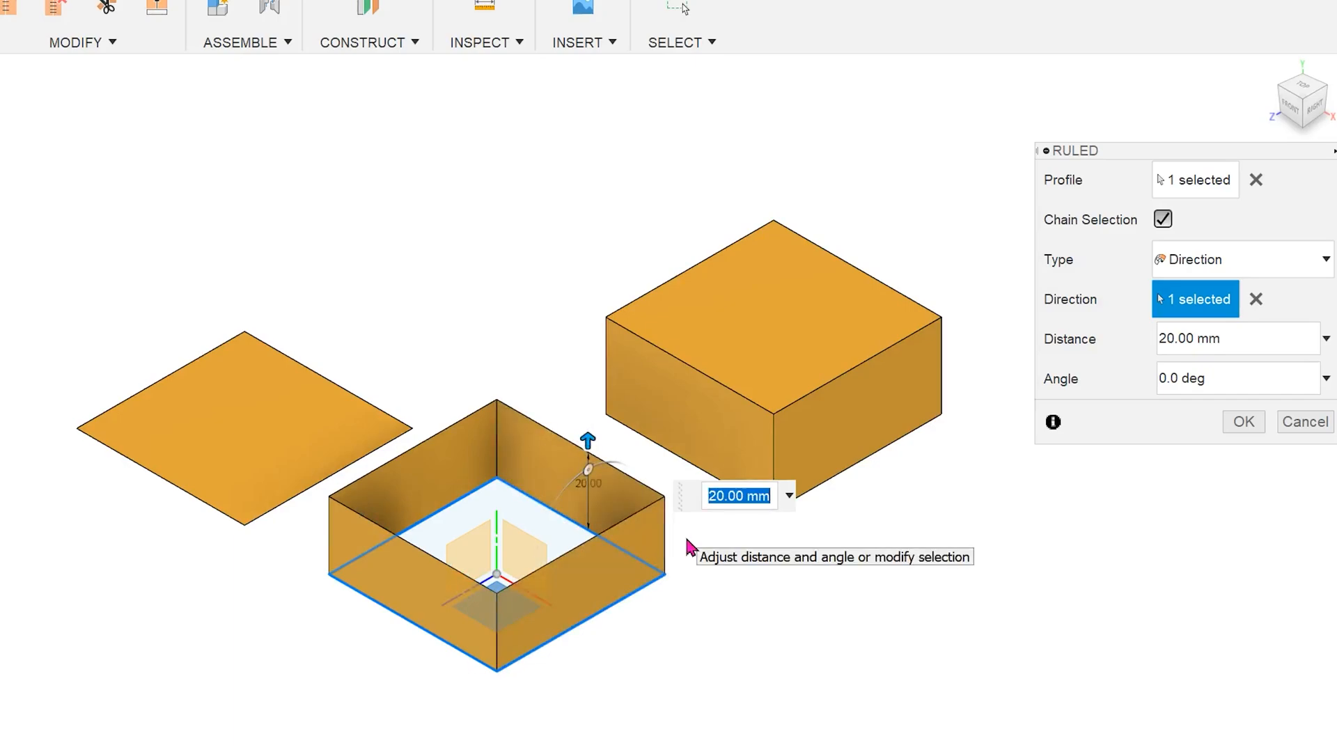
{"action": "left_click", "coordinate": [1255, 300]}
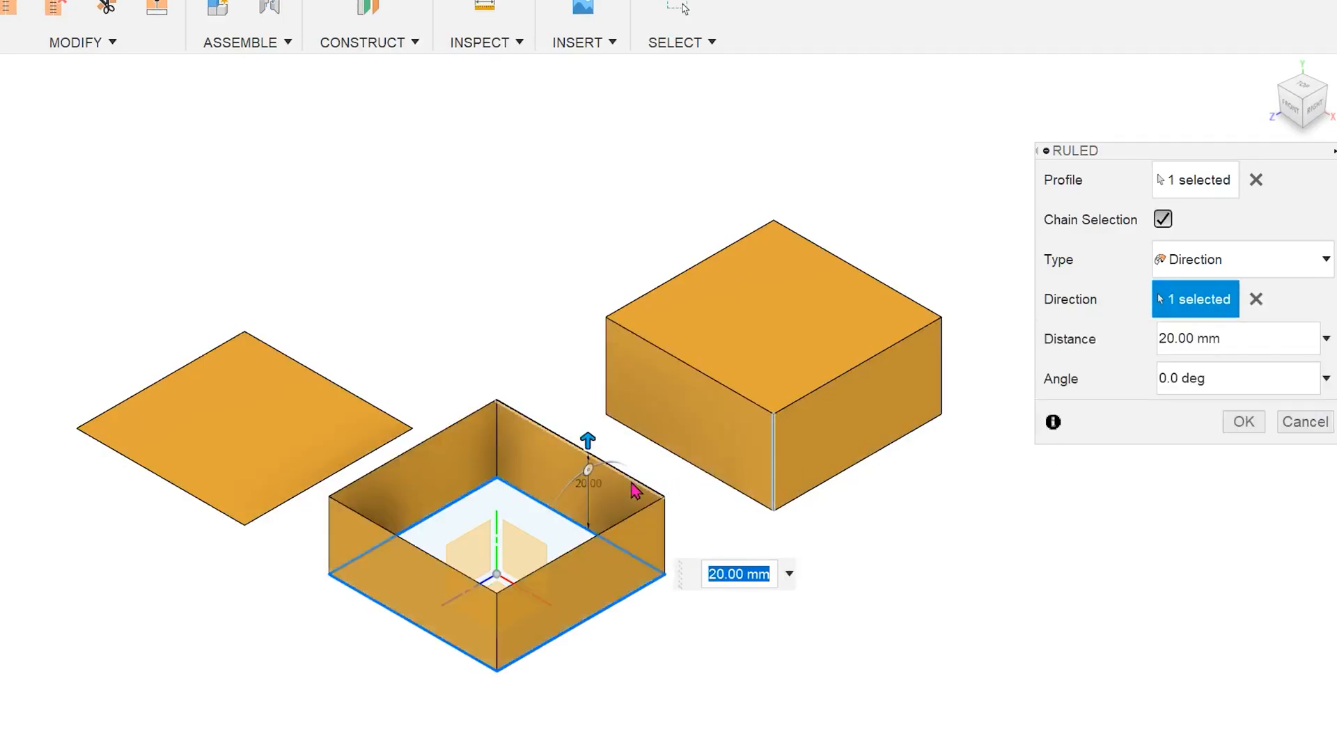
{"action": "left_click", "coordinate": [1255, 299]}
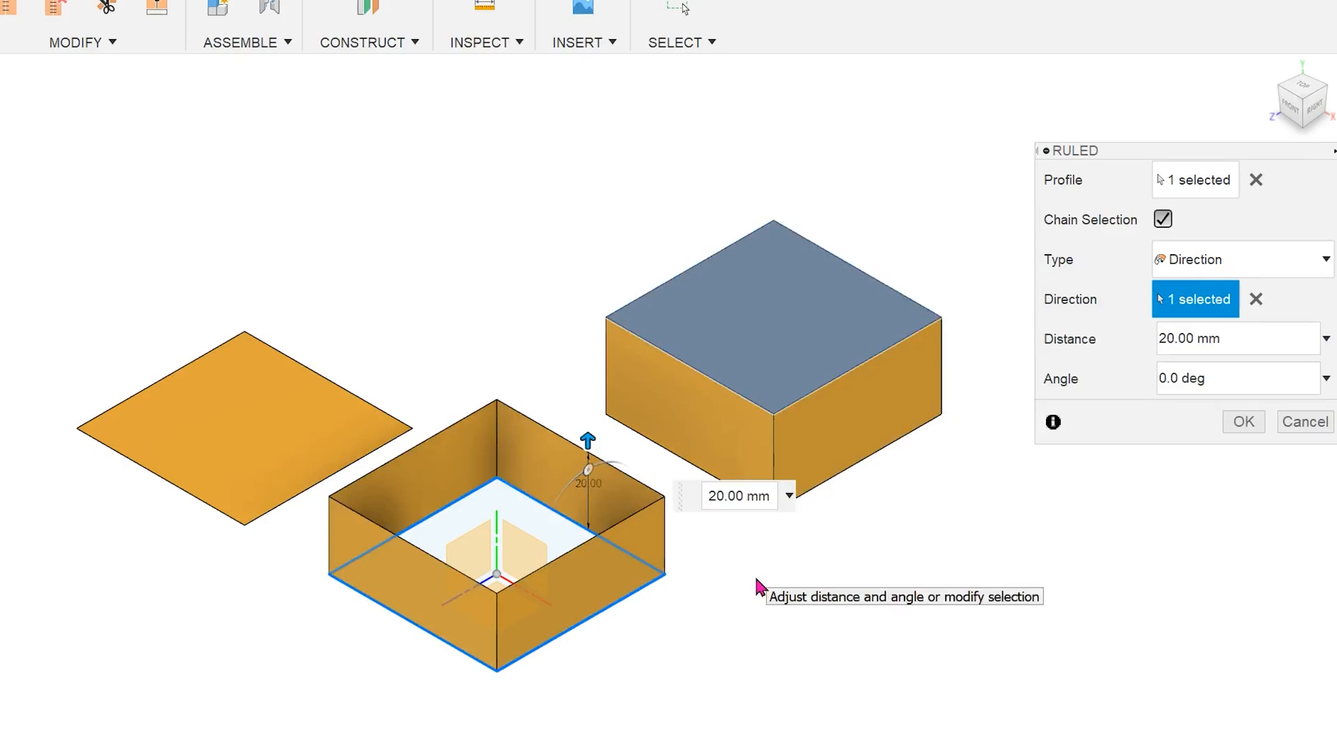
{"action": "left_click", "coordinate": [1237, 337]}
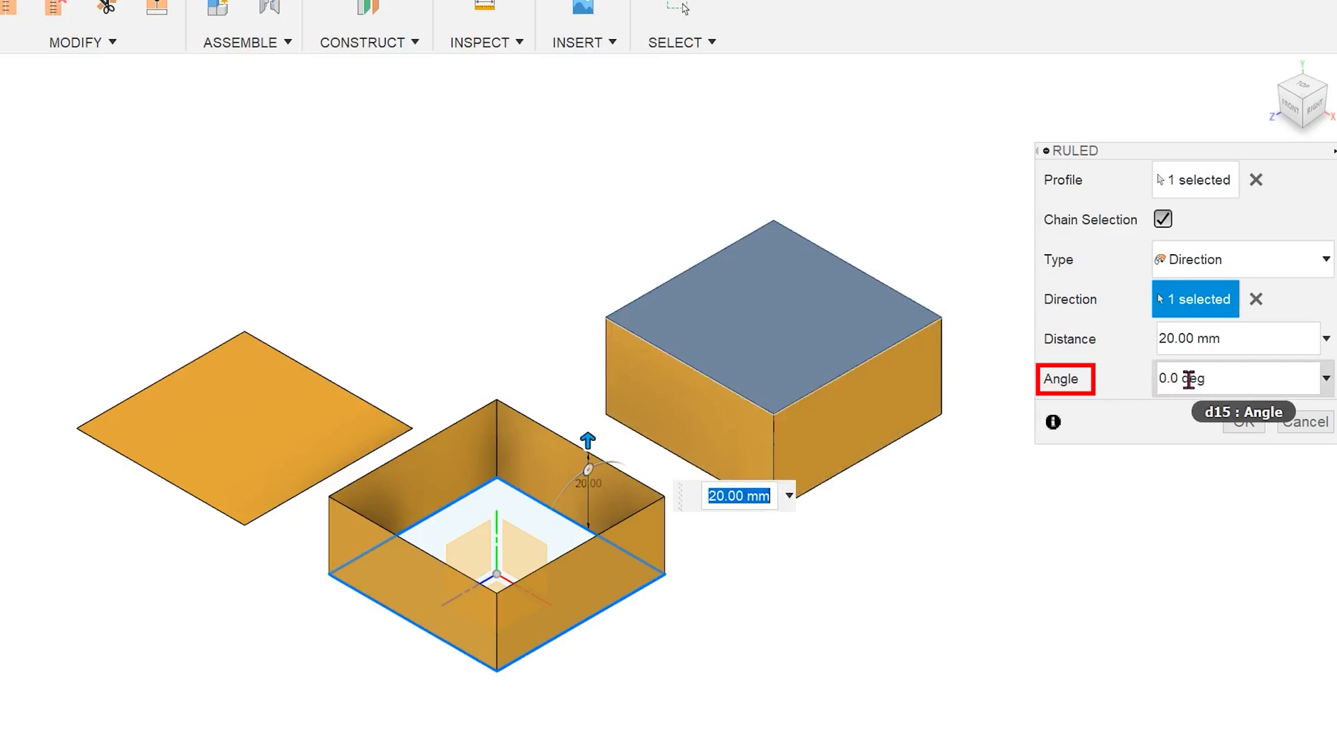
{"action": "mouse_move", "coordinate": [1145, 413]}
{"action": "type", "text": "-30"}
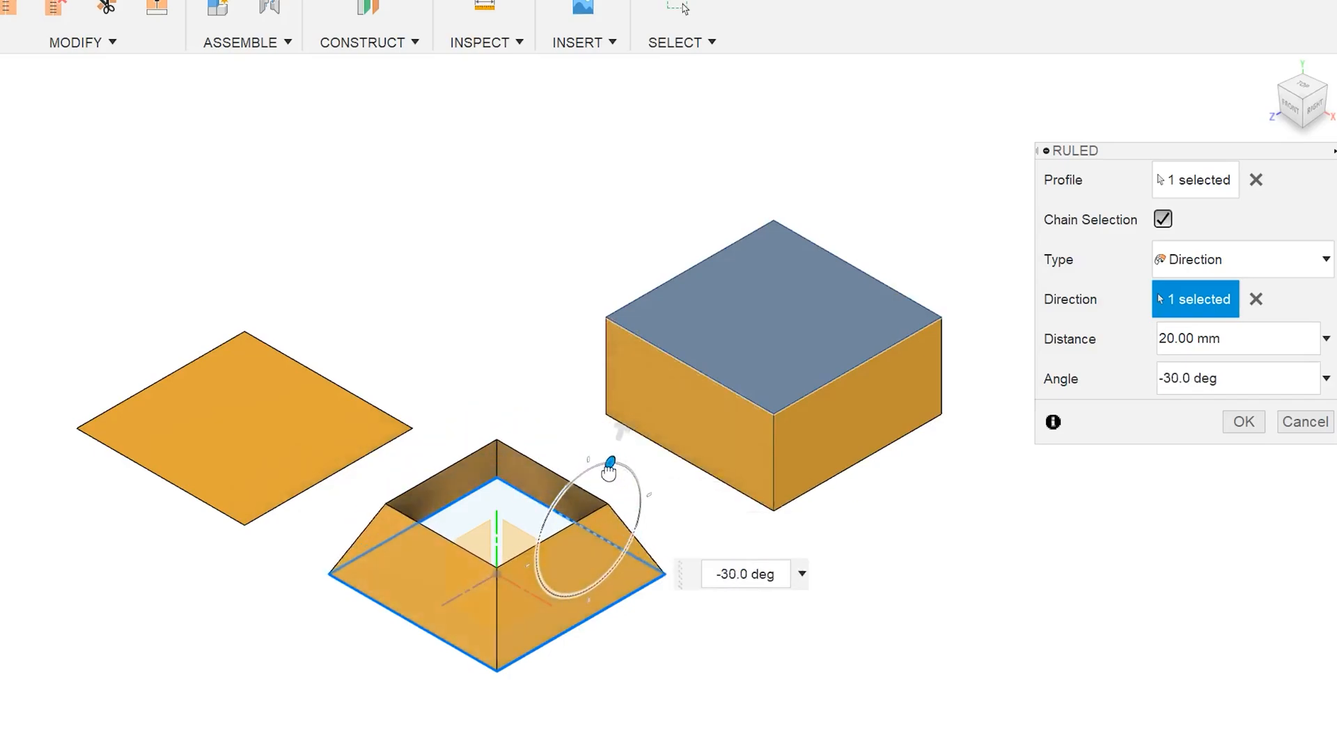
{"action": "left_click_drag", "start_coordinate": [607, 470], "coordinate": [608, 465]}
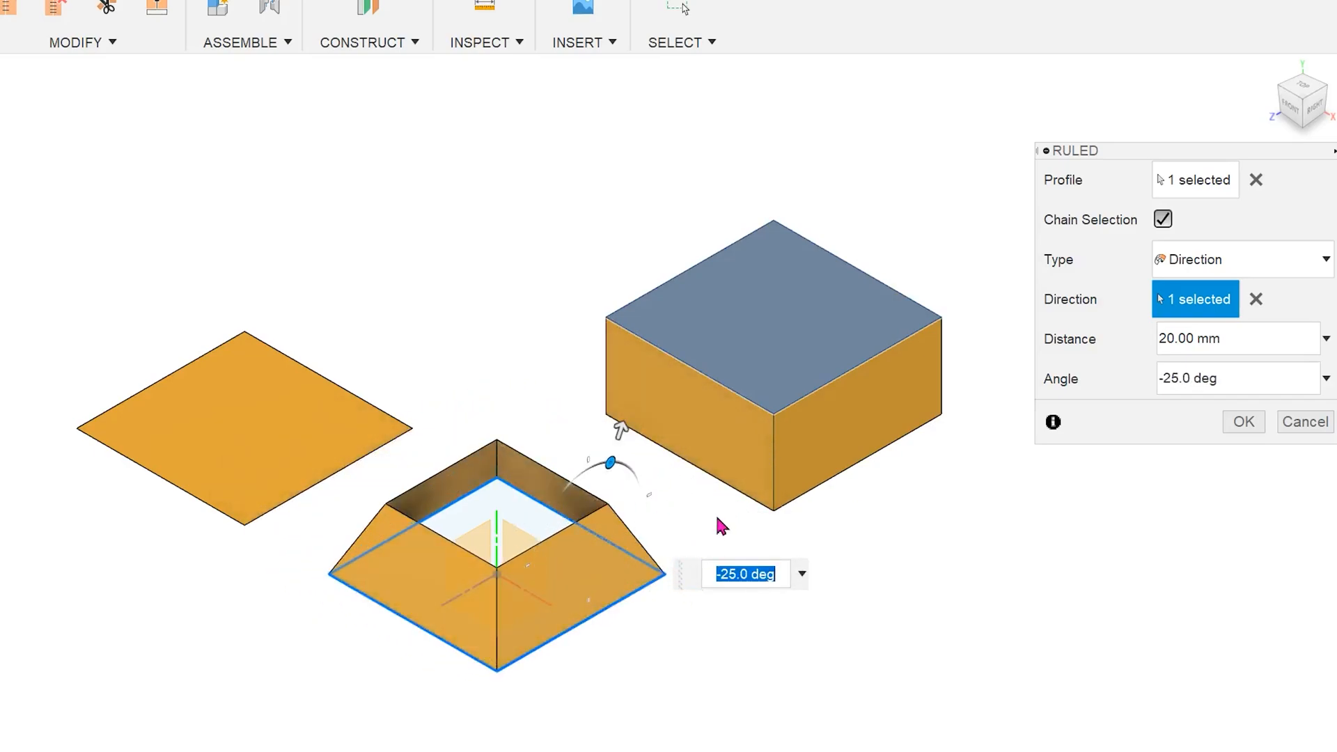
- Rule the plane's edges, then preview a 20 mm, 40° Normal ruled flare on the left square
{"action": "left_click", "coordinate": [1256, 179]}
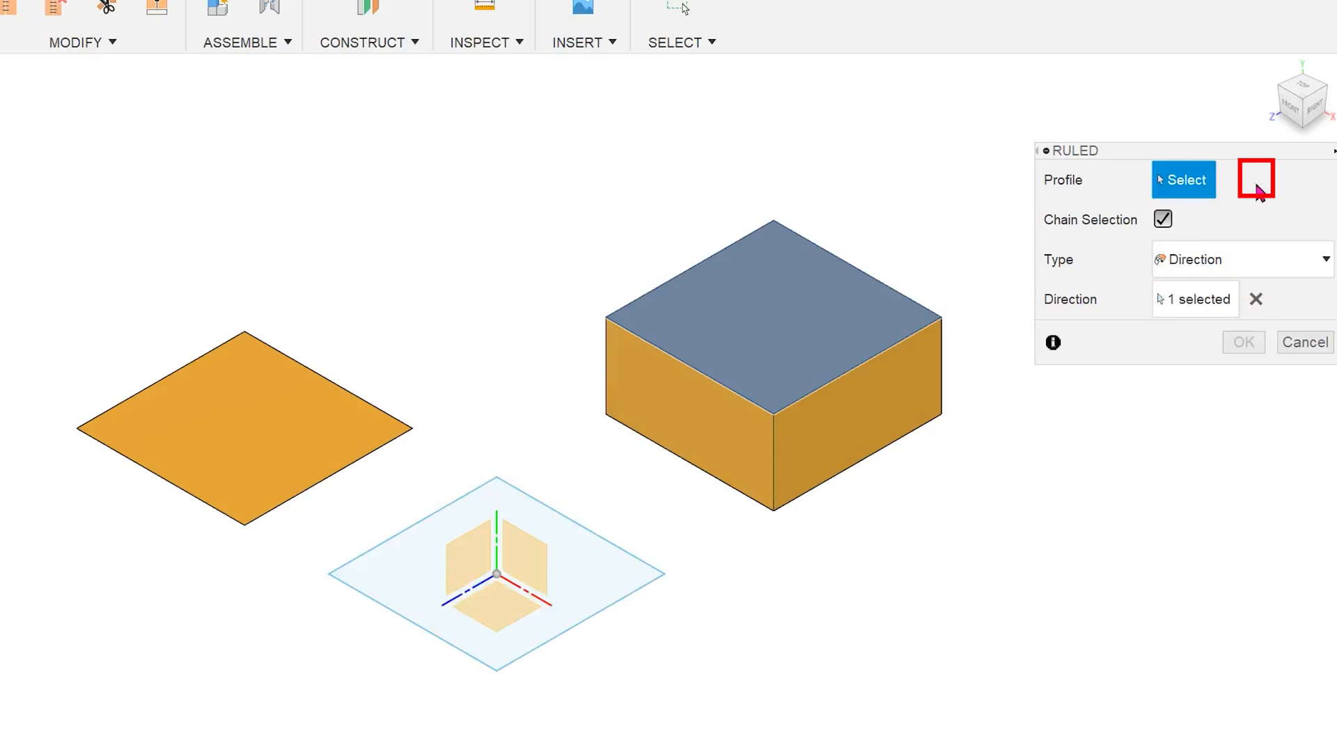
{"action": "left_click", "coordinate": [1163, 219]}
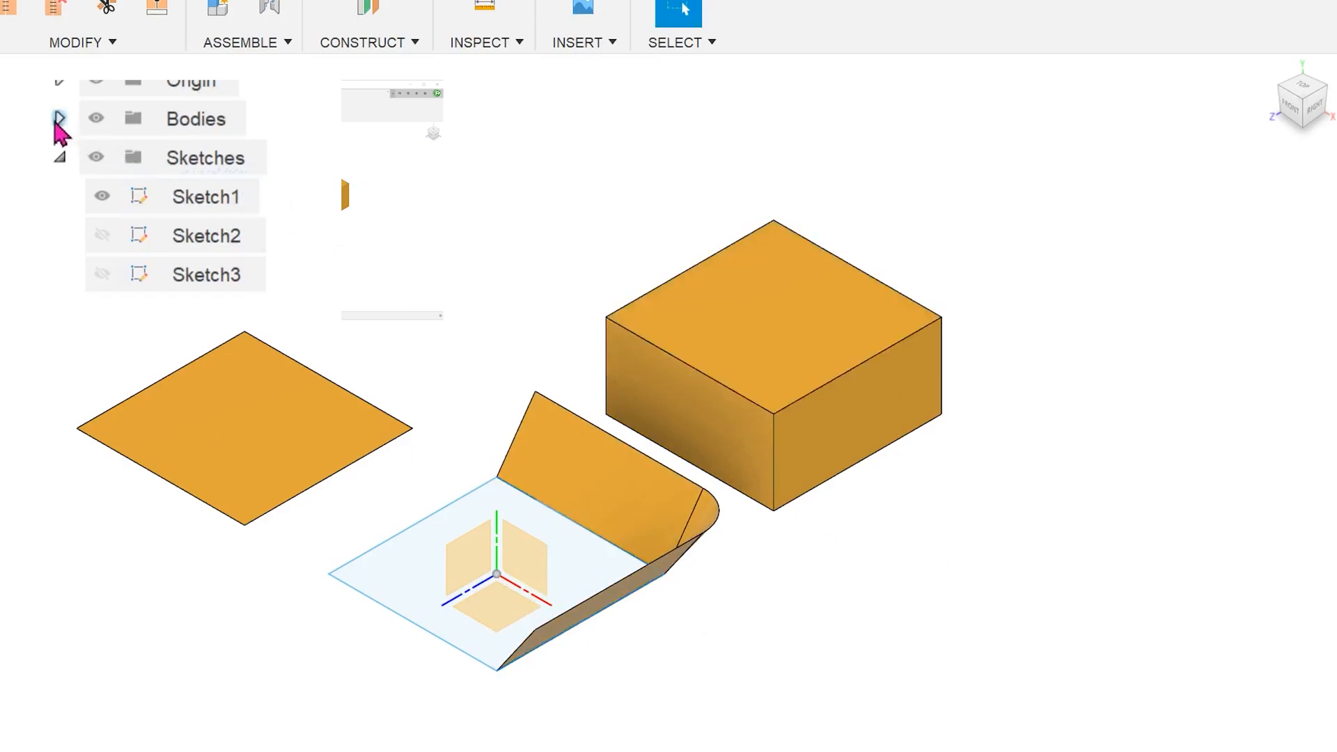
{"action": "left_click", "coordinate": [205, 235]}
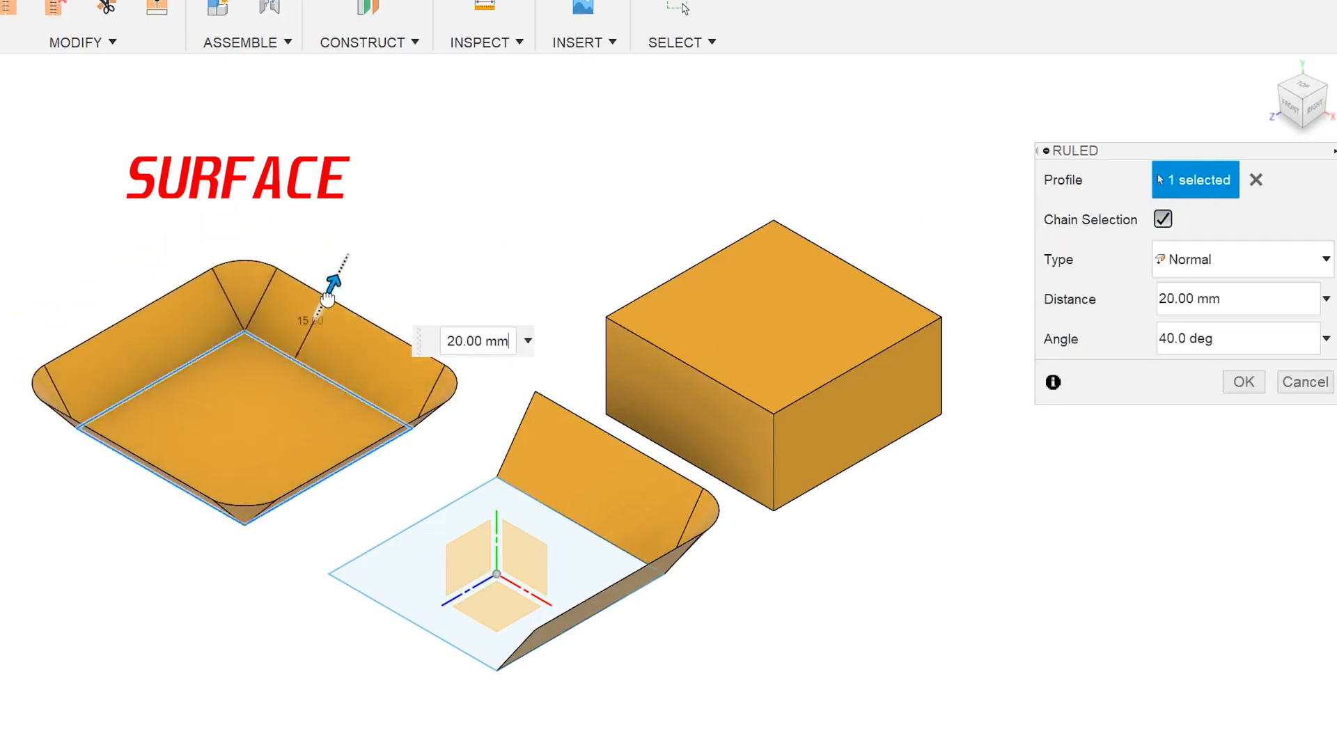
- Rule a 20 mm upright surface on the box's top edge using Alternate Faces and confirm
{"action": "left_click", "coordinate": [1255, 180]}
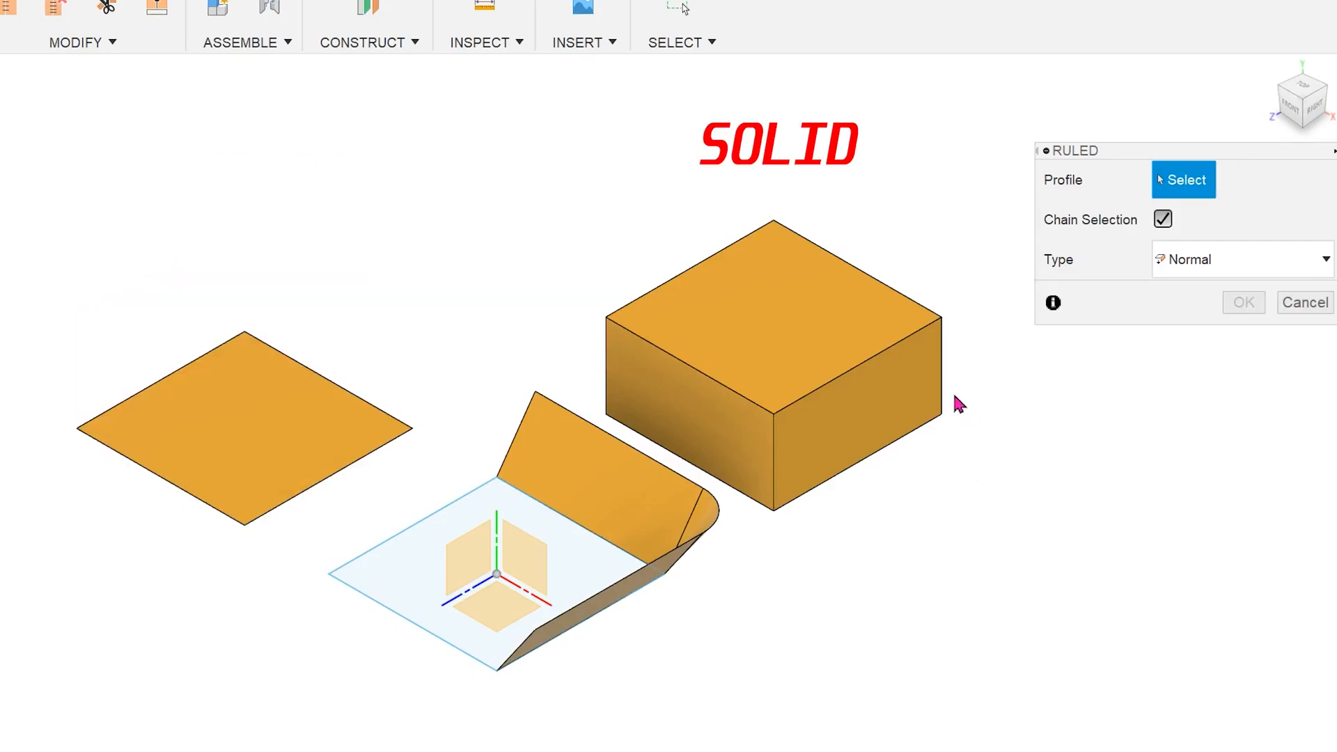
{"action": "left_click", "coordinate": [886, 362]}
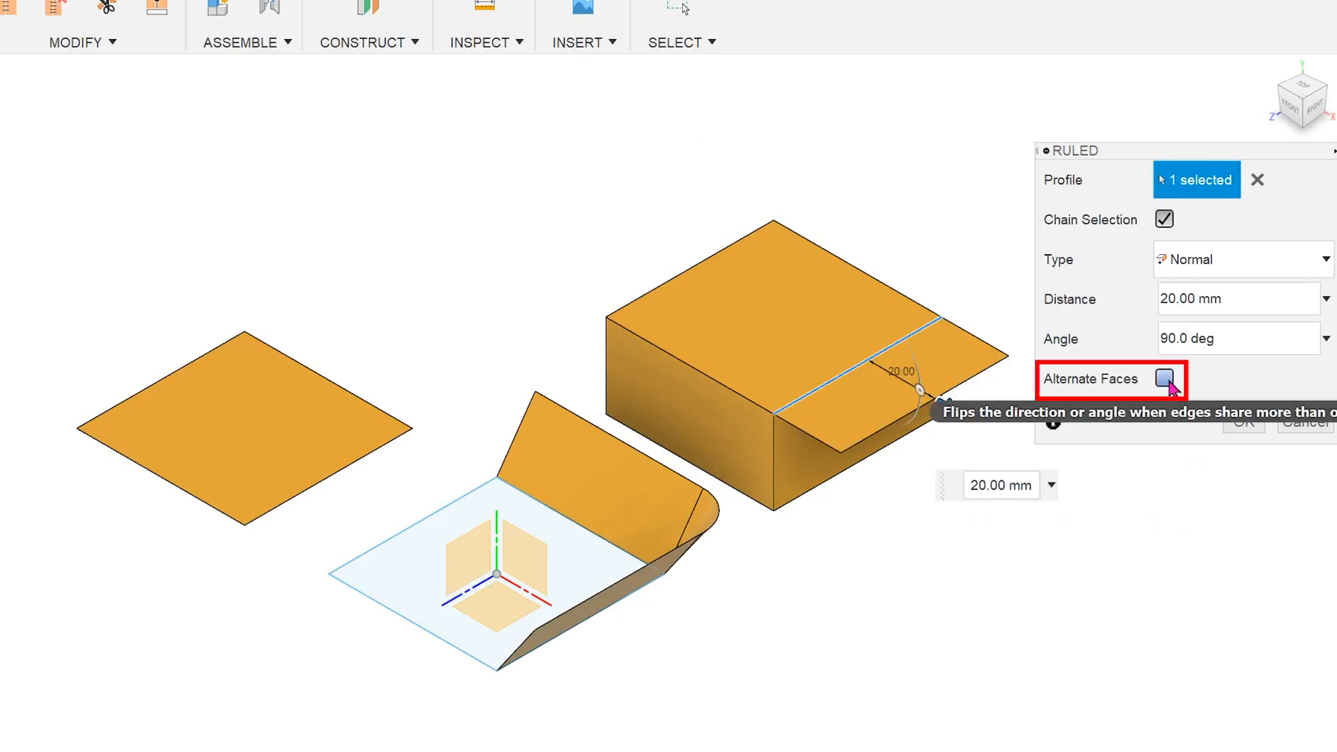
{"action": "left_click", "coordinate": [1165, 379]}
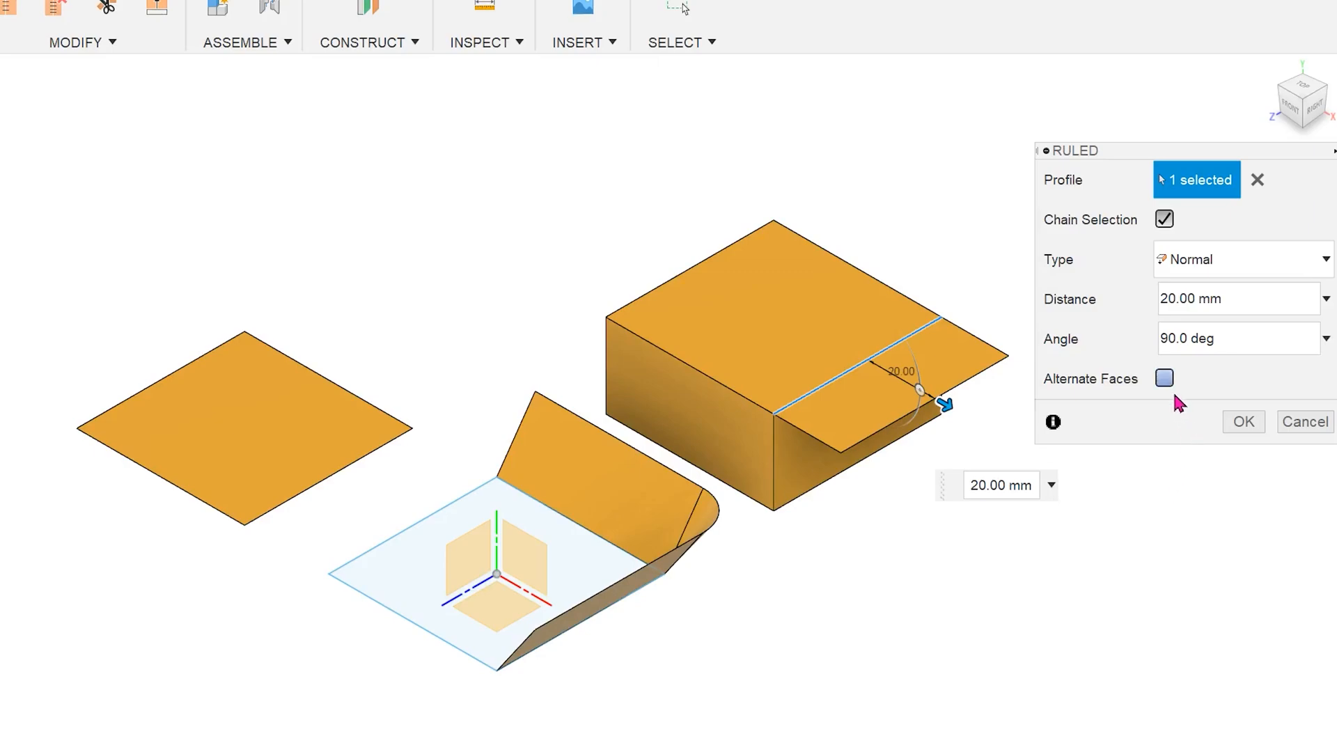
{"action": "mouse_move", "coordinate": [1164, 378]}
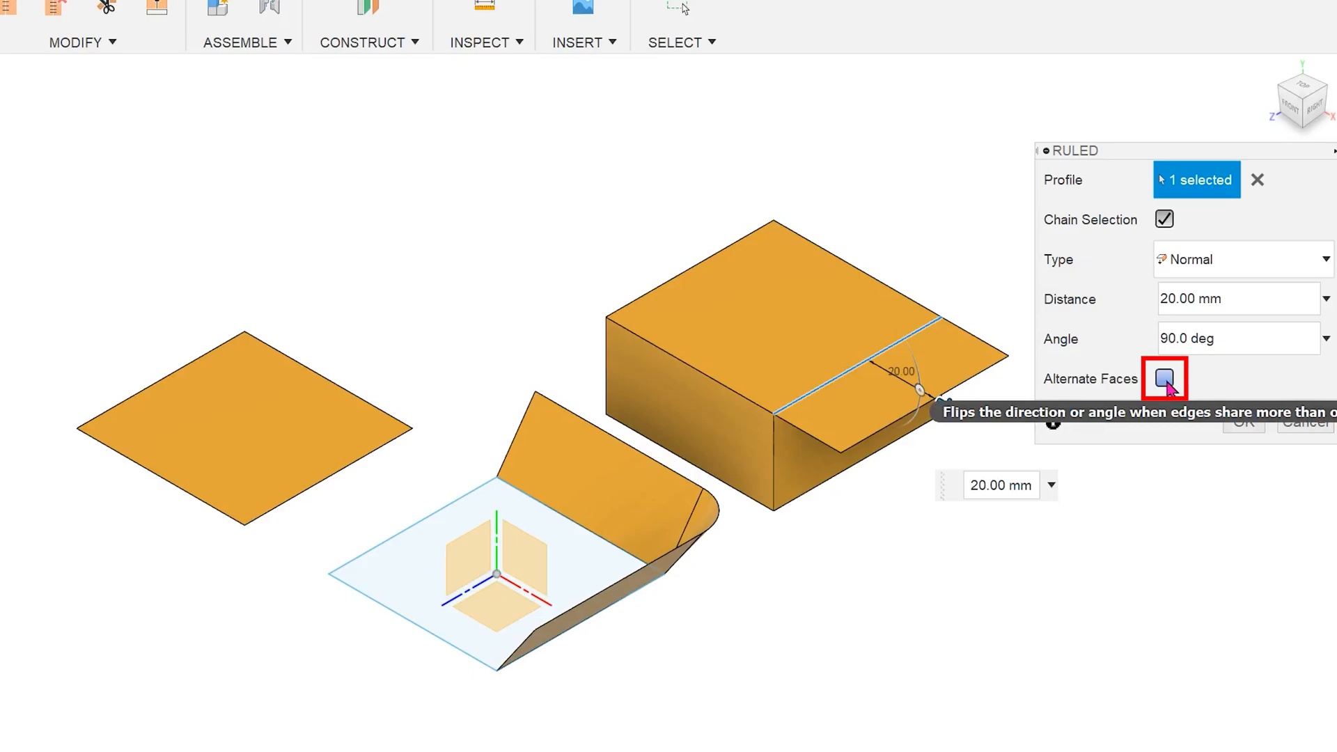
{"action": "left_click", "coordinate": [1164, 379]}
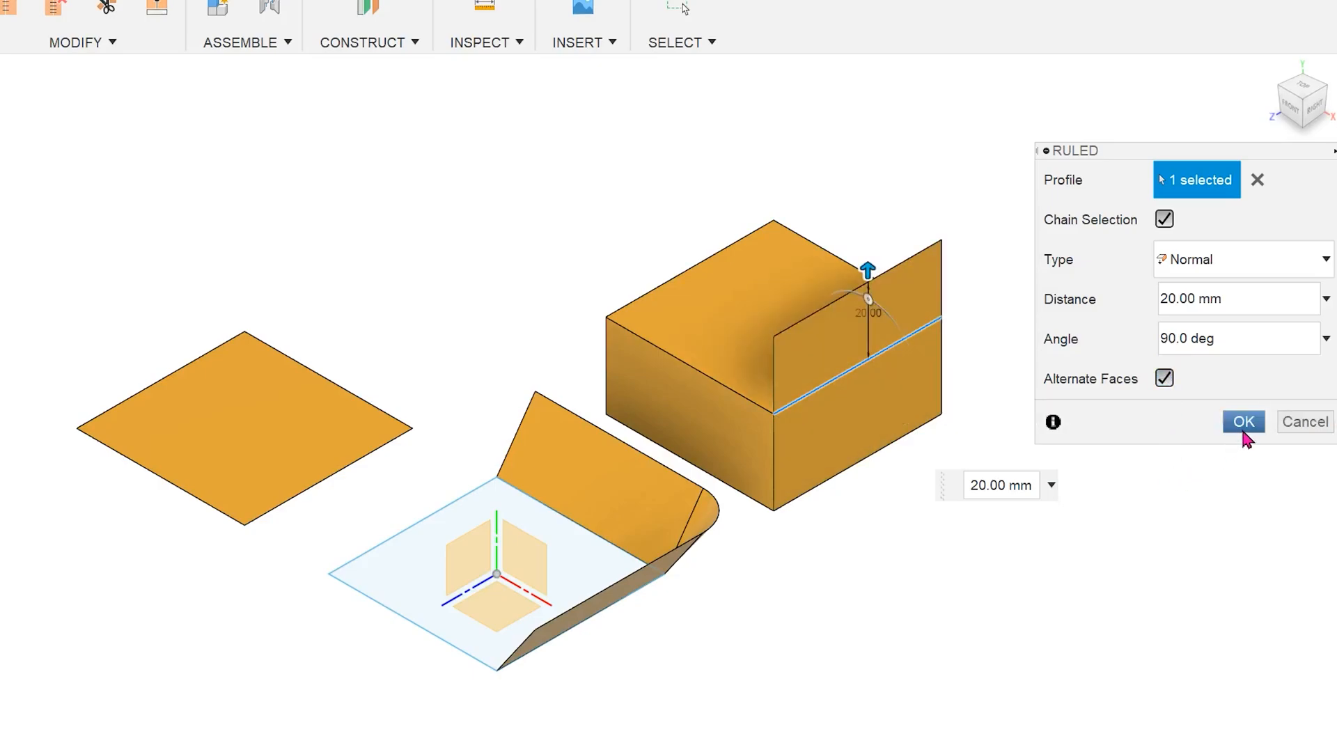
{"action": "left_click", "coordinate": [1243, 422]}
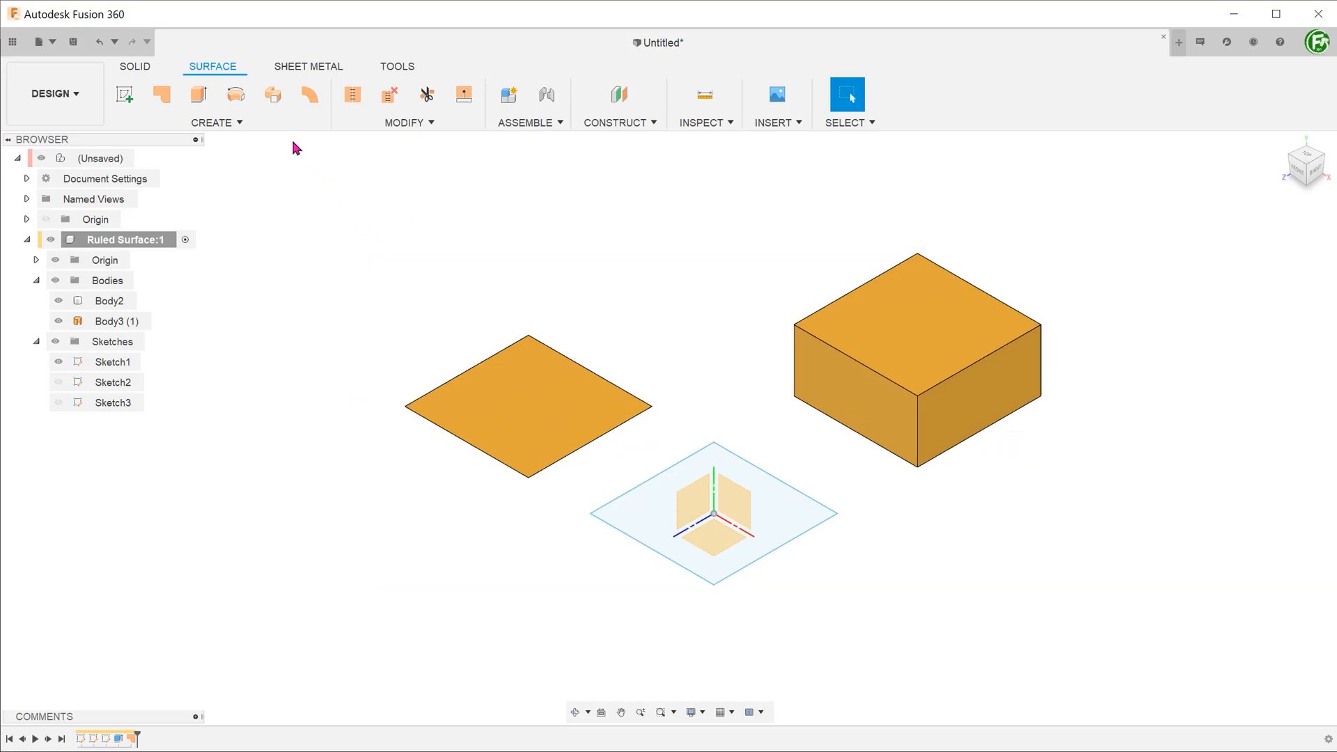
{"action": "left_click", "coordinate": [216, 122]}
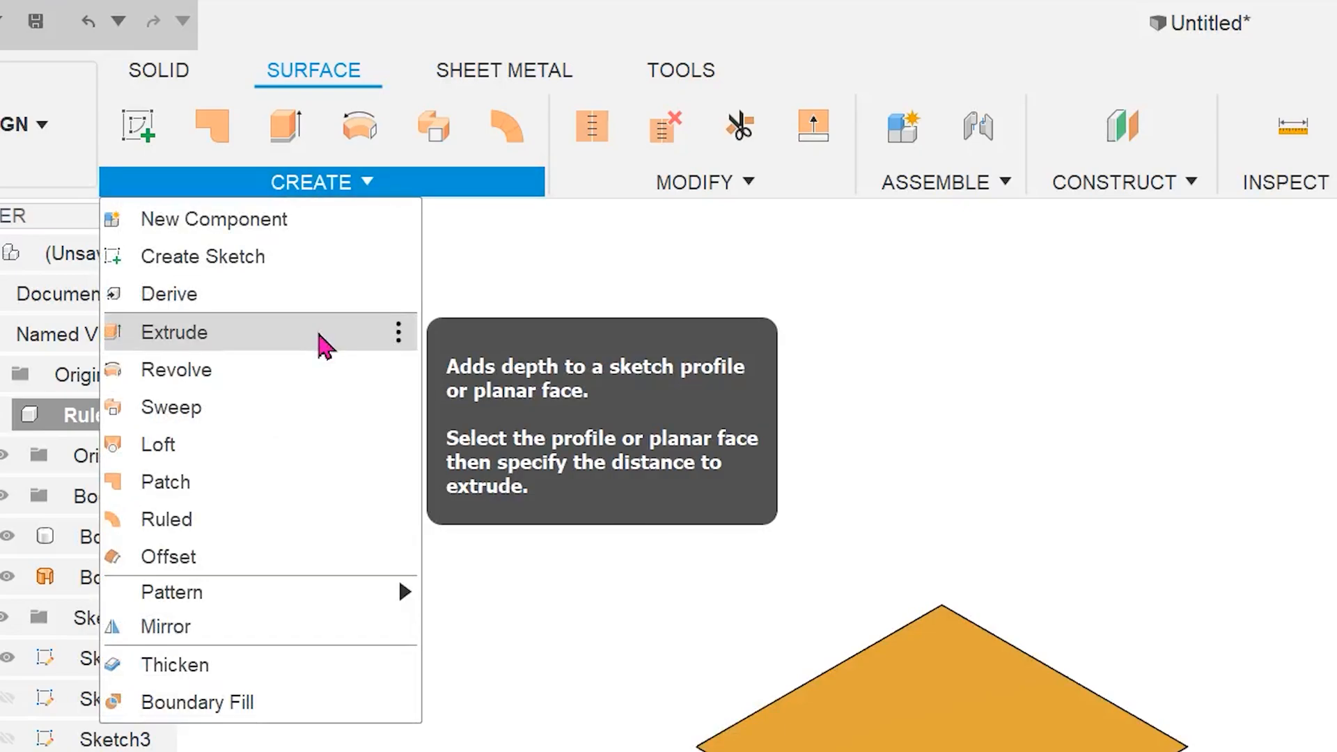
{"action": "left_click", "coordinate": [173, 332]}
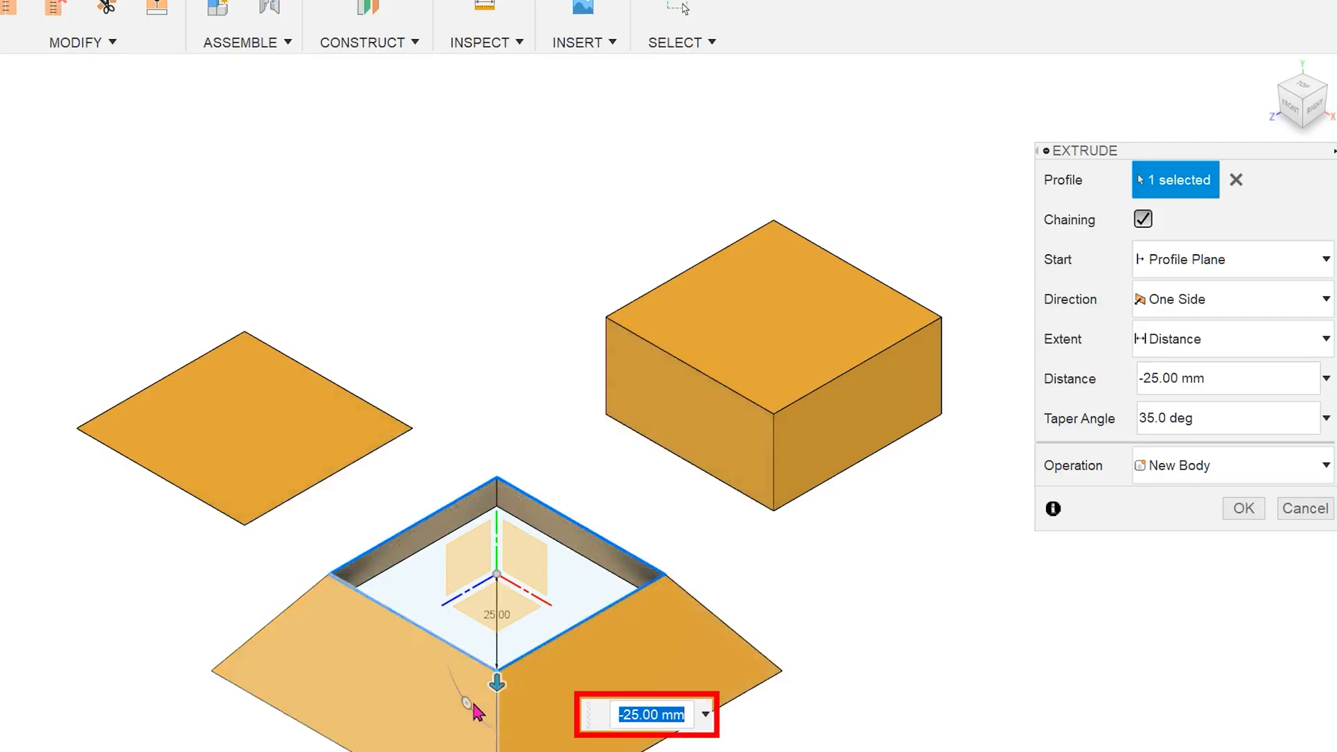
{"action": "type", "text": "-75.0 deg"}
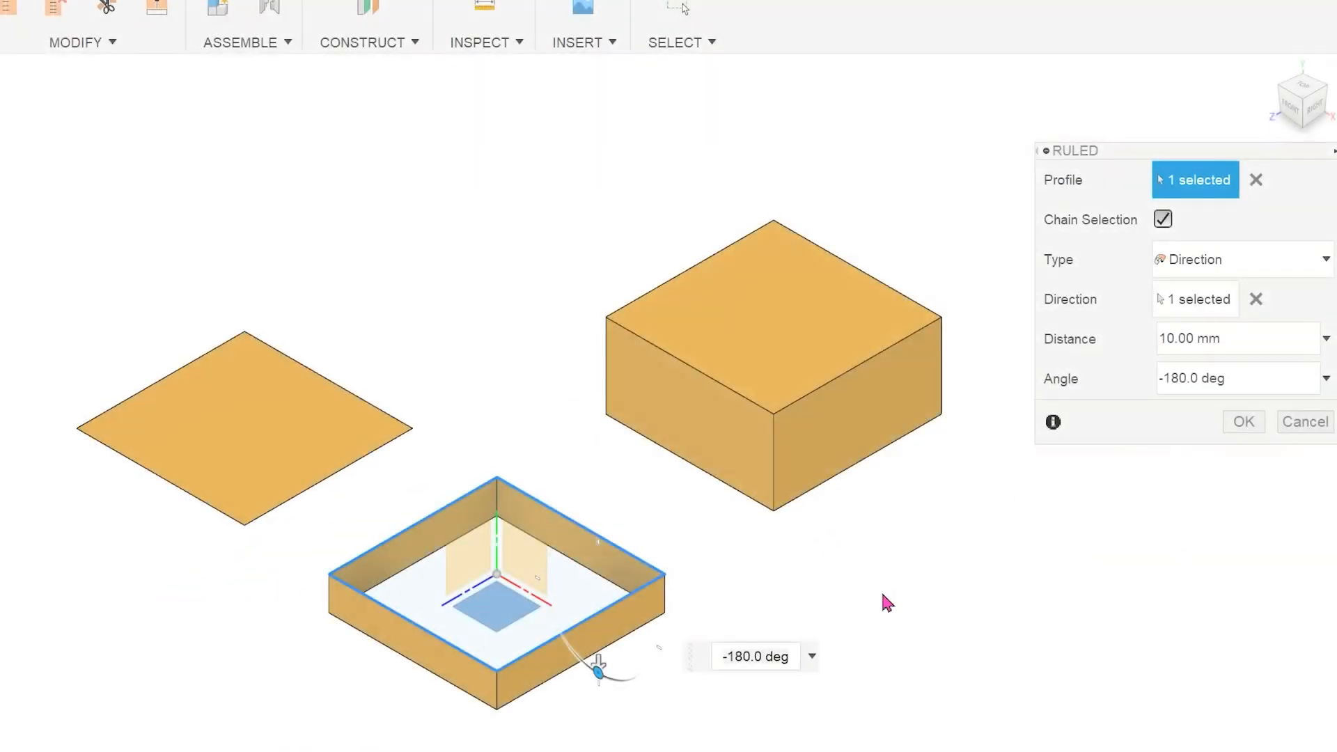
{"action": "left_click_drag", "start_coordinate": [599, 669], "coordinate": [542, 576]}
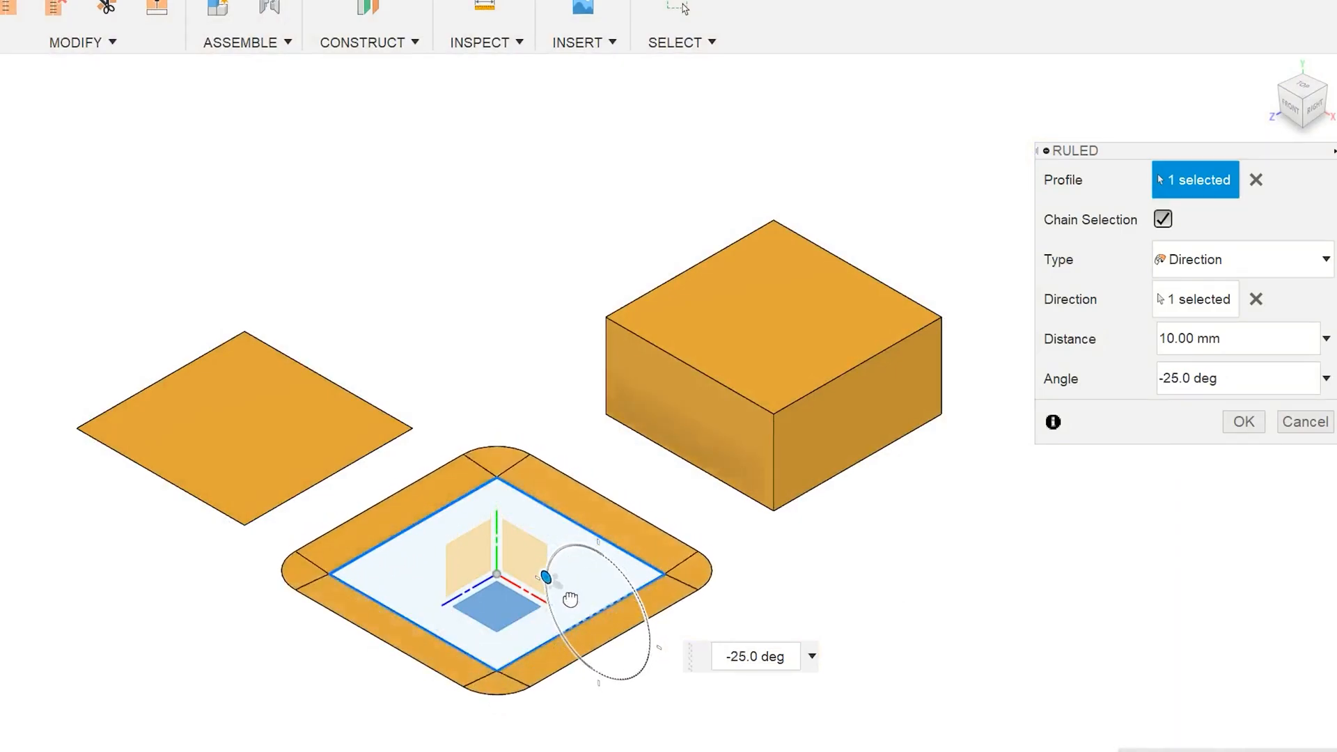
{"action": "left_click_drag", "start_coordinate": [543, 573], "coordinate": [536, 594]}
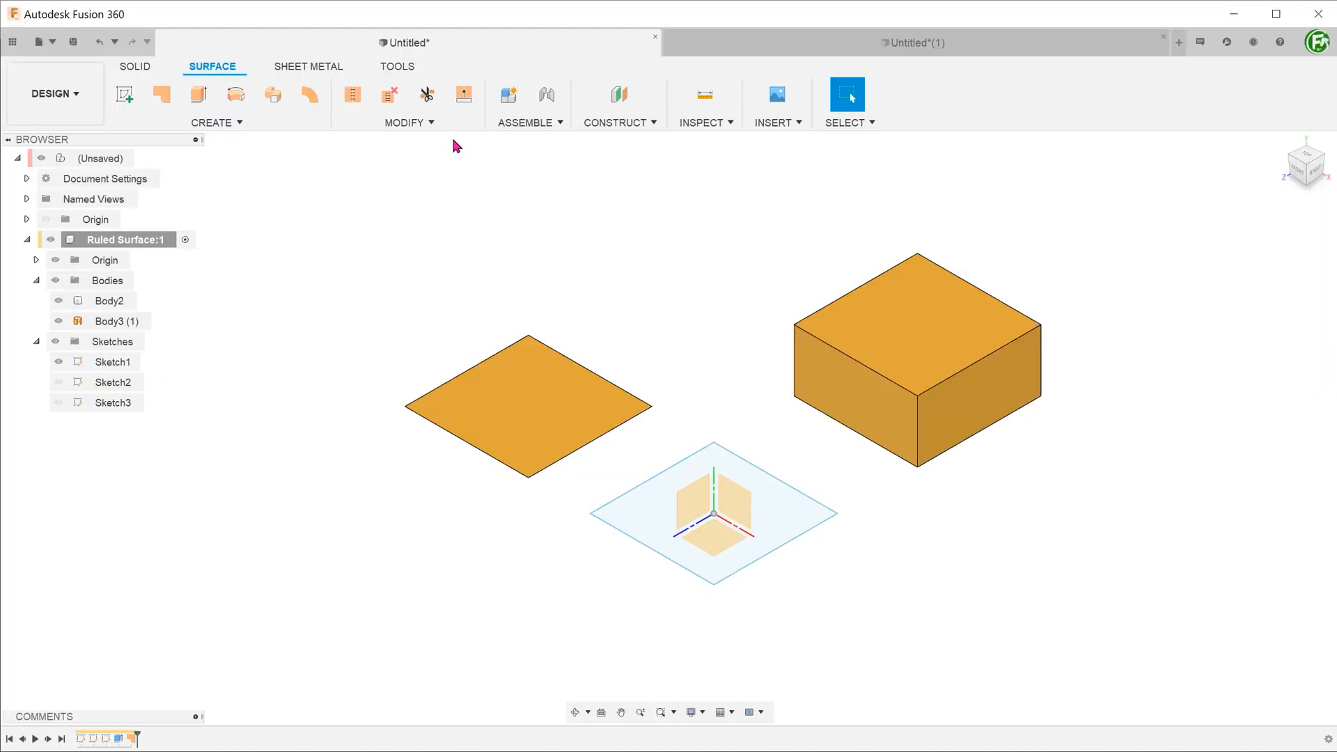
- Extend the square's edge 10 mm perpendicular, then switch to the ruled v5 design
{"action": "left_click", "coordinate": [403, 122]}
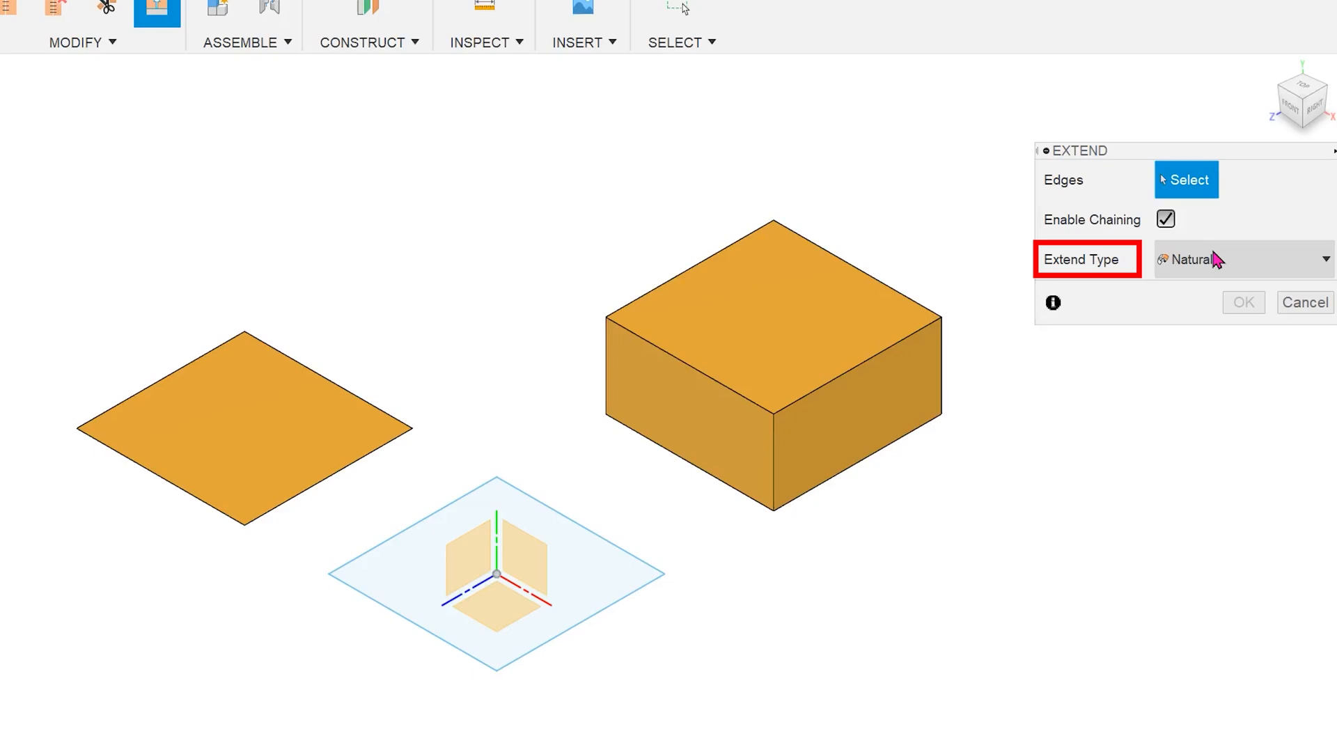
{"action": "left_click", "coordinate": [1241, 259]}
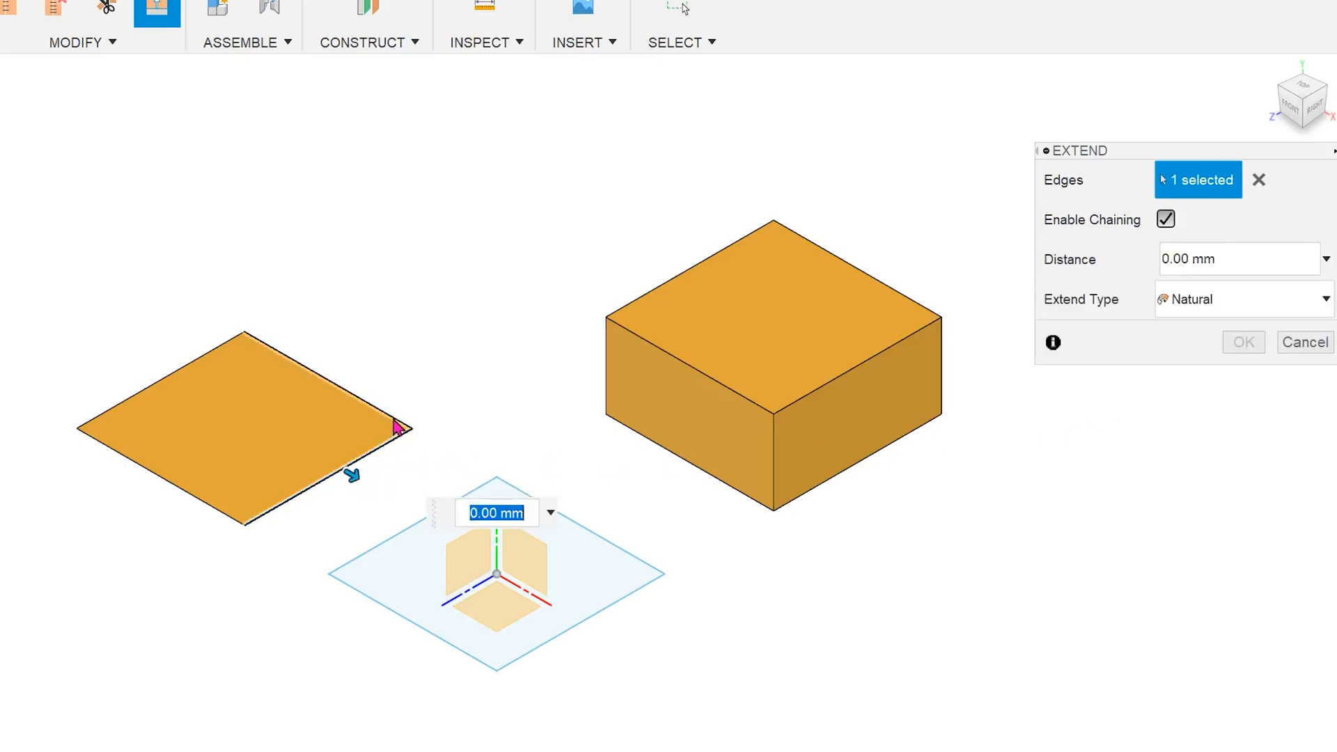
{"action": "type", "text": "10.00 mm"}
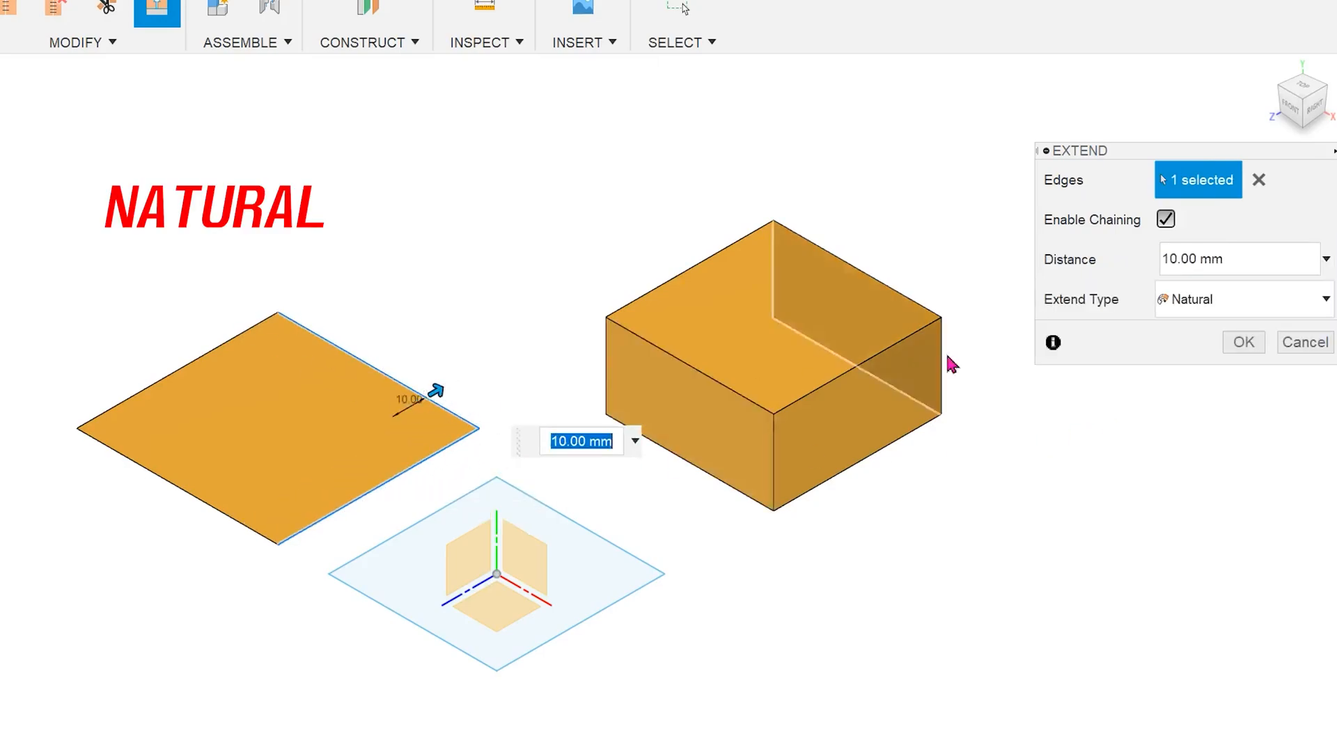
{"action": "left_click", "coordinate": [1243, 299]}
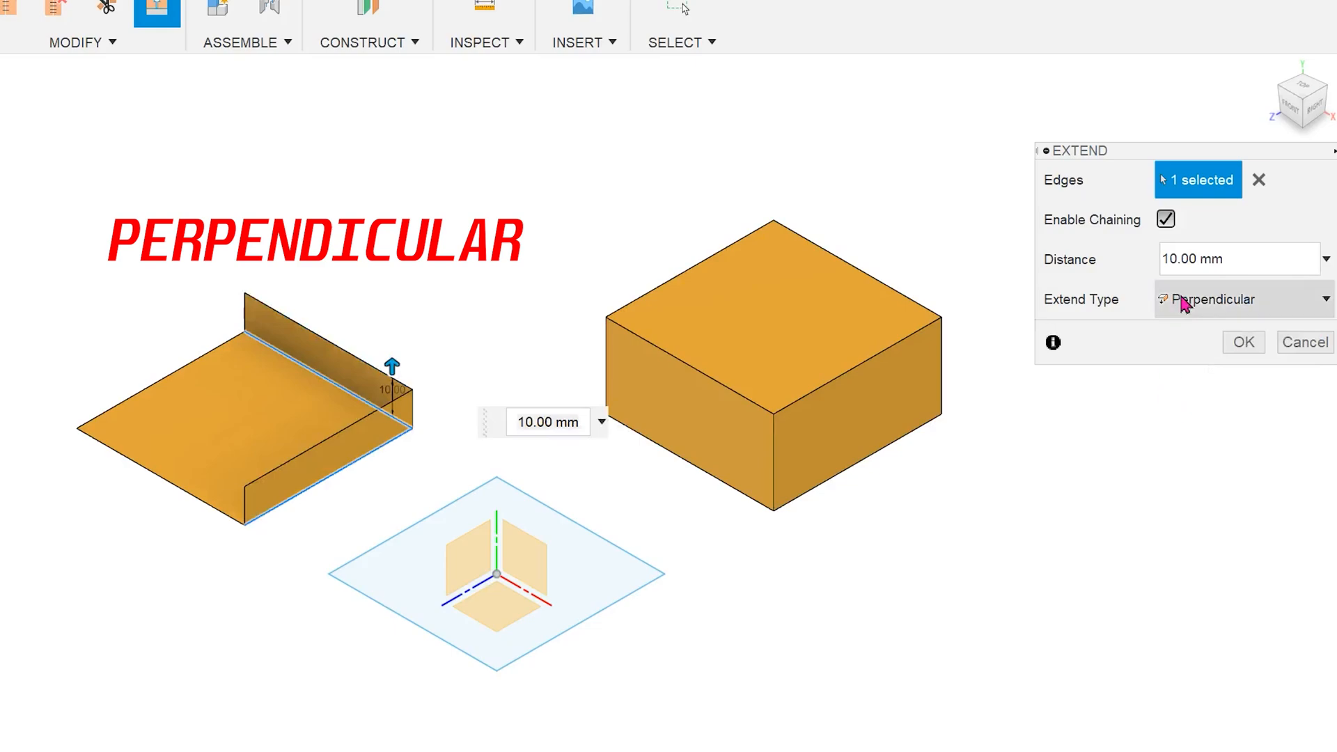
{"action": "left_click", "coordinate": [1241, 299]}
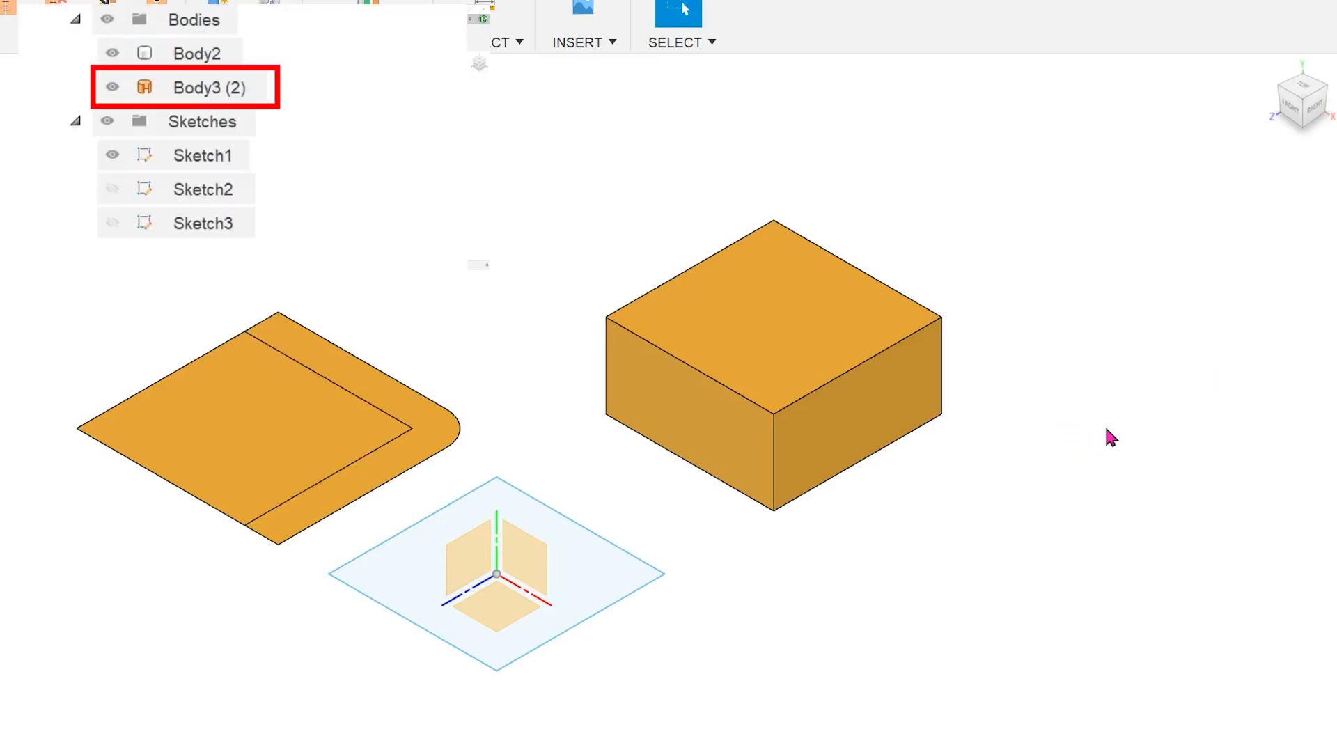
{"action": "left_click", "coordinate": [208, 87]}
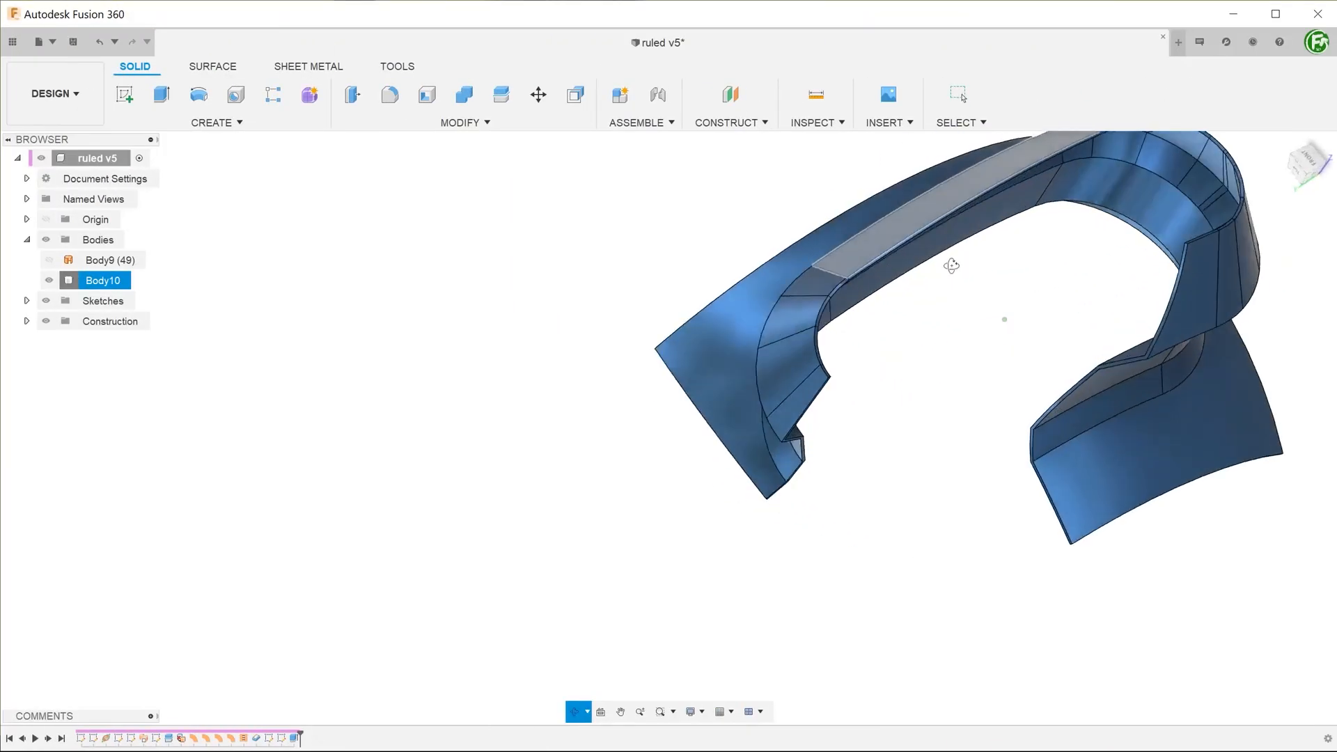
- Confirm the blue ruled wall and red flared top as separate surface bodies above the band and base
{"action": "left_click_drag", "start_coordinate": [950, 265], "coordinate": [644, 328]}
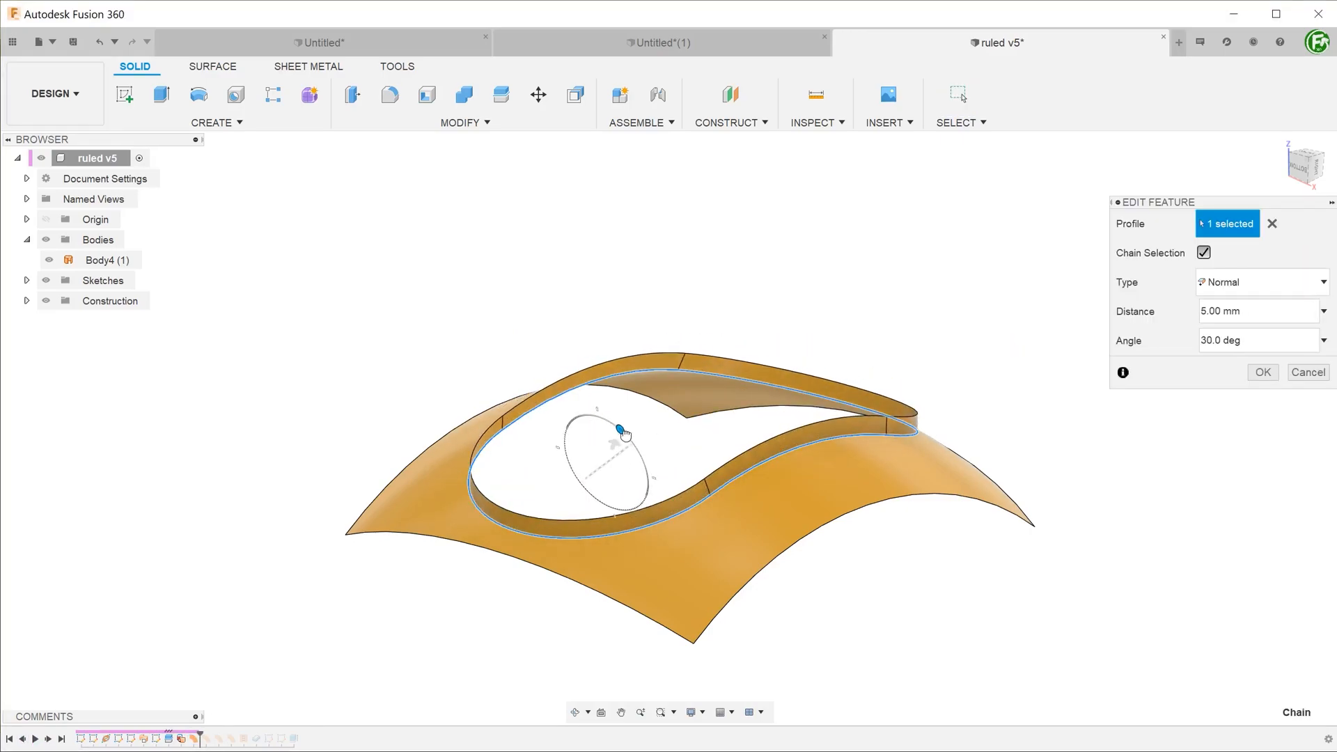
{"action": "left_click", "coordinate": [1261, 372]}
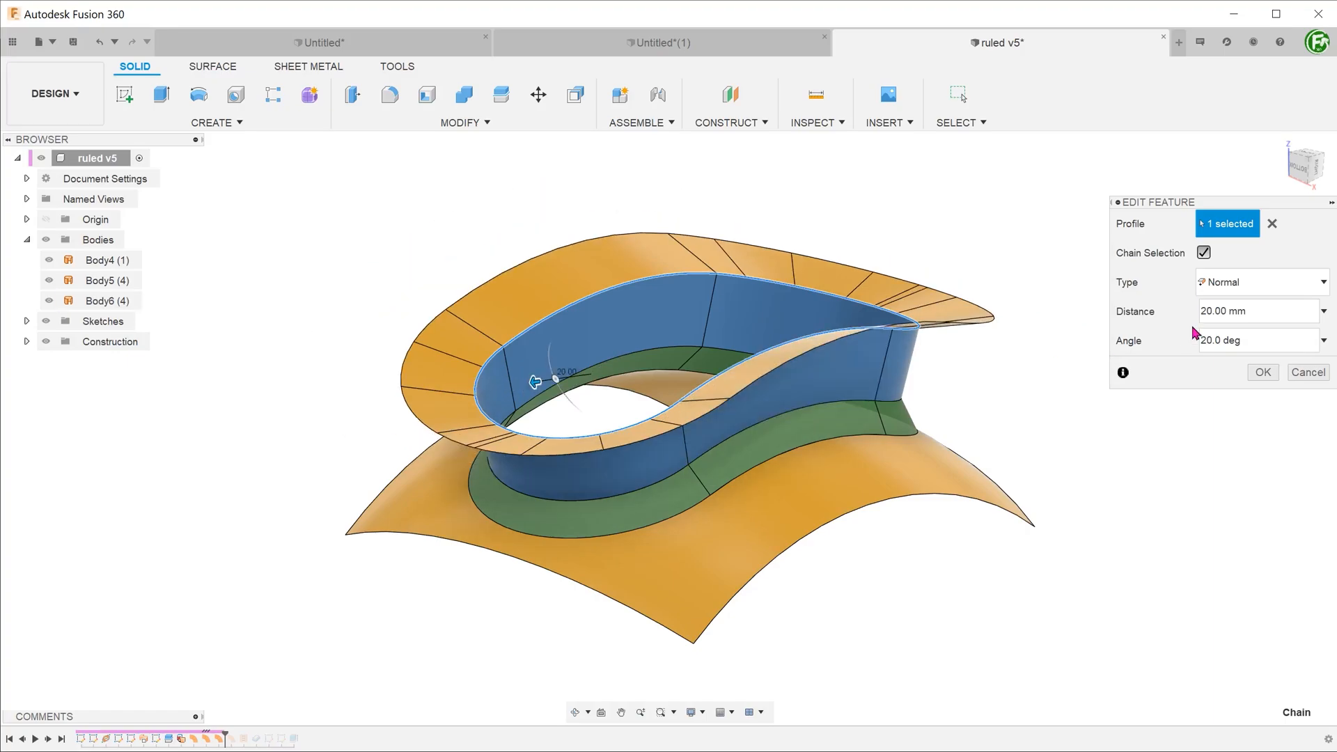
{"action": "left_click", "coordinate": [1262, 372]}
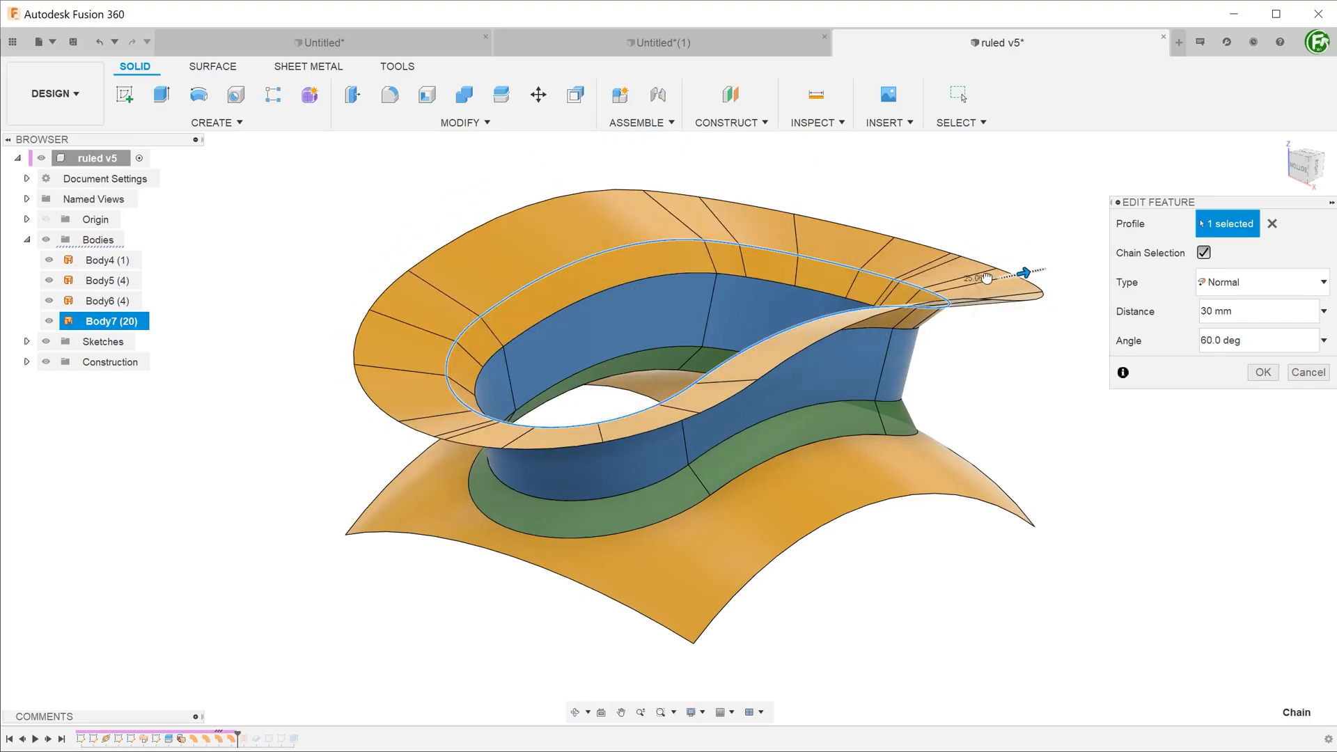
{"action": "left_click", "coordinate": [1261, 372]}
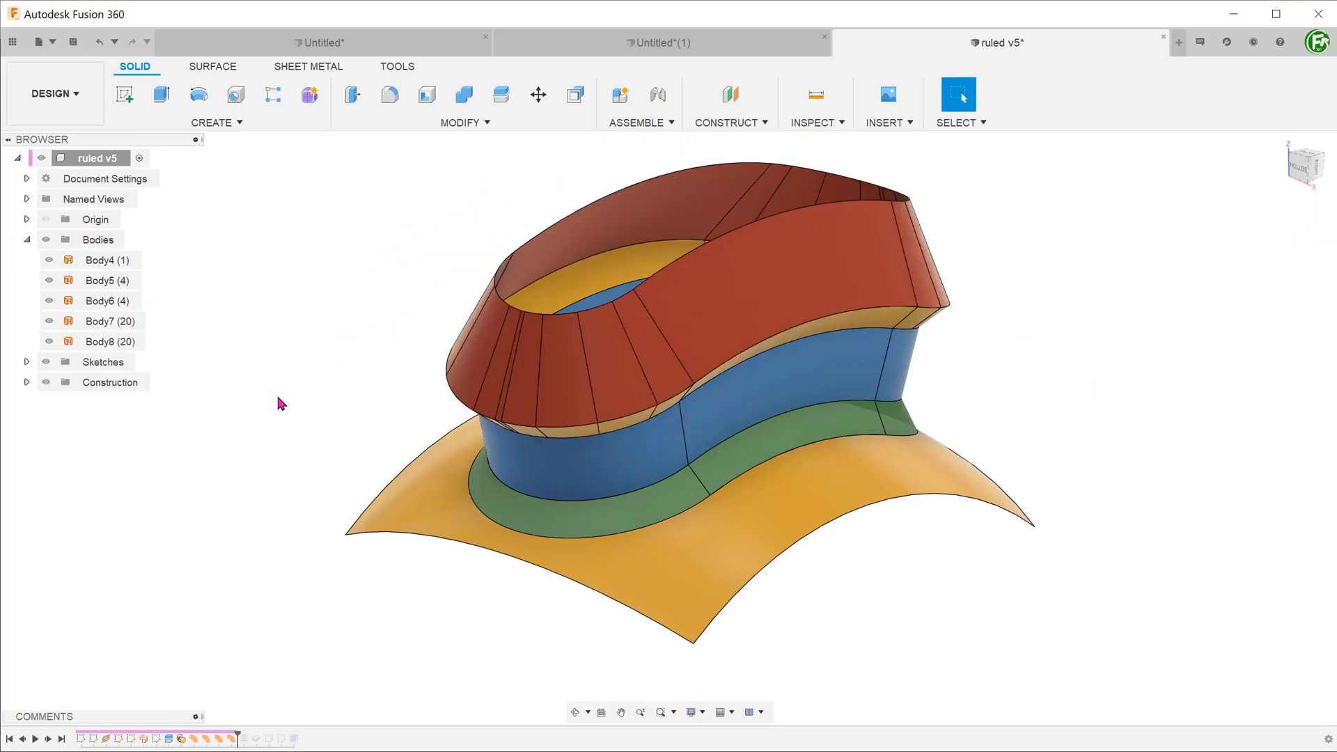
{"action": "left_click", "coordinate": [212, 67]}
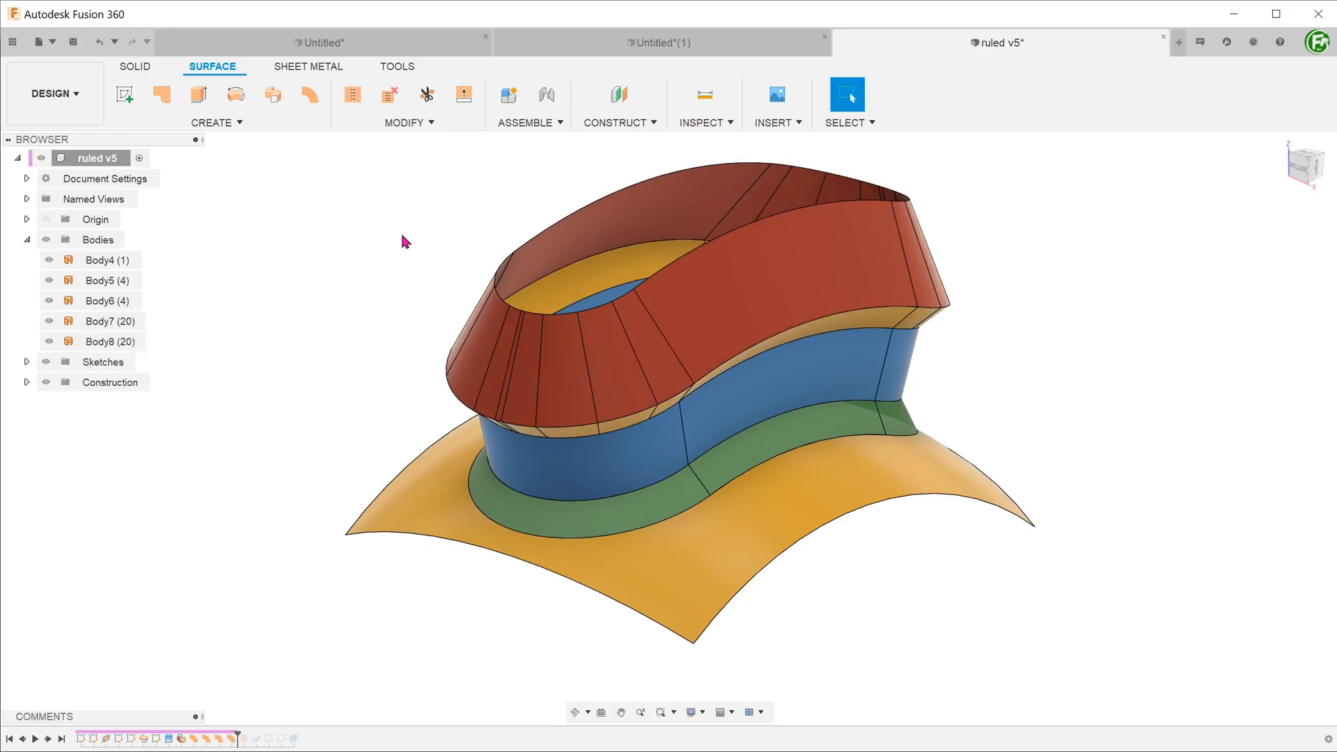
- Stitch the five vessel surfaces into one body at 0.10 mm tolerance
{"action": "left_click", "coordinate": [403, 122]}
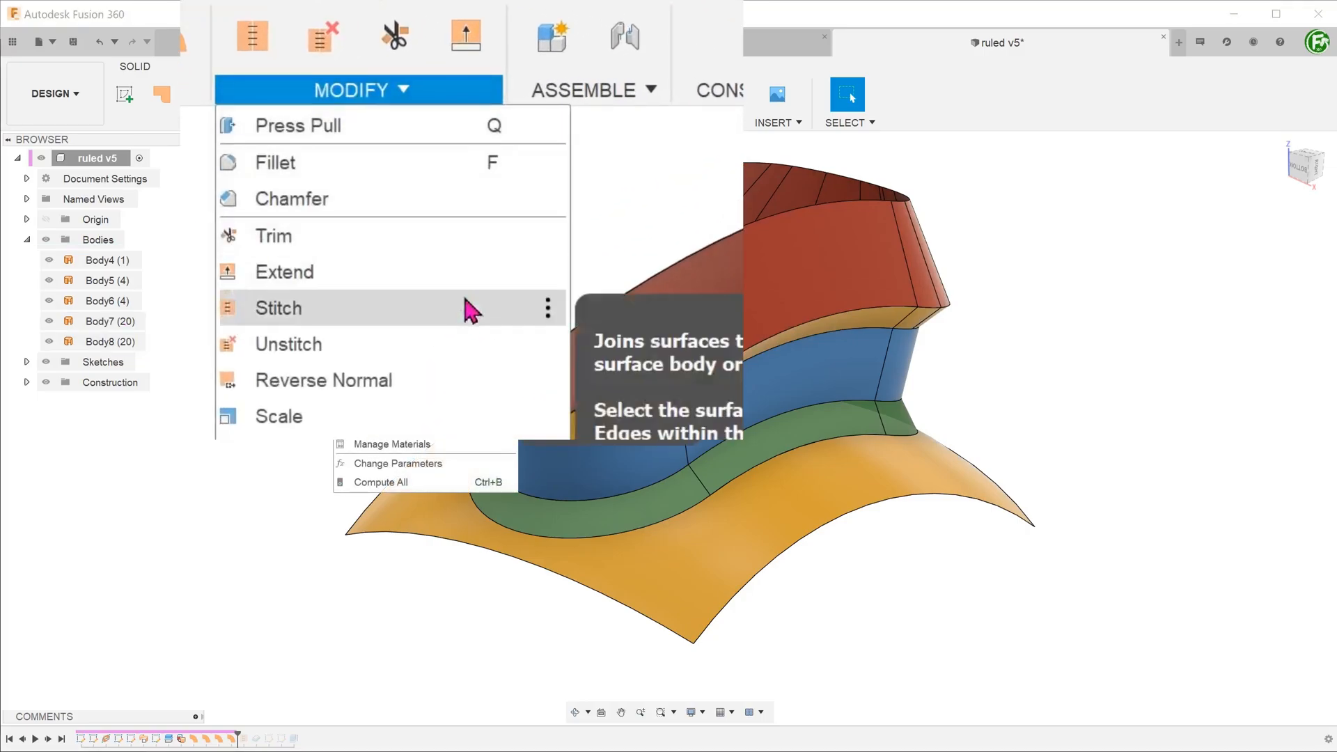
{"action": "left_click", "coordinate": [277, 308]}
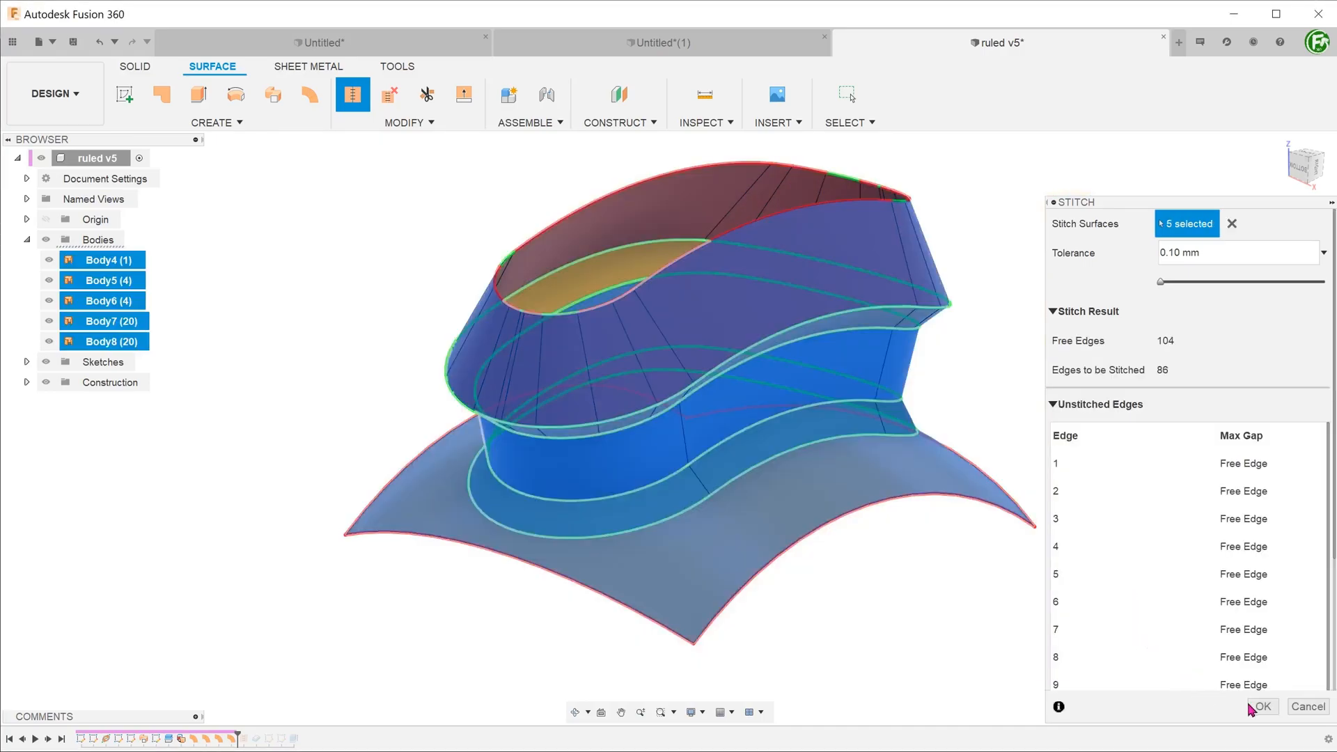
{"action": "left_click", "coordinate": [1261, 706]}
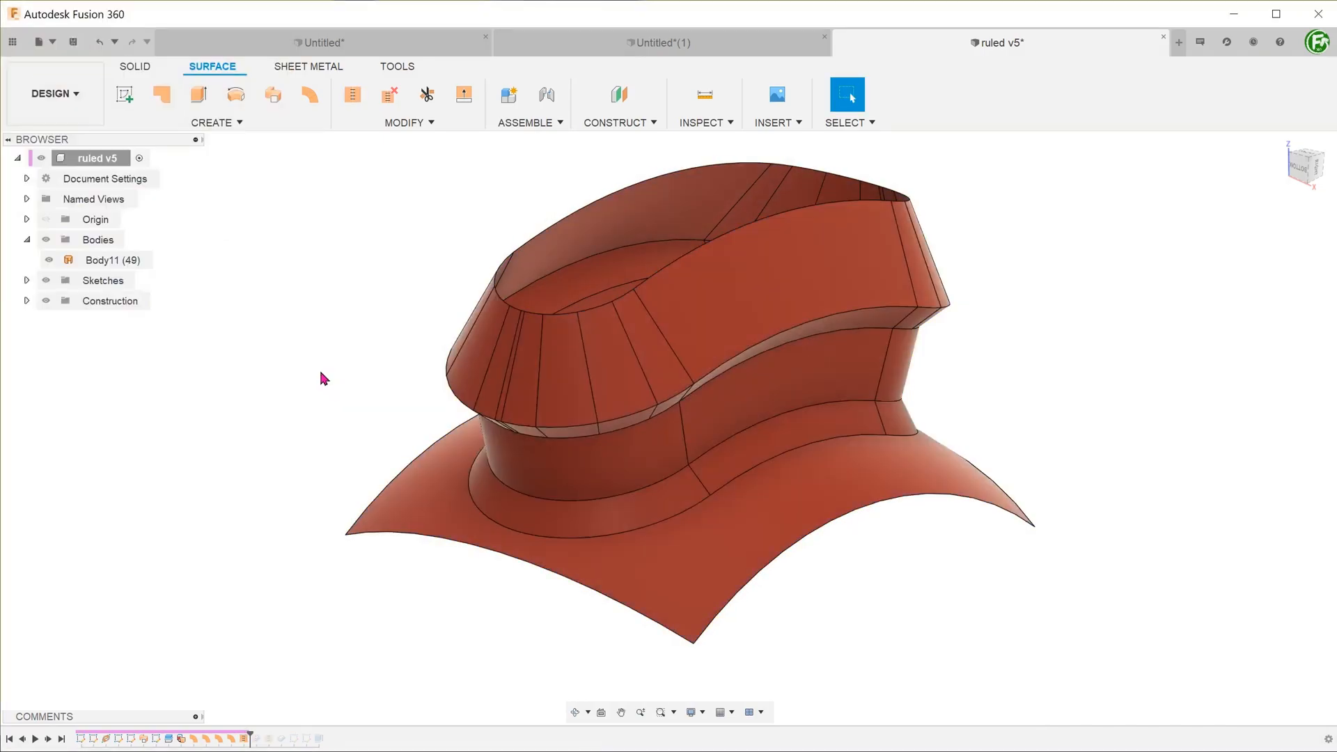
- Thicken Body11 by 1 mm to one side as a new body
{"action": "left_click", "coordinate": [210, 122]}
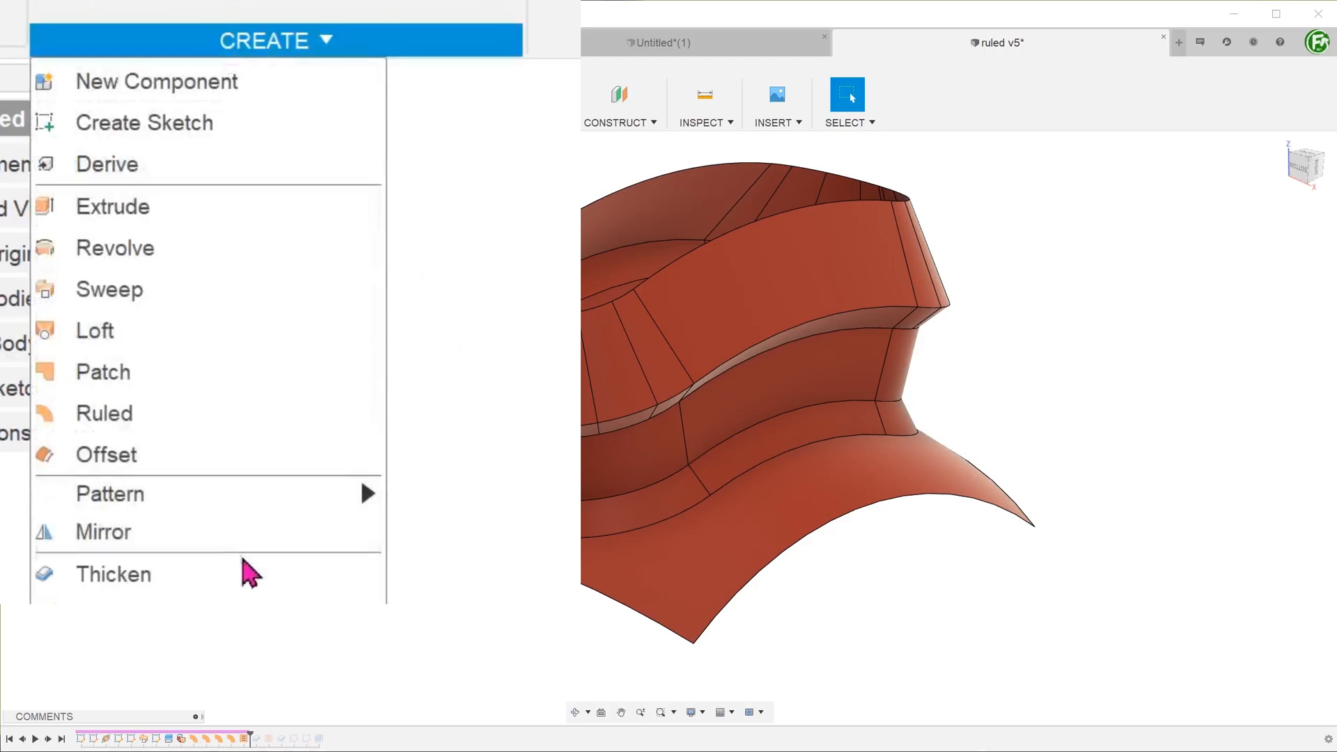
{"action": "left_click", "coordinate": [114, 573]}
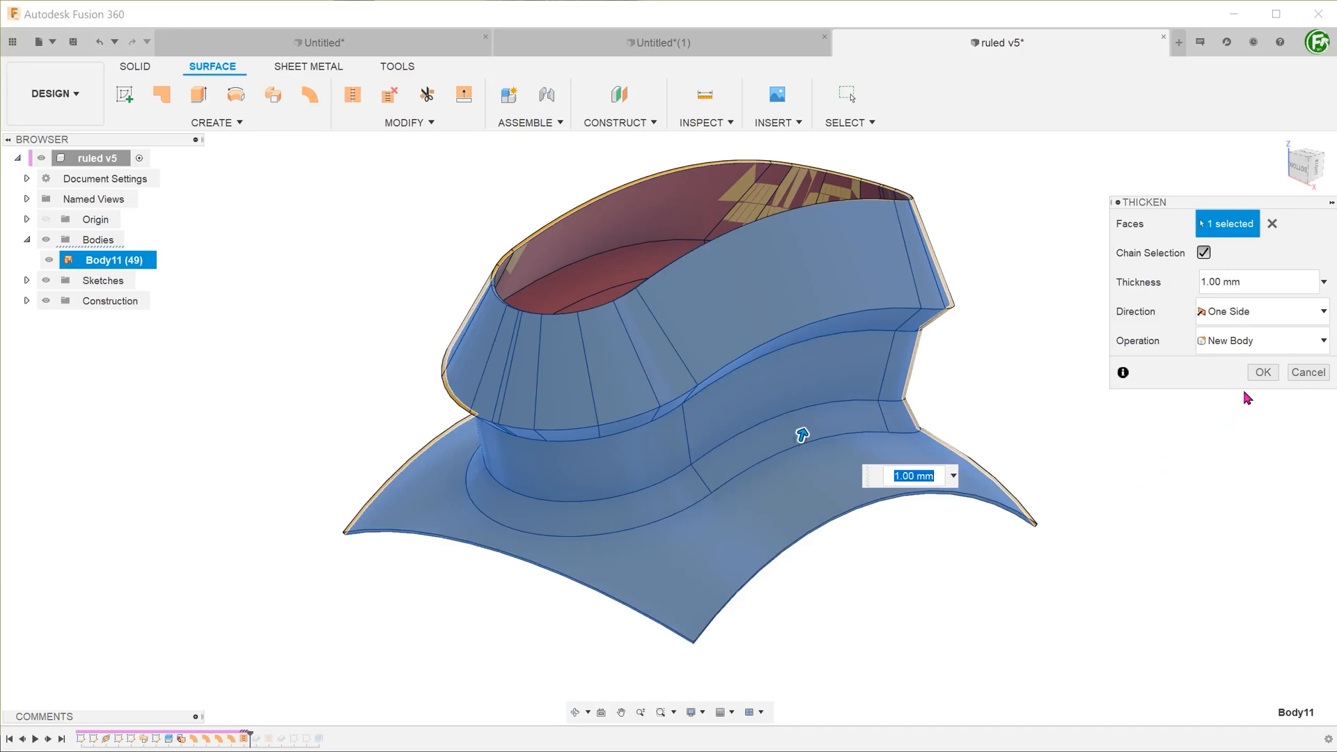
{"action": "left_click", "coordinate": [1262, 372]}
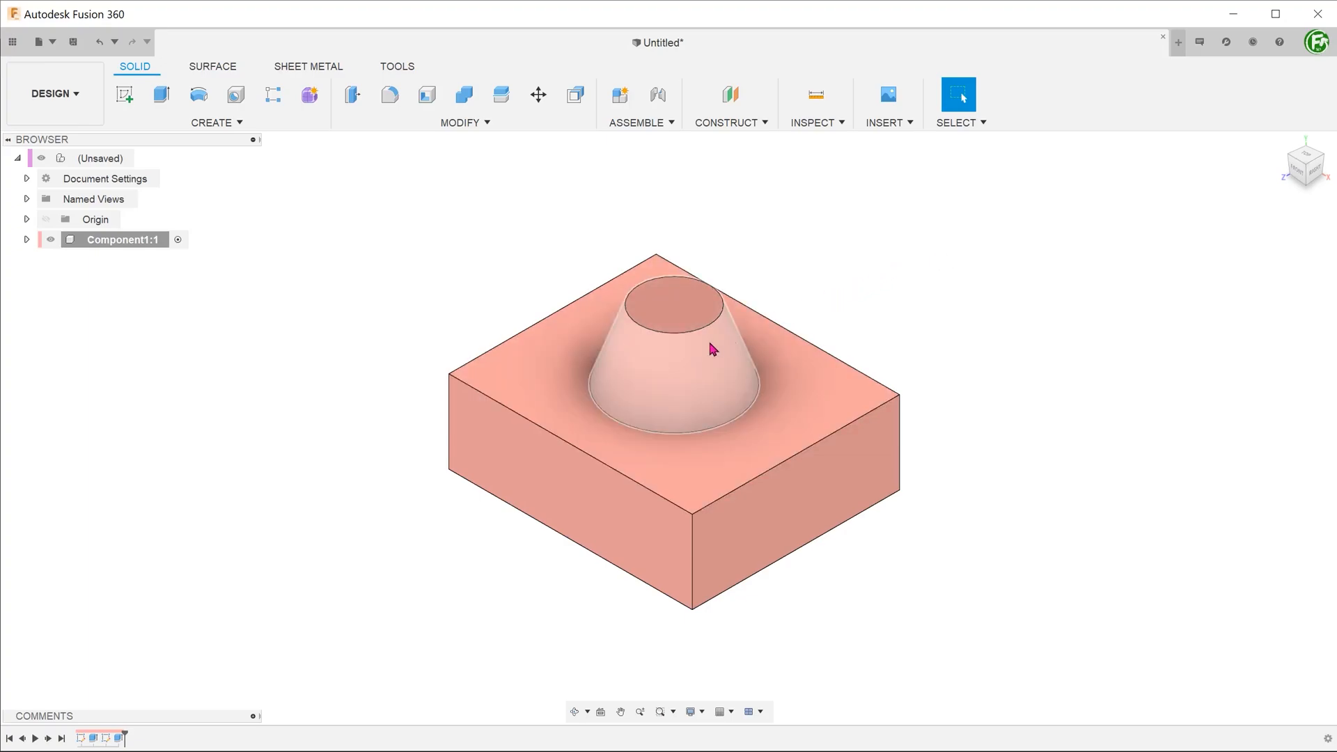
{"action": "mouse_move", "coordinate": [686, 394]}
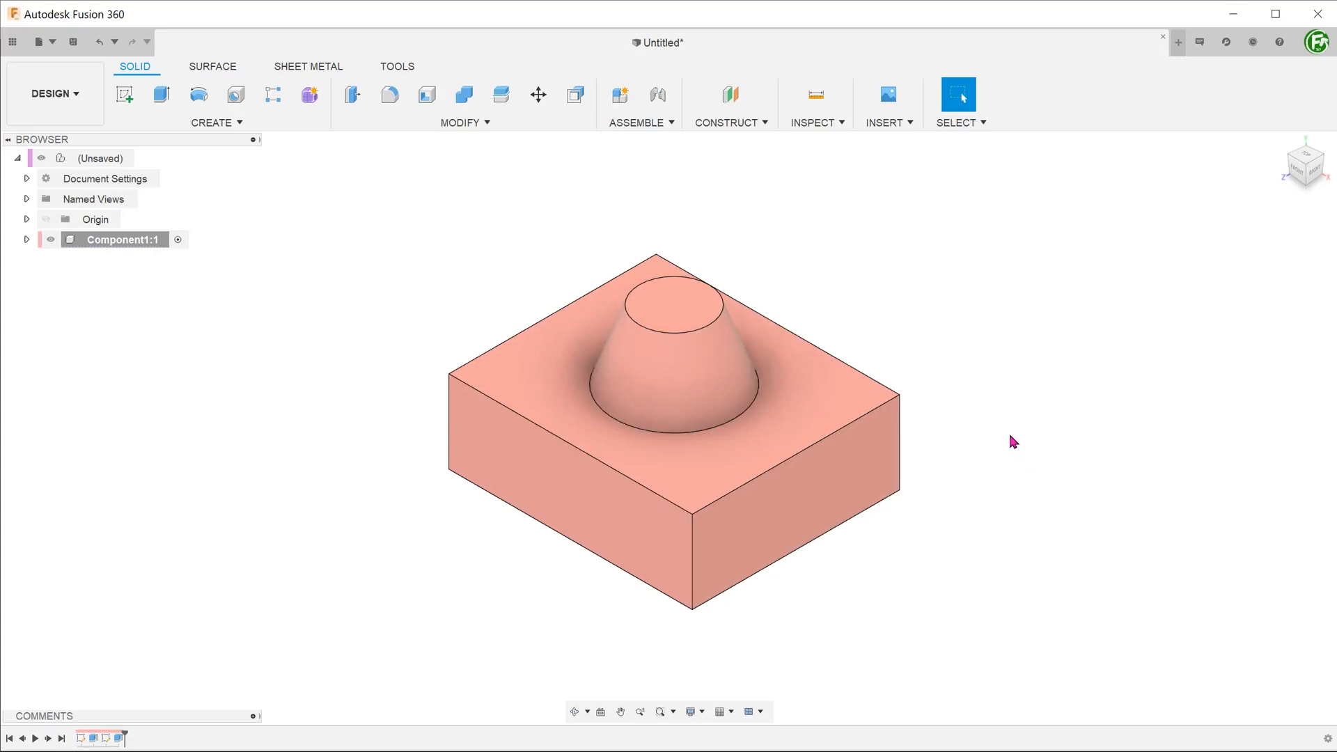
- Create a ruled surface from the cone's base edge, 50 mm at -120°, passing through the block
{"action": "left_click", "coordinate": [213, 66]}
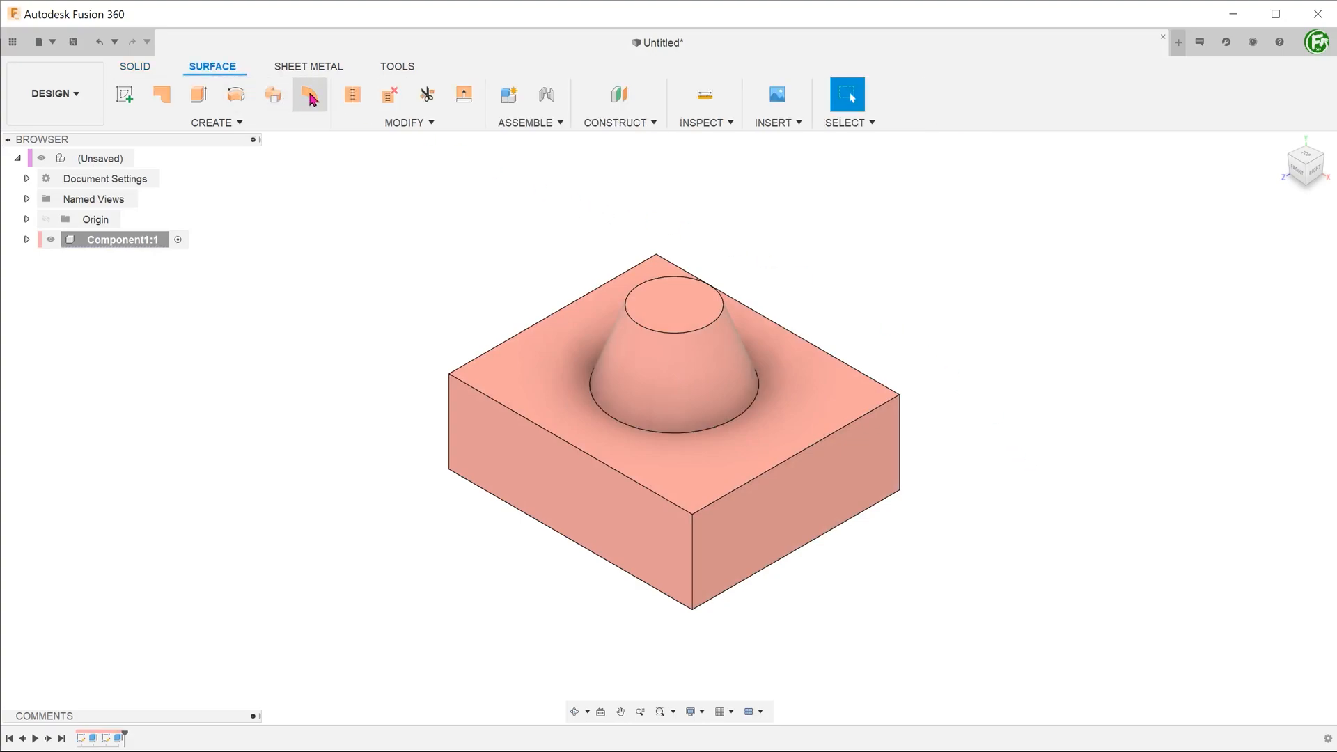
{"action": "left_click", "coordinate": [310, 95]}
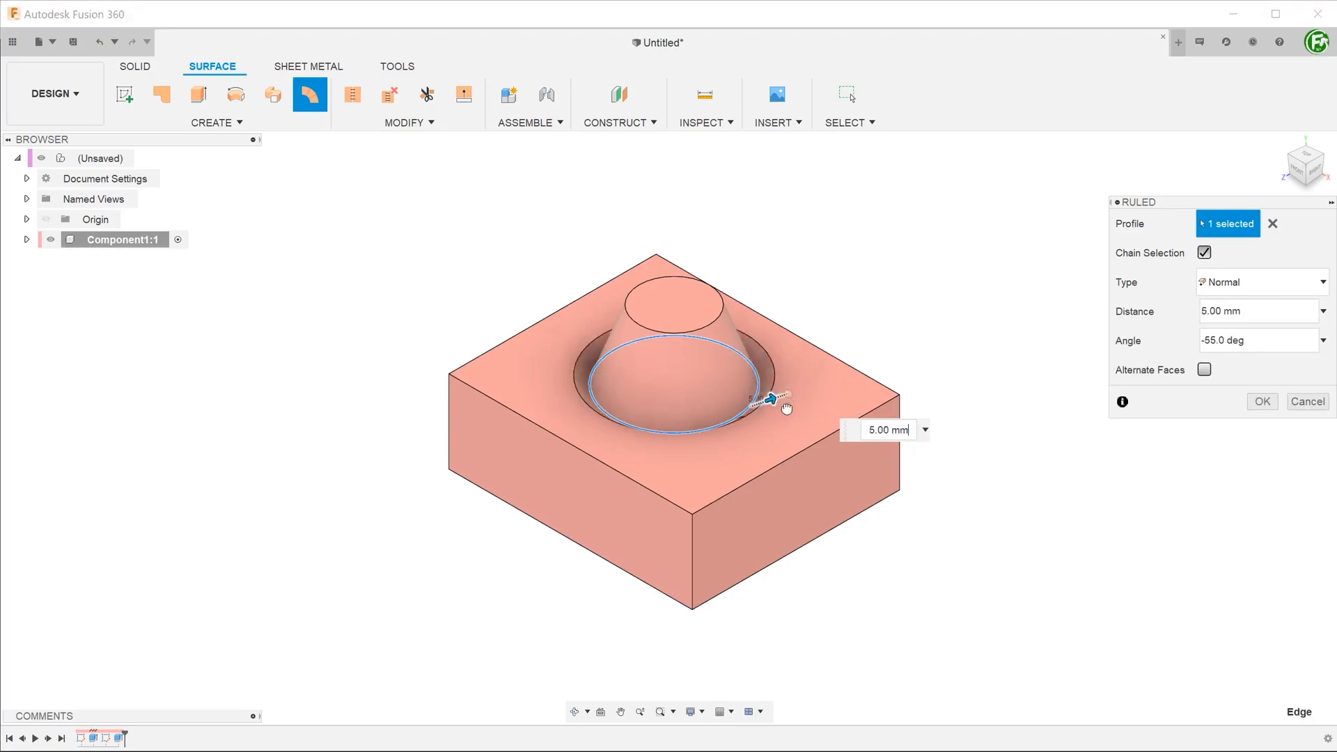
{"action": "left_click_drag", "start_coordinate": [772, 396], "coordinate": [793, 415]}
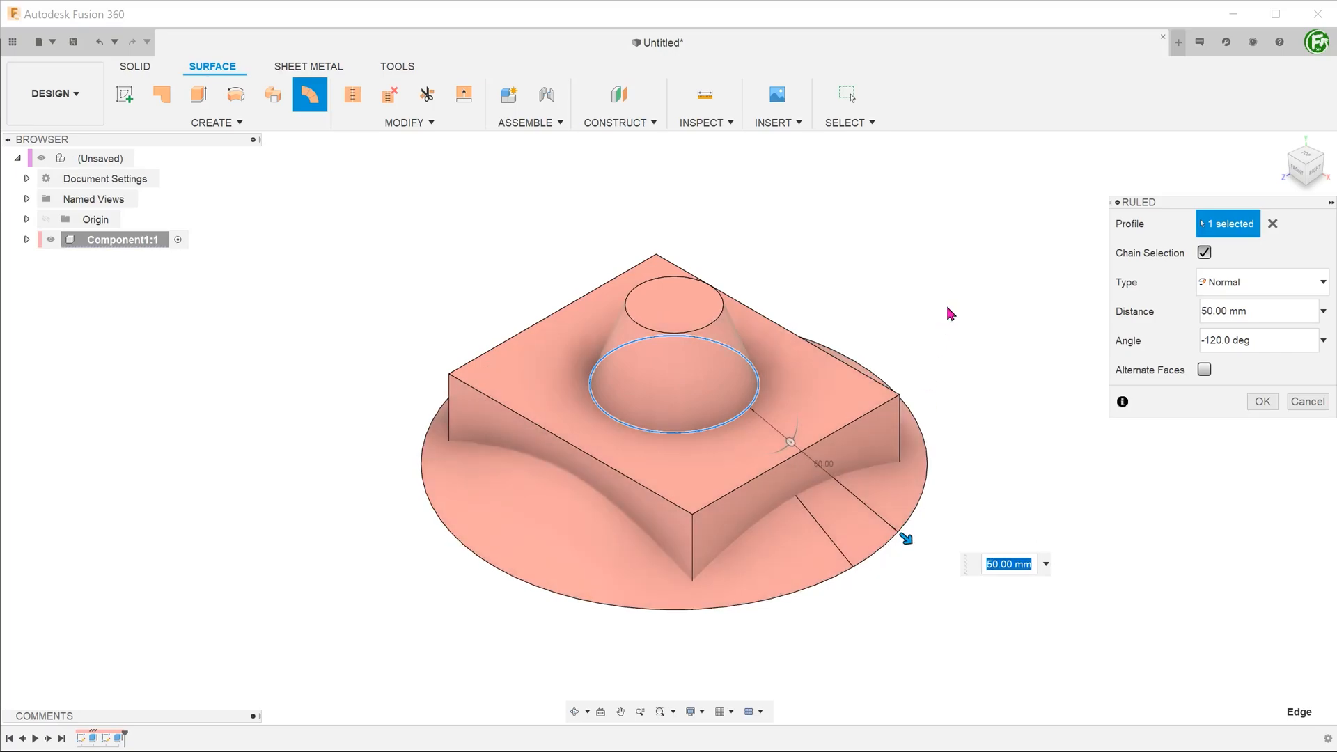
{"action": "left_click", "coordinate": [1262, 402]}
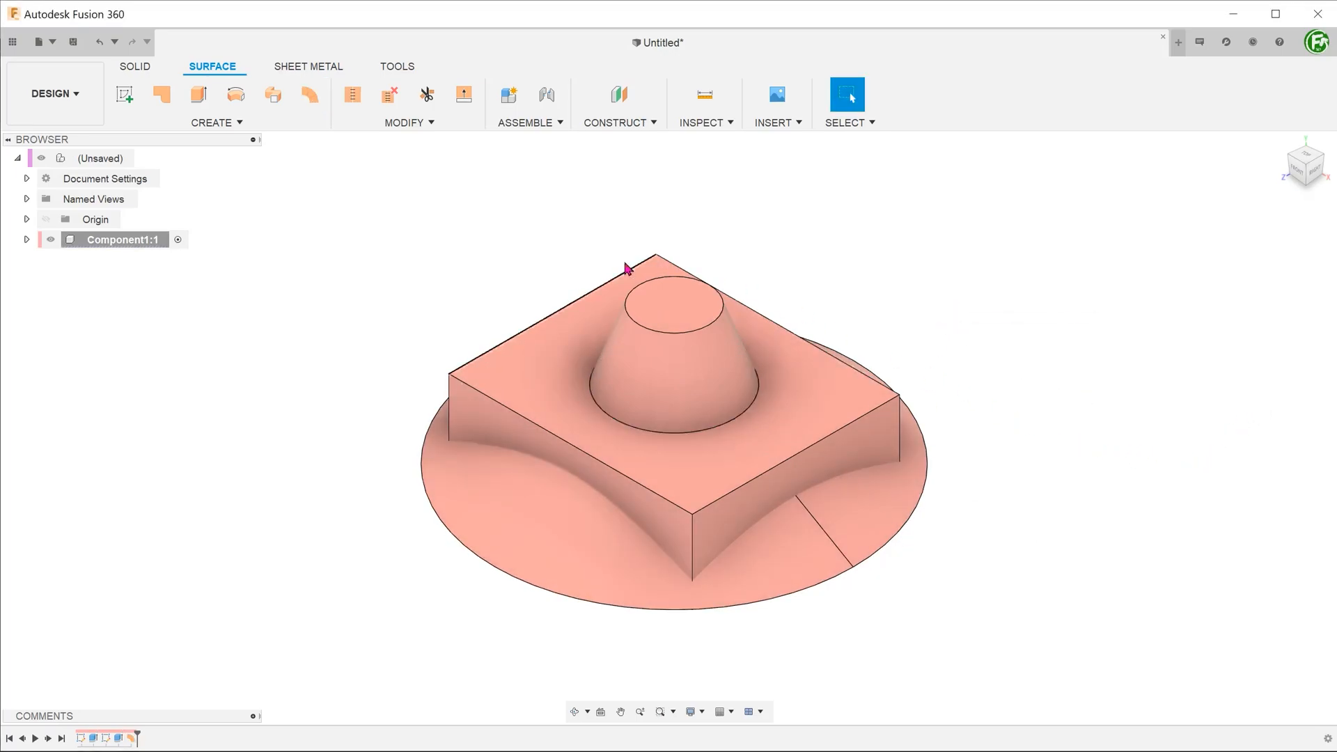
- Expand Component1:1 and its Bodies folder to list Body1 and surface Body2
{"action": "left_click", "coordinate": [26, 239]}
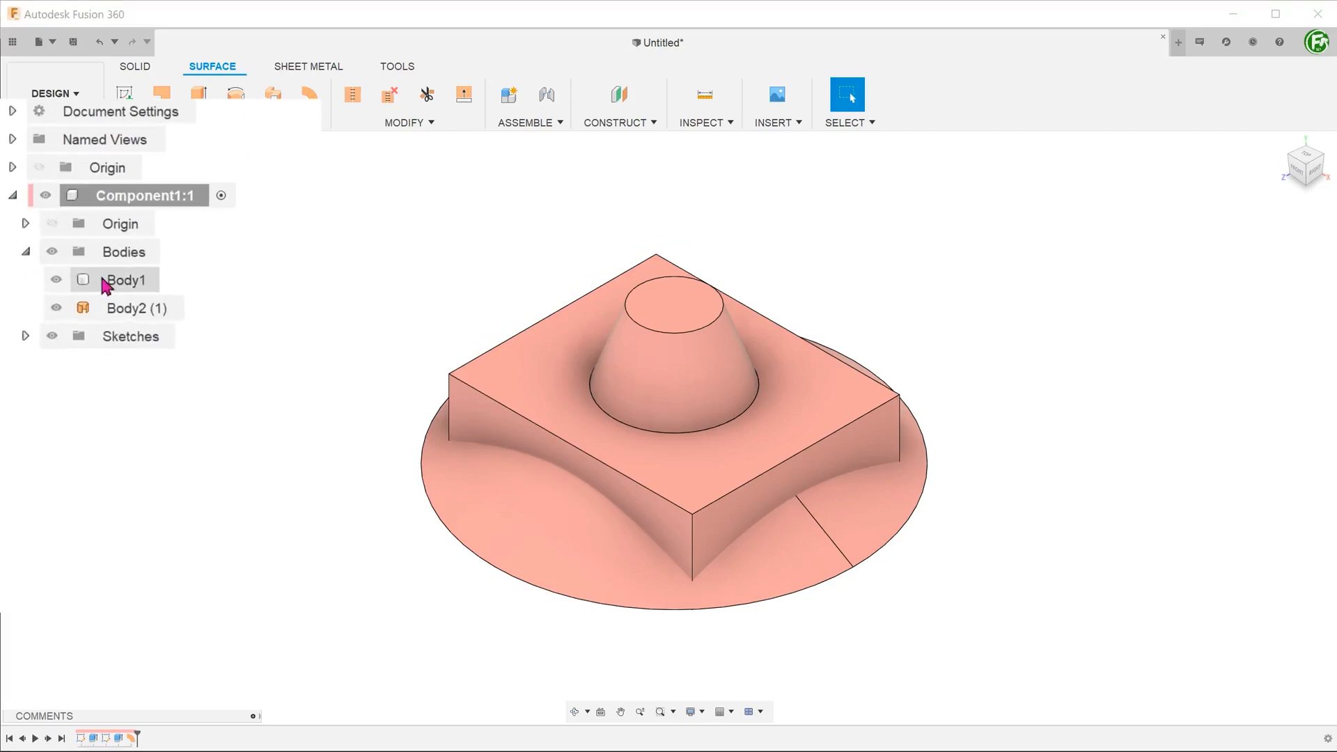
{"action": "left_click", "coordinate": [136, 308]}
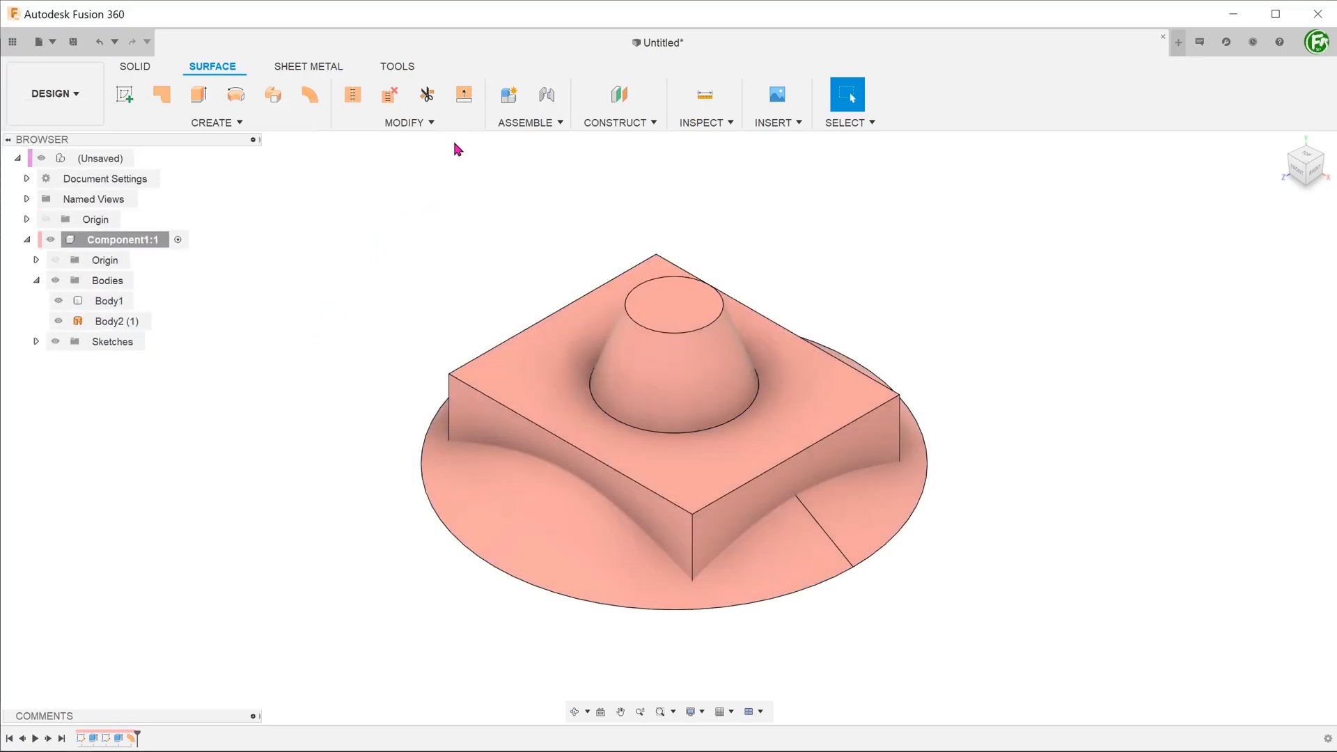
- Split Body1 with the ruled surface as splitting tool, Extend Splitting Tool unchecked
{"action": "left_click", "coordinate": [404, 122]}
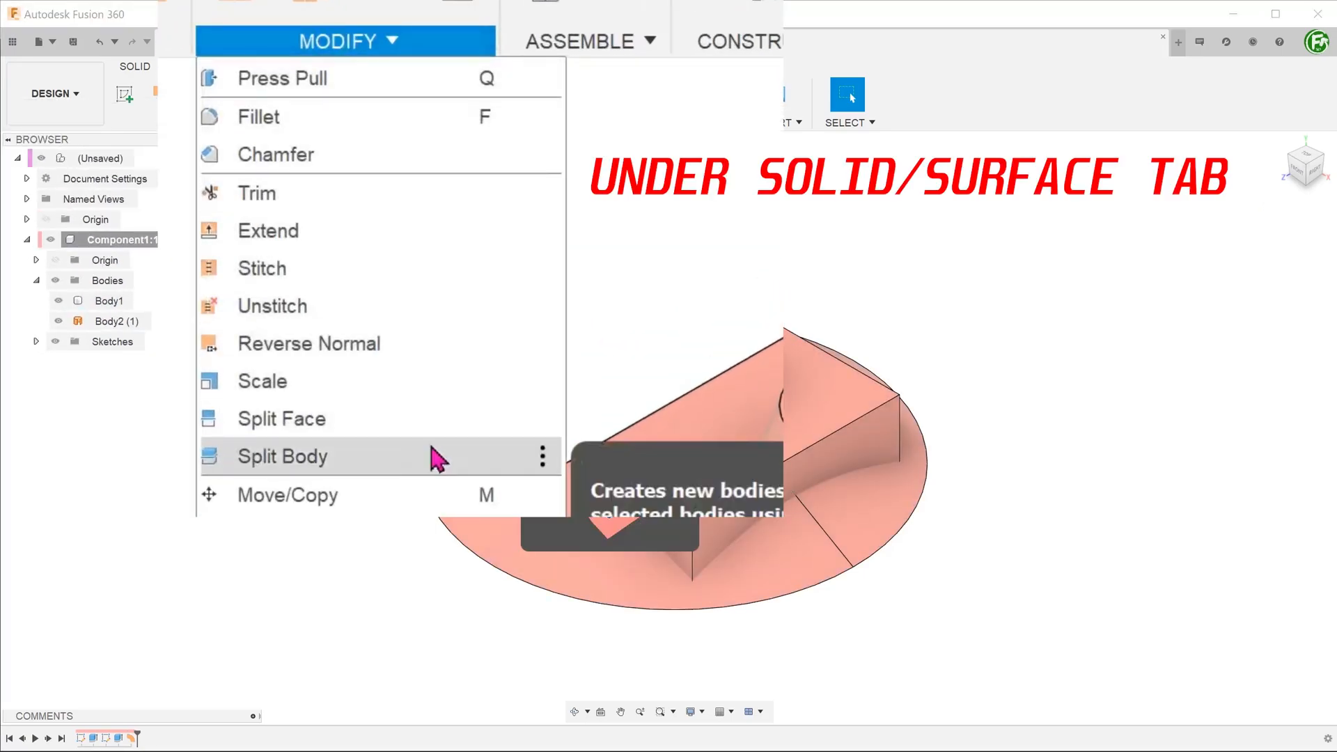
{"action": "left_click", "coordinate": [282, 456]}
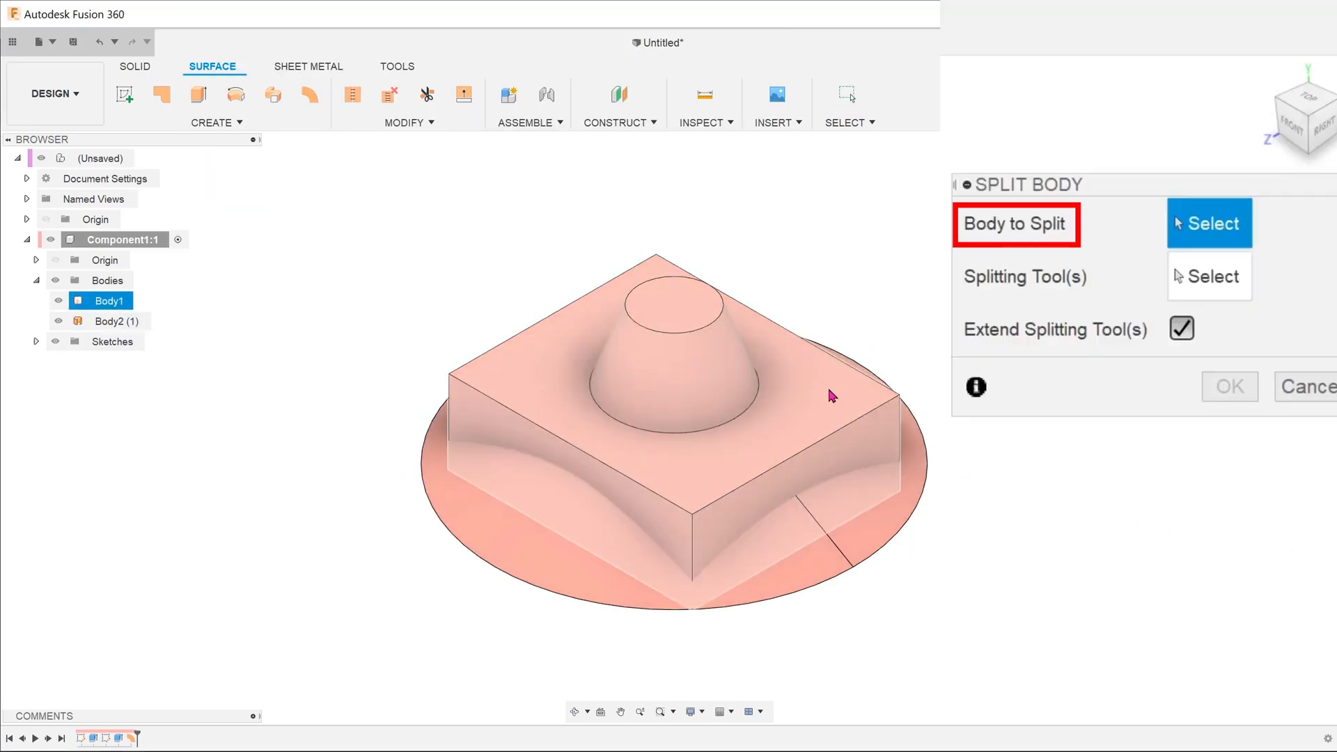
{"action": "left_click", "coordinate": [682, 384]}
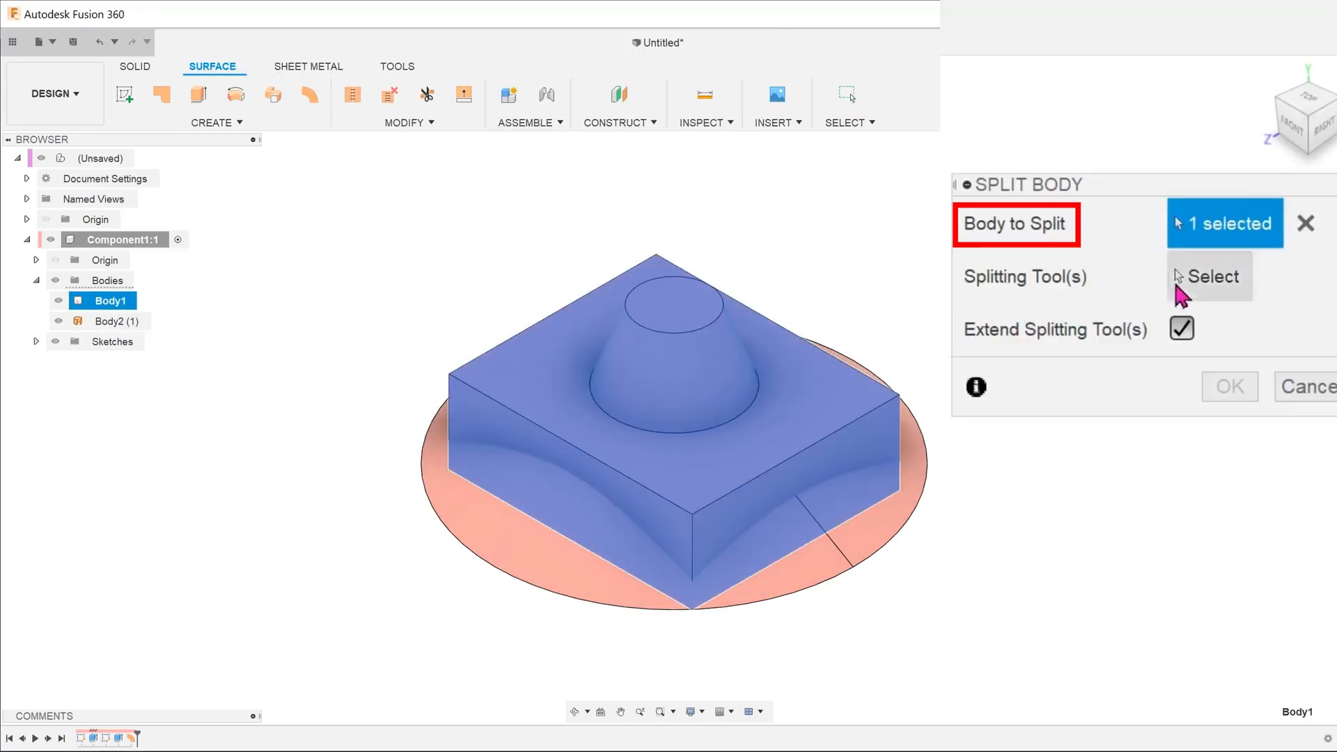
{"action": "left_click", "coordinate": [1208, 276]}
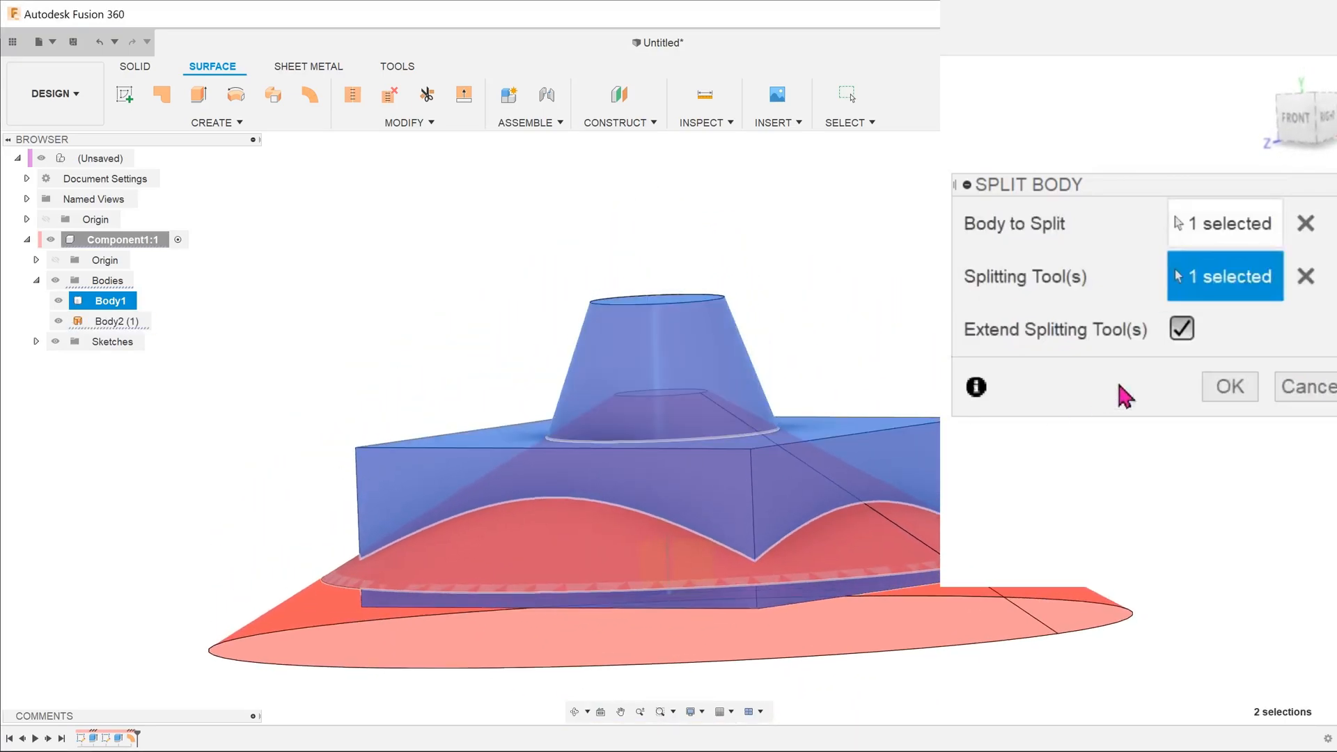
{"action": "left_click", "coordinate": [1181, 330]}
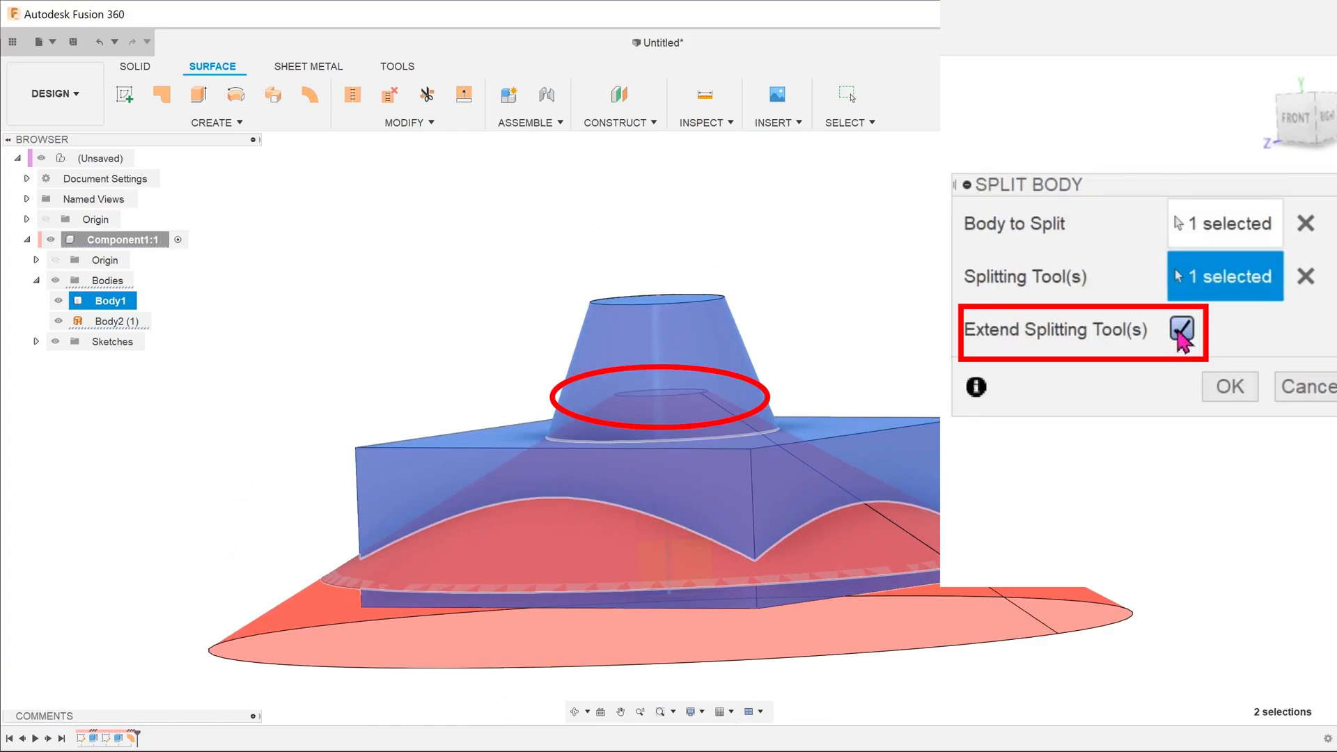
{"action": "left_click", "coordinate": [1181, 329]}
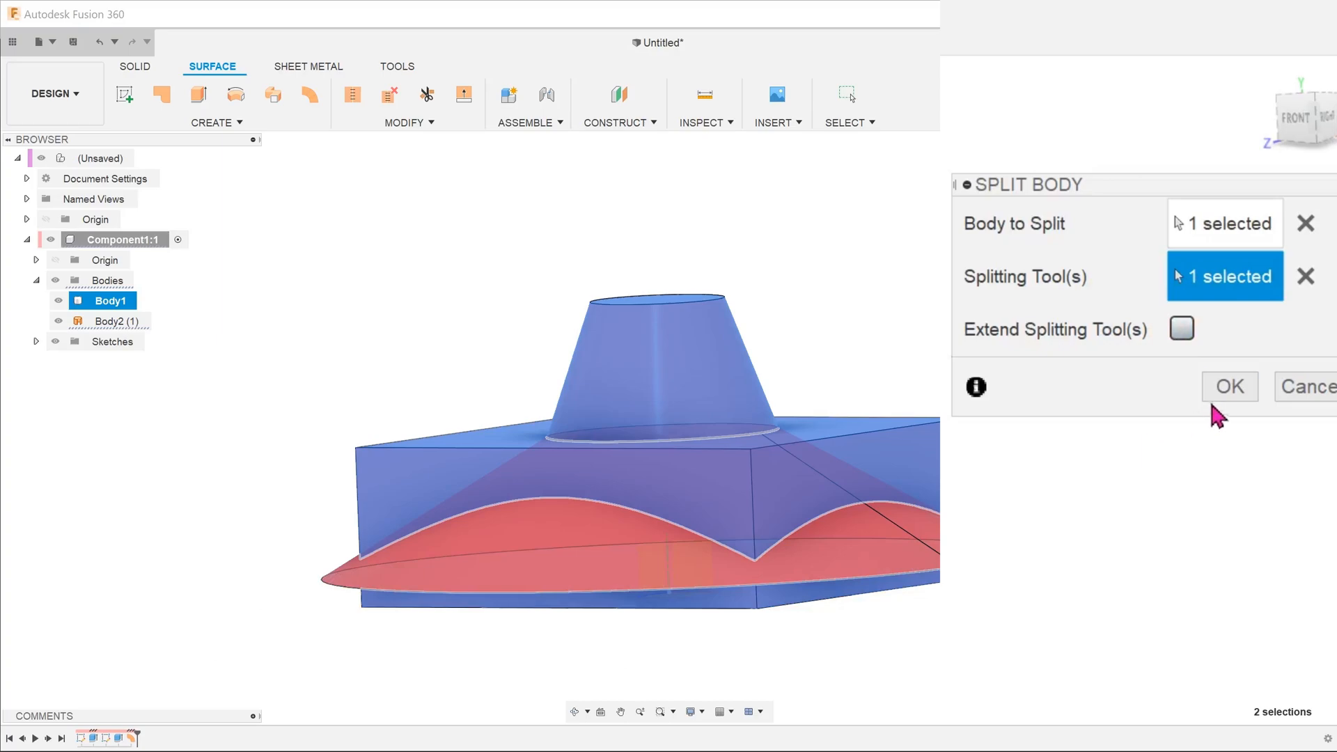
{"action": "left_click", "coordinate": [1228, 387]}
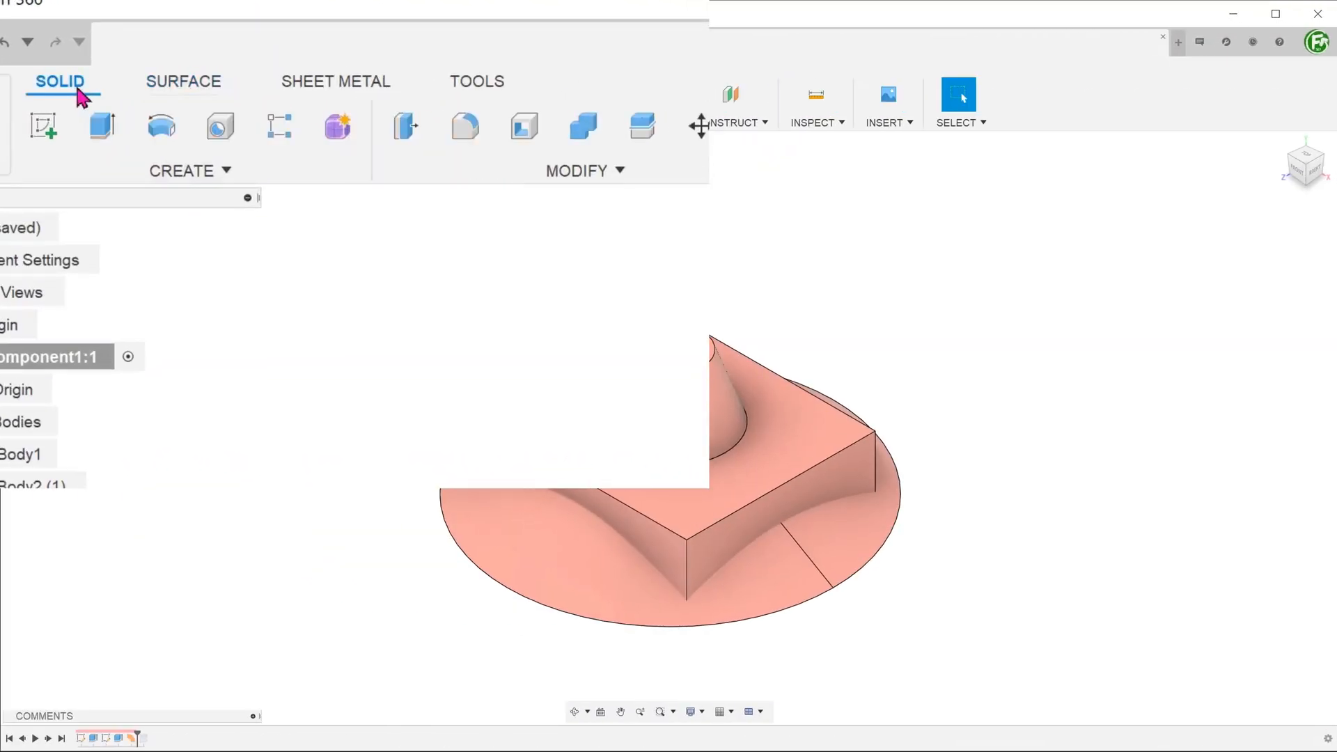
- Start Replace Face from the Solid Modify menu on the split block
{"action": "left_click", "coordinate": [577, 171]}
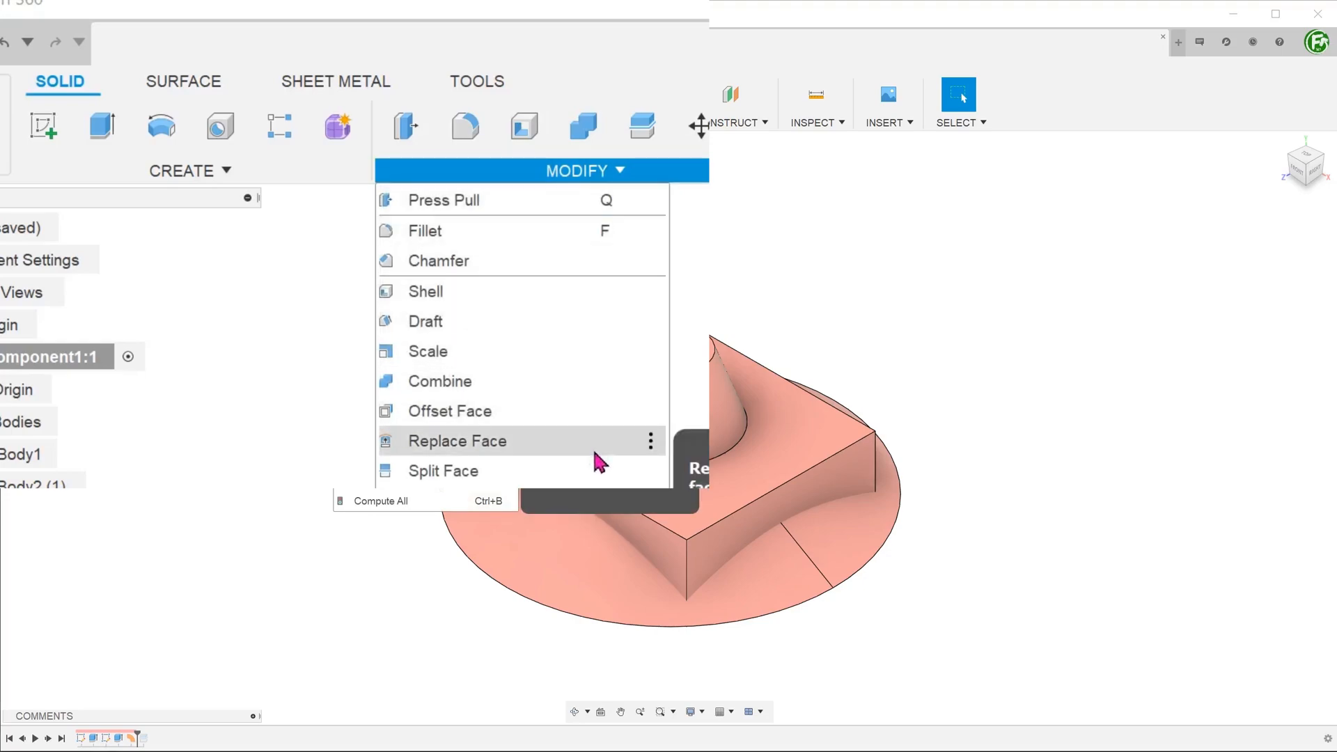
{"action": "left_click", "coordinate": [456, 440]}
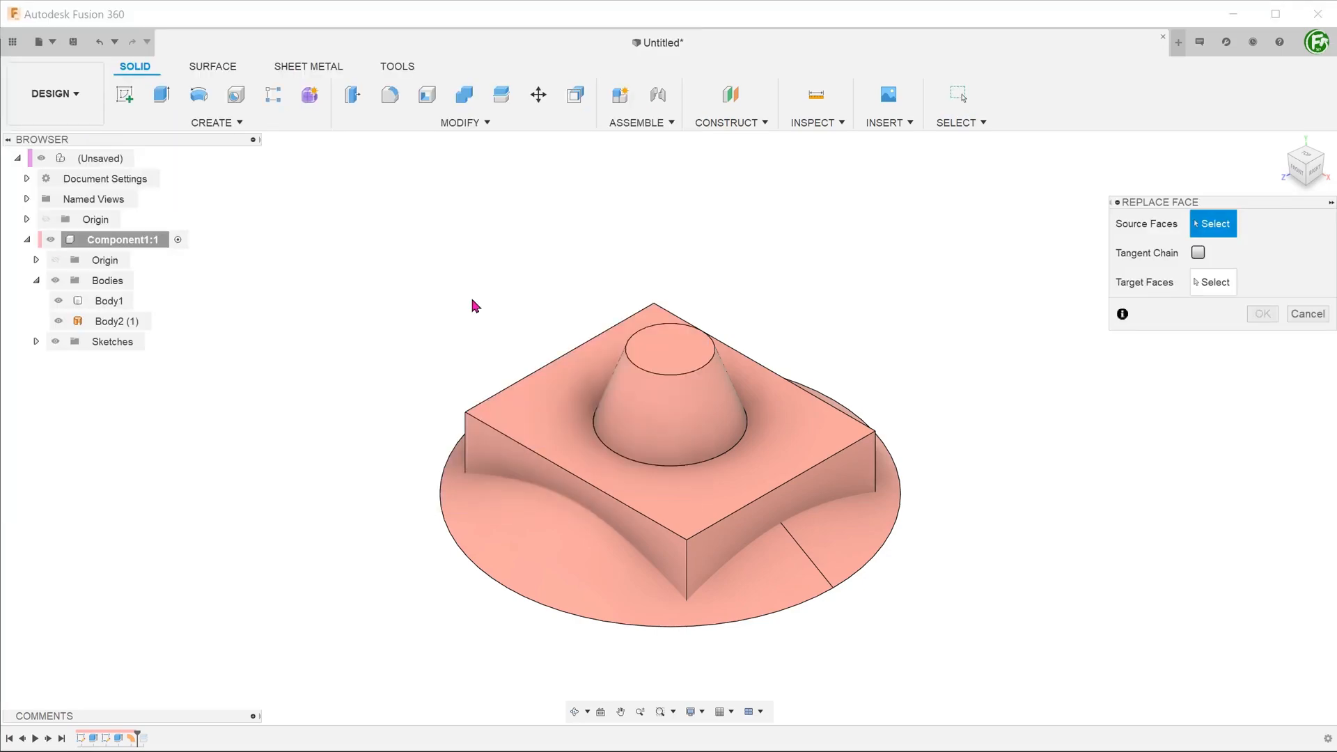